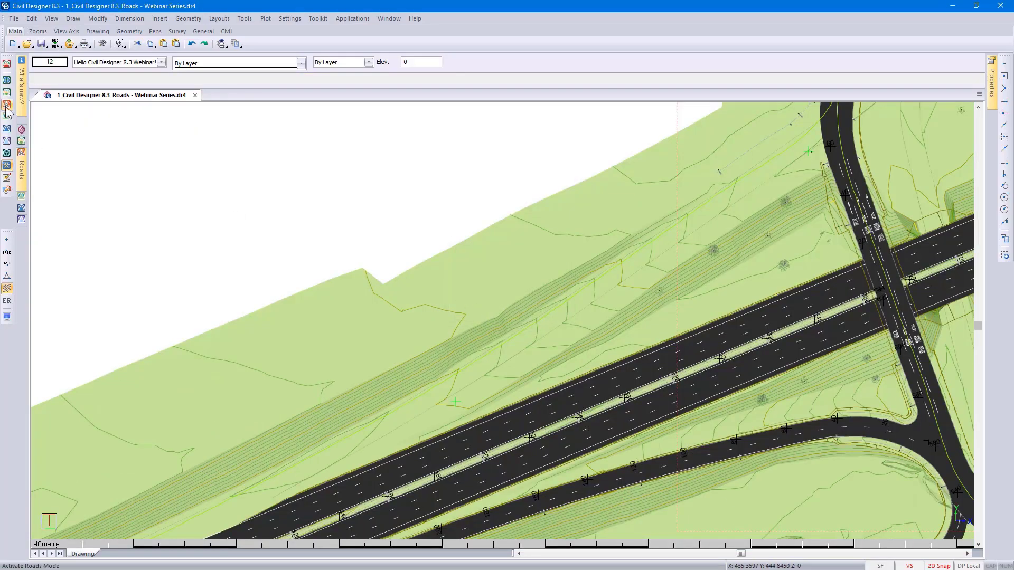
Step: Enter Roads mode and choose 20 Road20 from the road list for editing
click(12, 18)
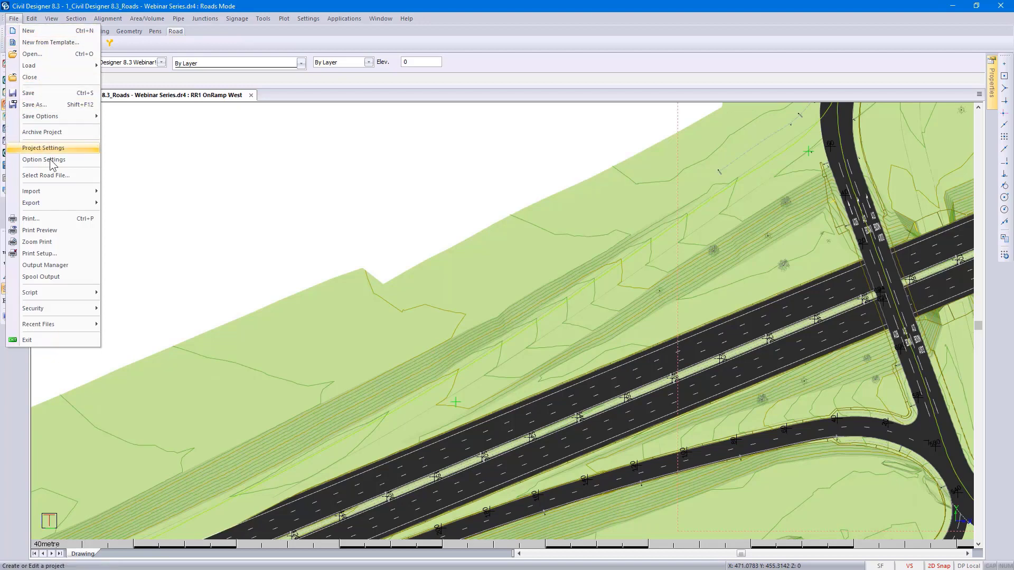
click(45, 176)
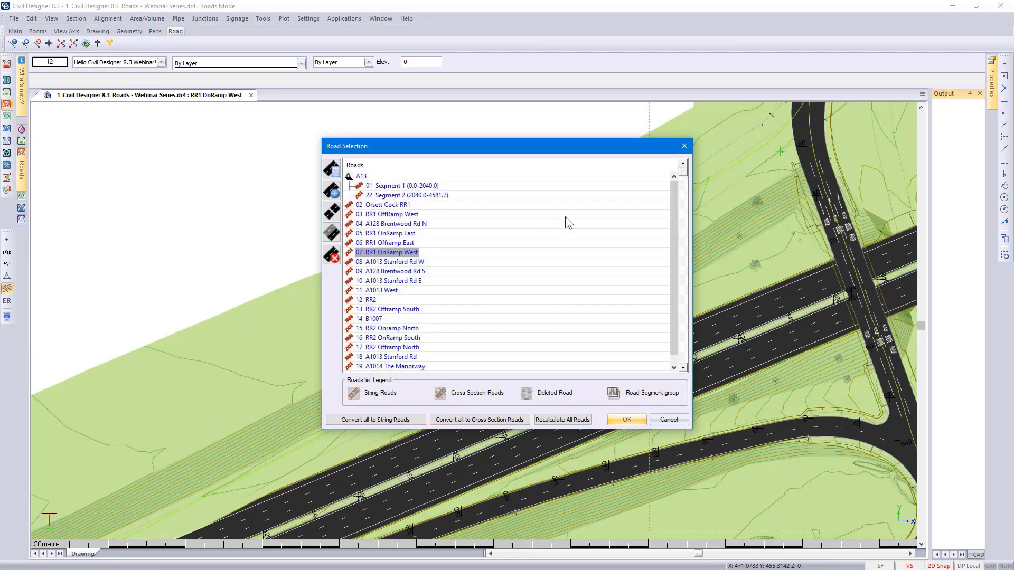
scroll(up, 3)
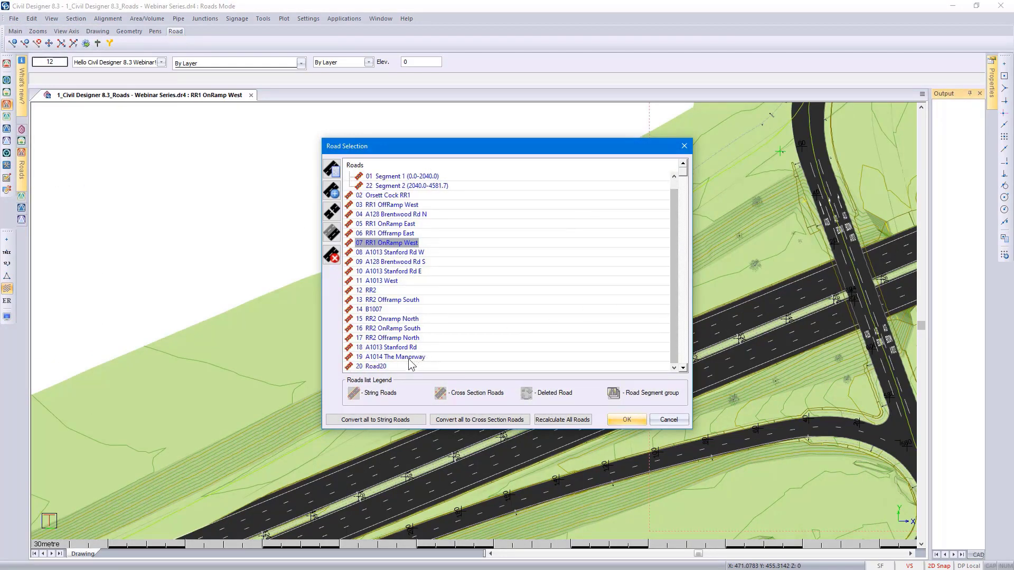
click(376, 366)
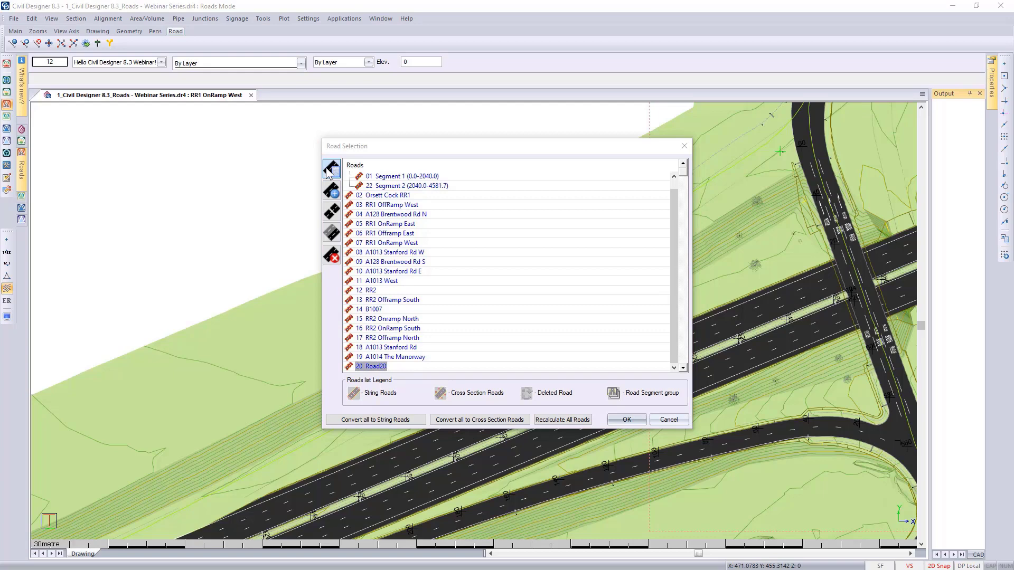
double_click(371, 367)
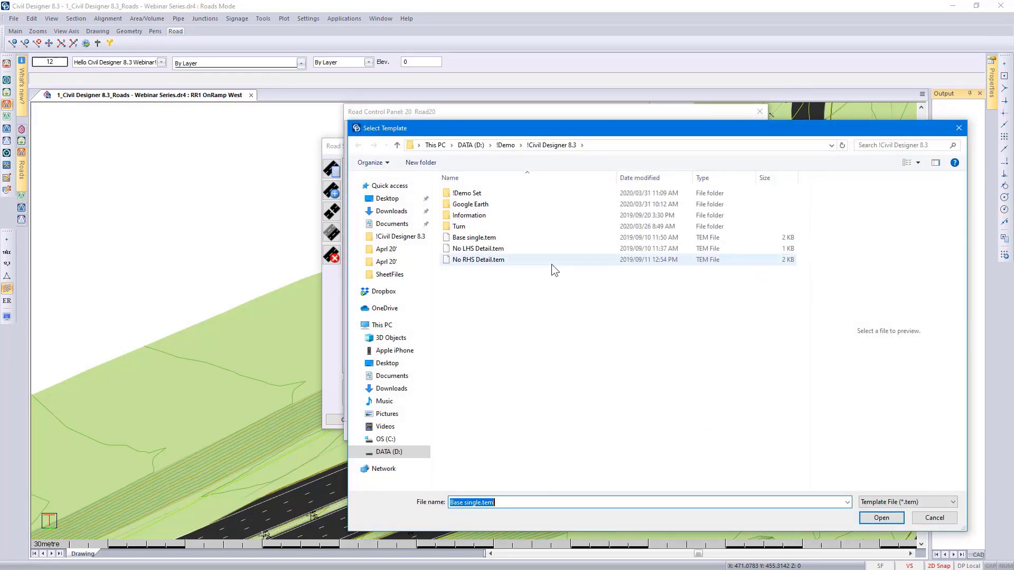
Step: Load the No RHS Detail.tem template into Road20 and accept the road settings
click(479, 259)
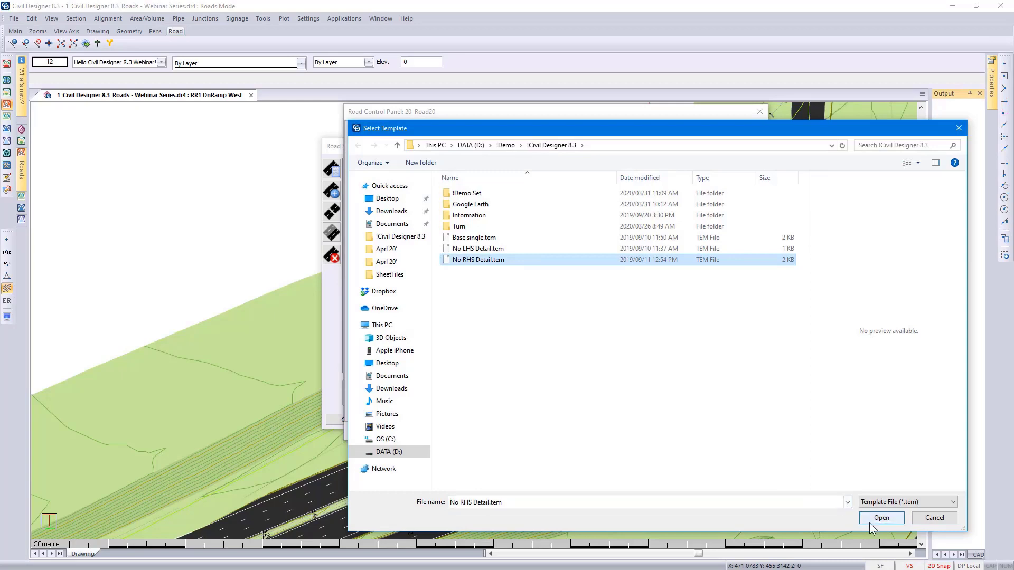
click(881, 518)
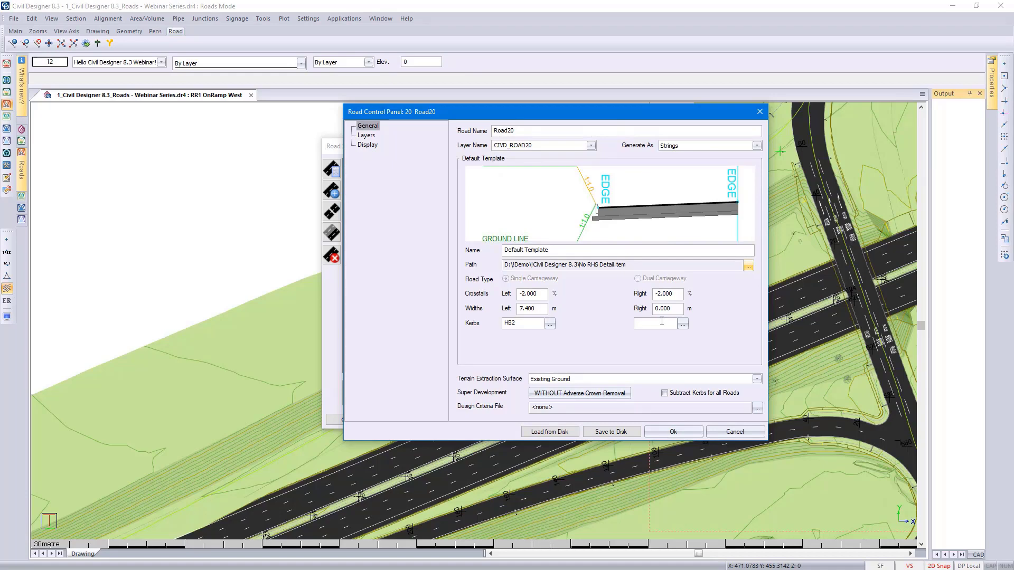
click(673, 431)
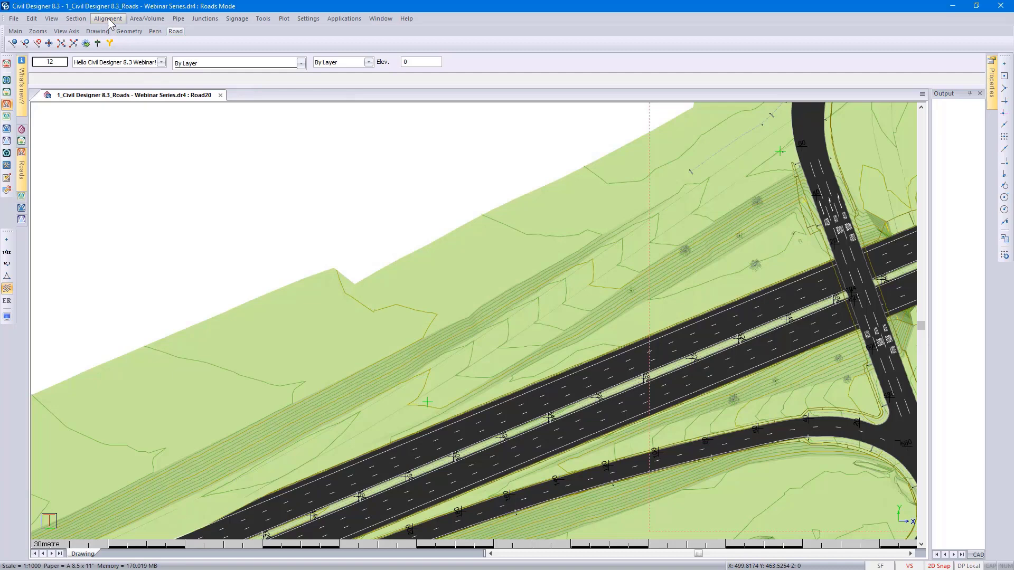
Step: Start graphical horizontal PI insertion and place the first point at the road edge corner
click(108, 18)
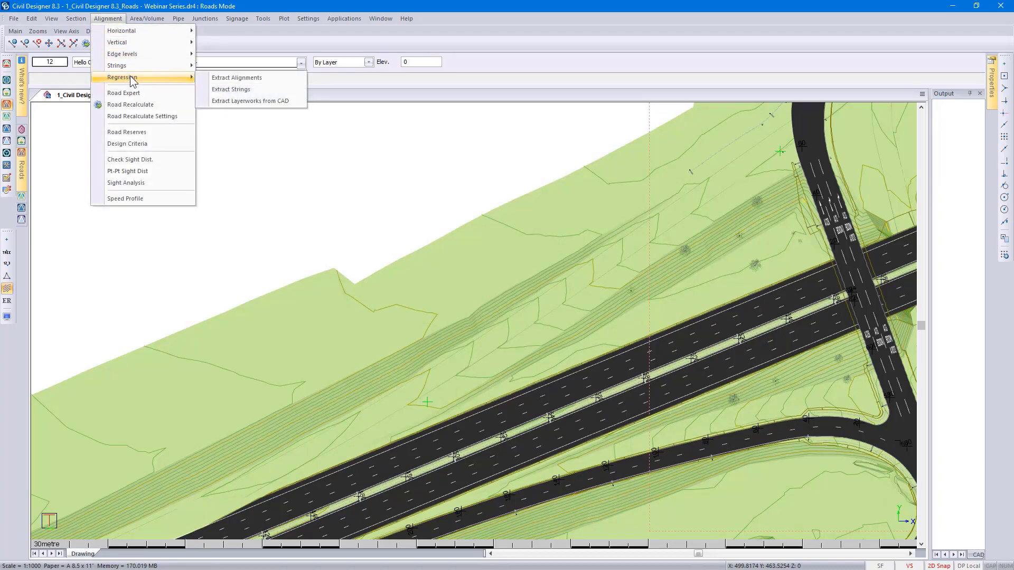
mouse_move(133, 79)
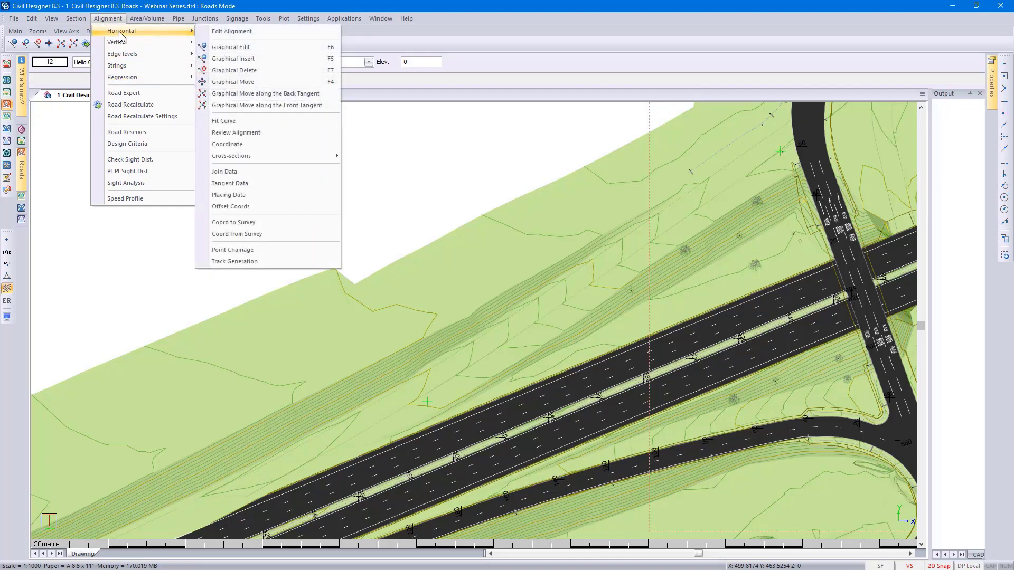
mouse_move(244, 59)
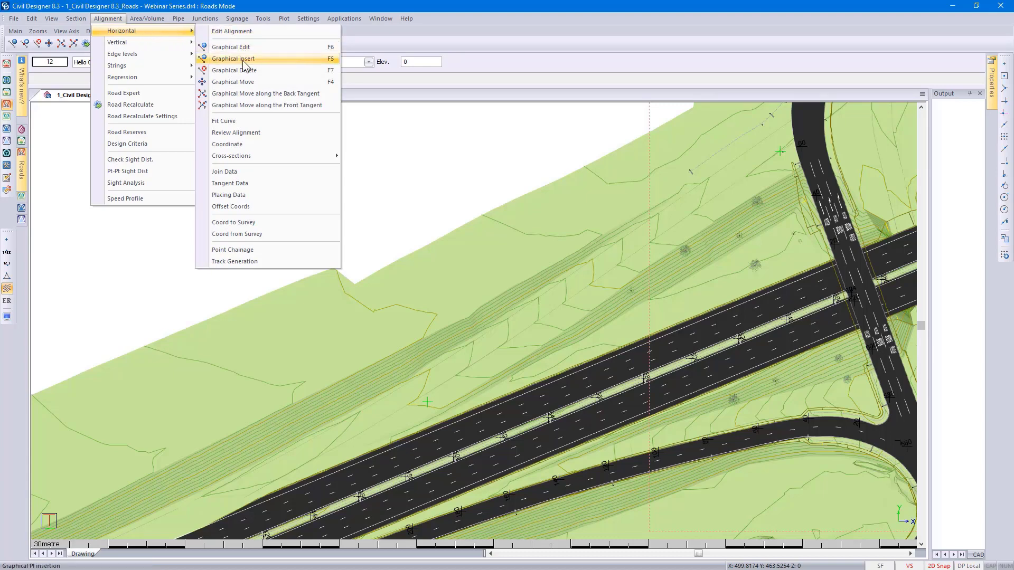
click(232, 58)
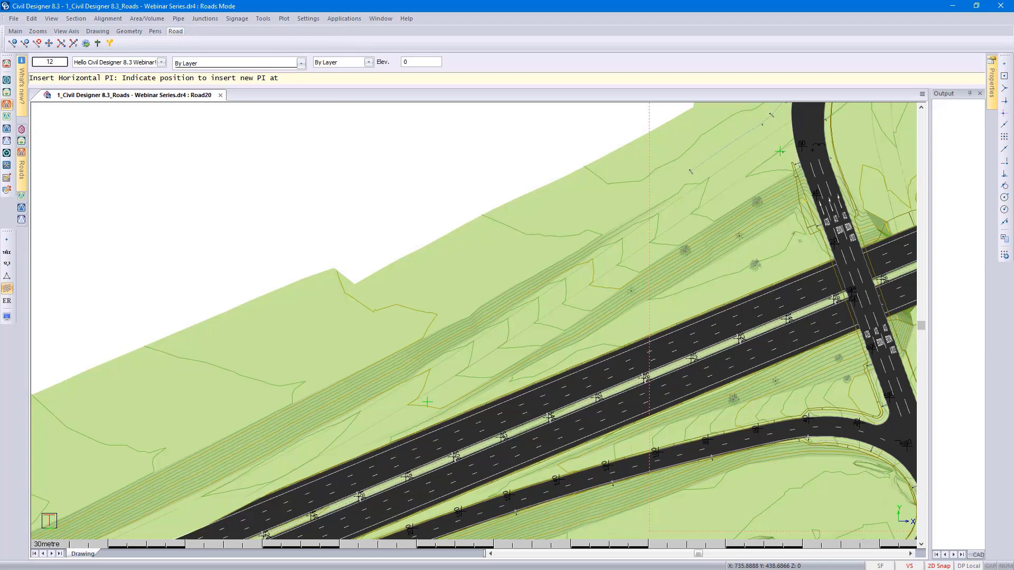
mouse_move(785, 200)
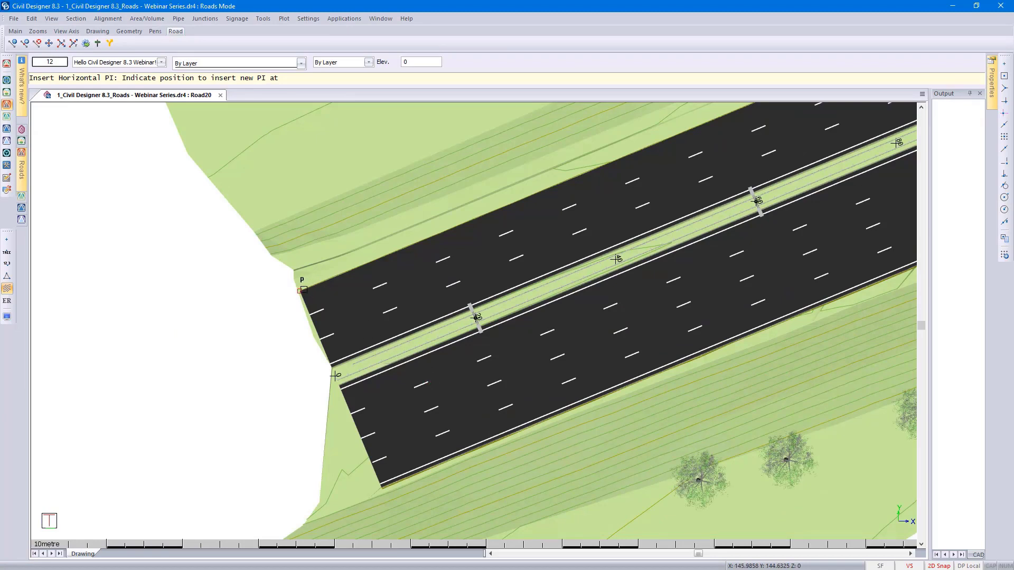
click(477, 317)
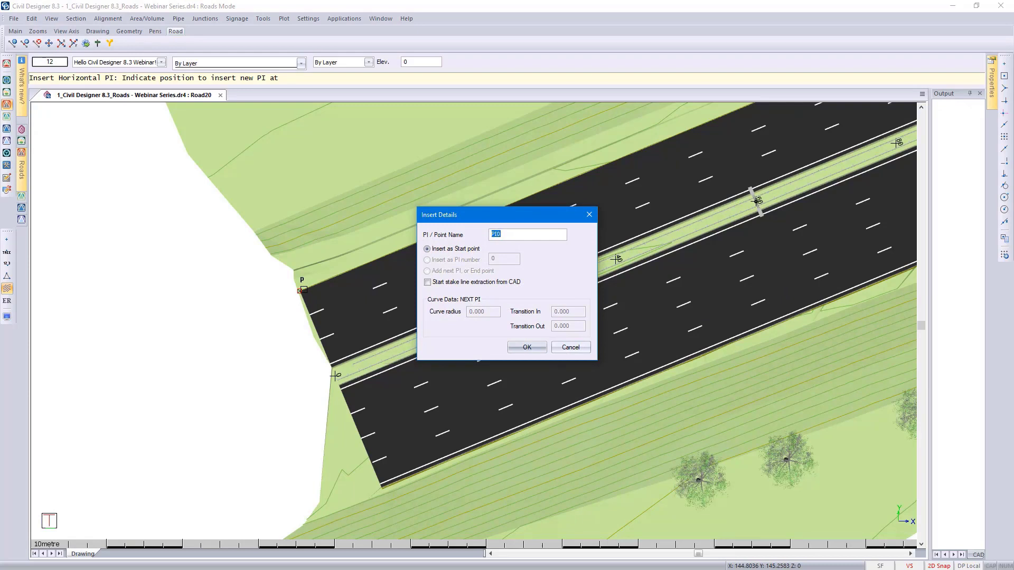
Step: Name the first PI 'Start' and accept it with stake line extraction from CAD
text(Start)
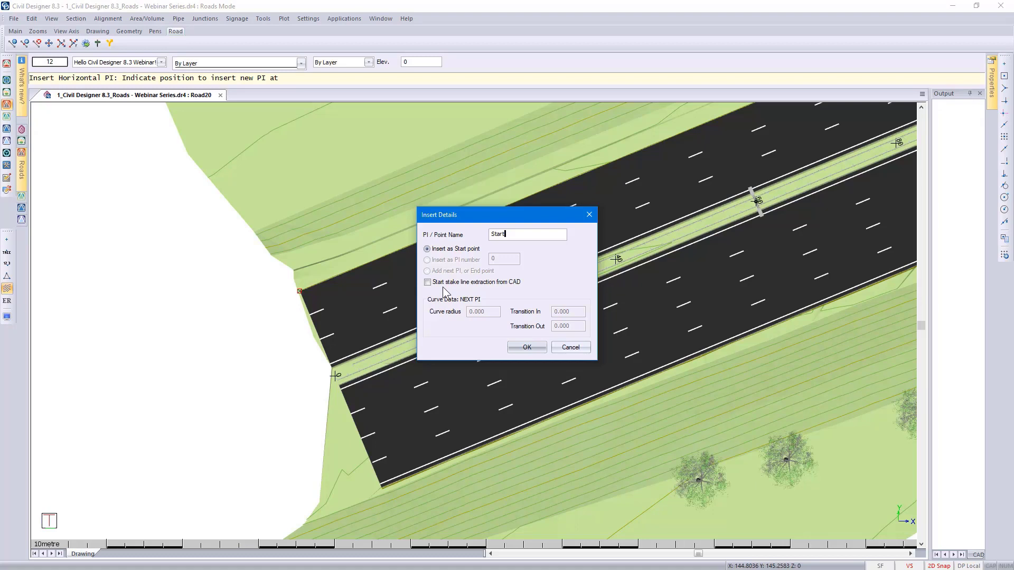
click(526, 347)
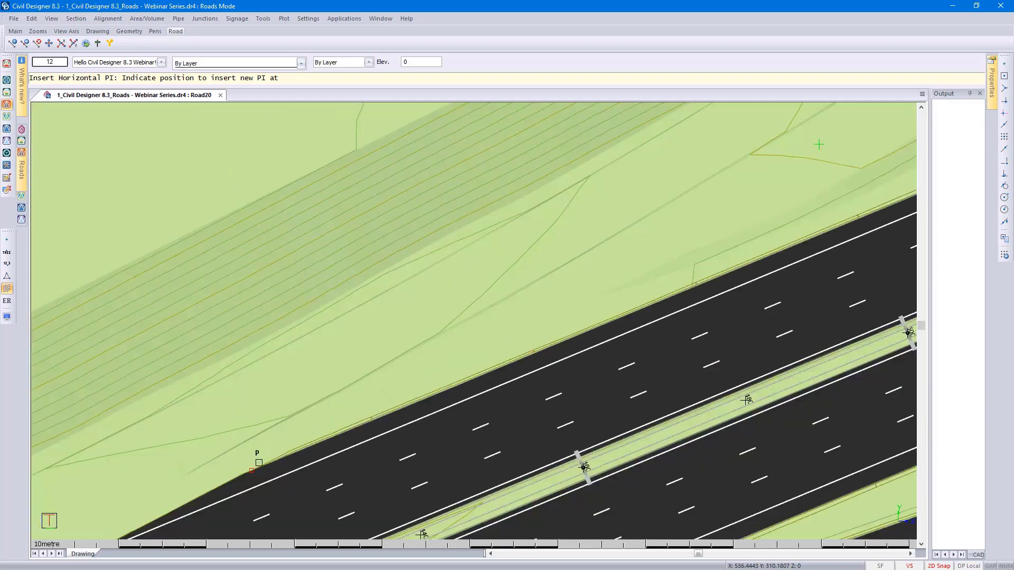
mouse_move(563, 304)
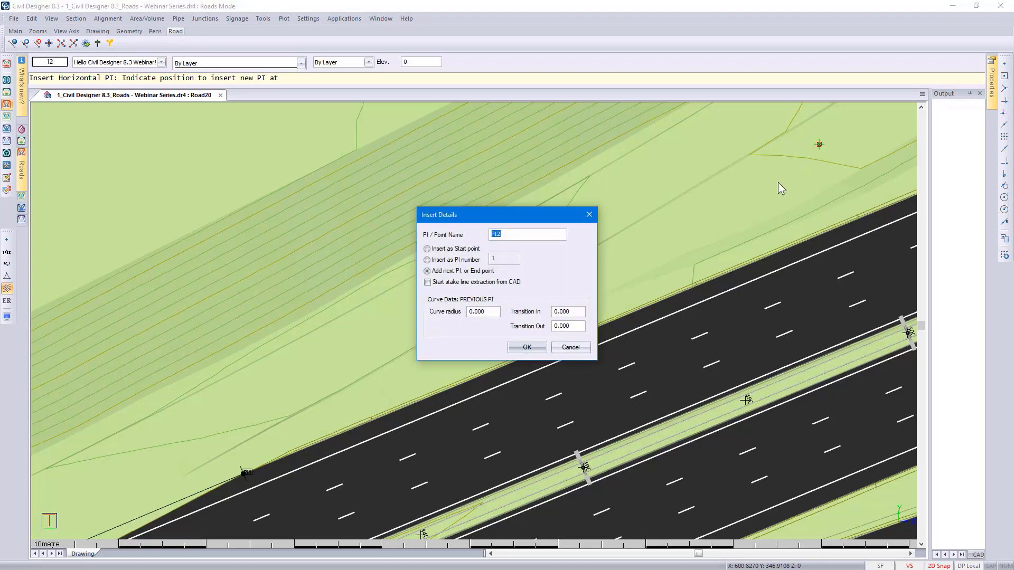
Step: Place the final PI near the A13, name it 'End' and set the curve radius to 1200
click(526, 347)
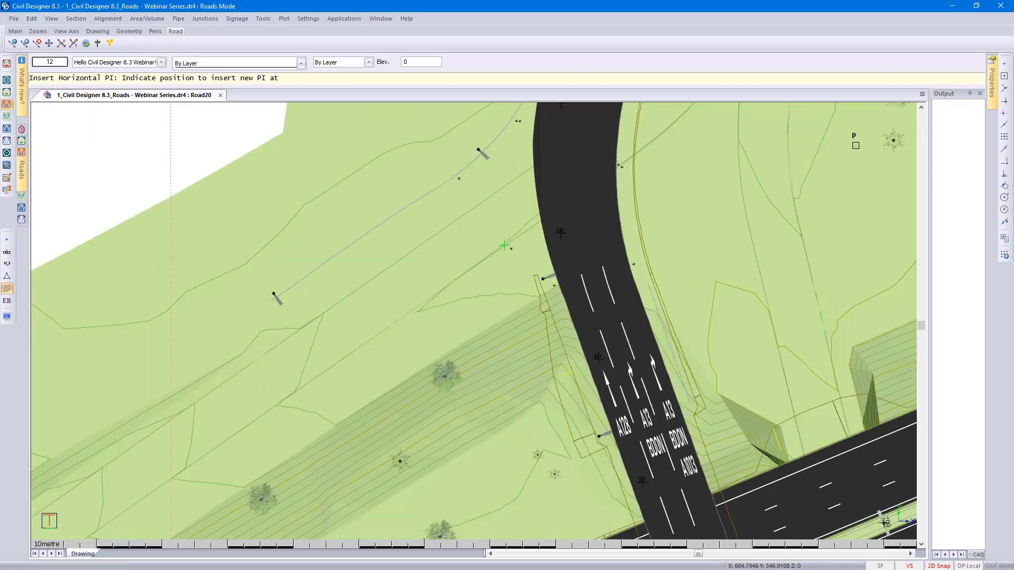
mouse_move(505, 246)
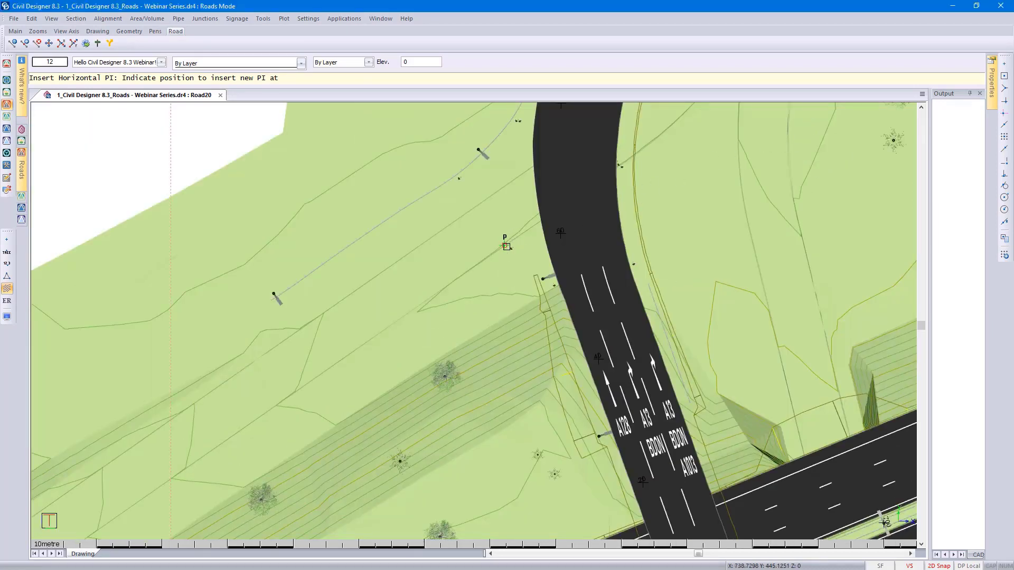
click(506, 247)
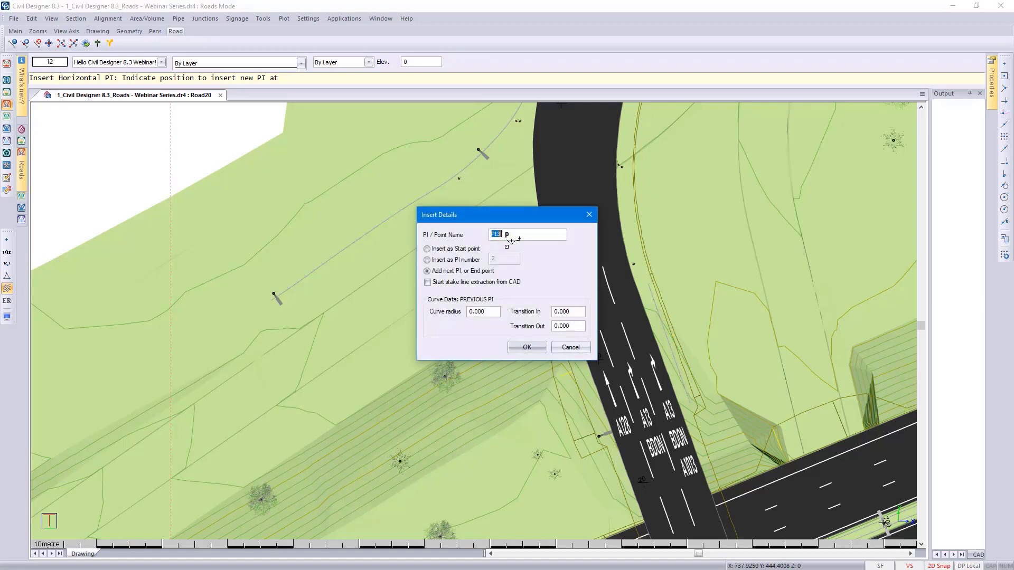
text(EI)
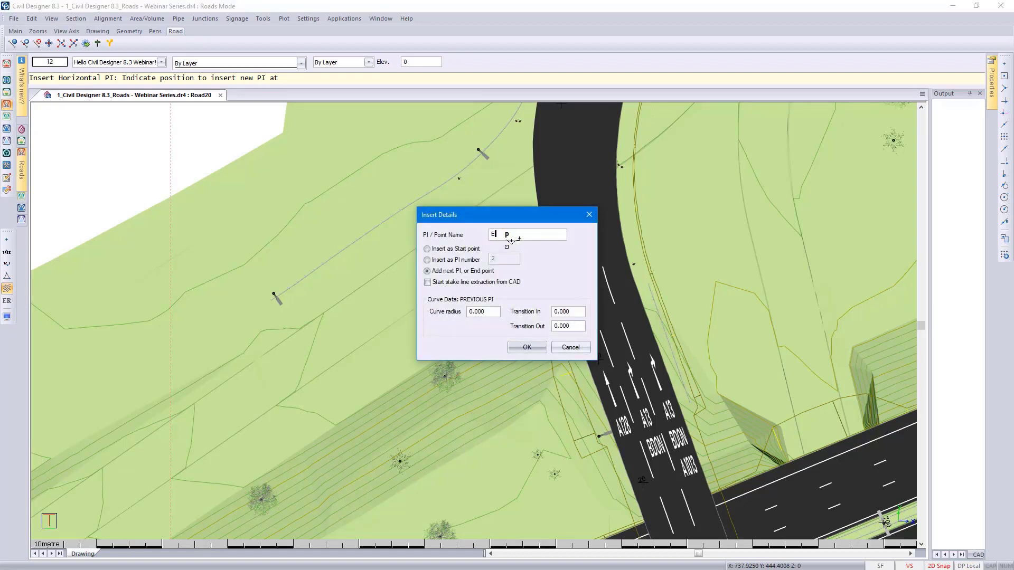
text(End)
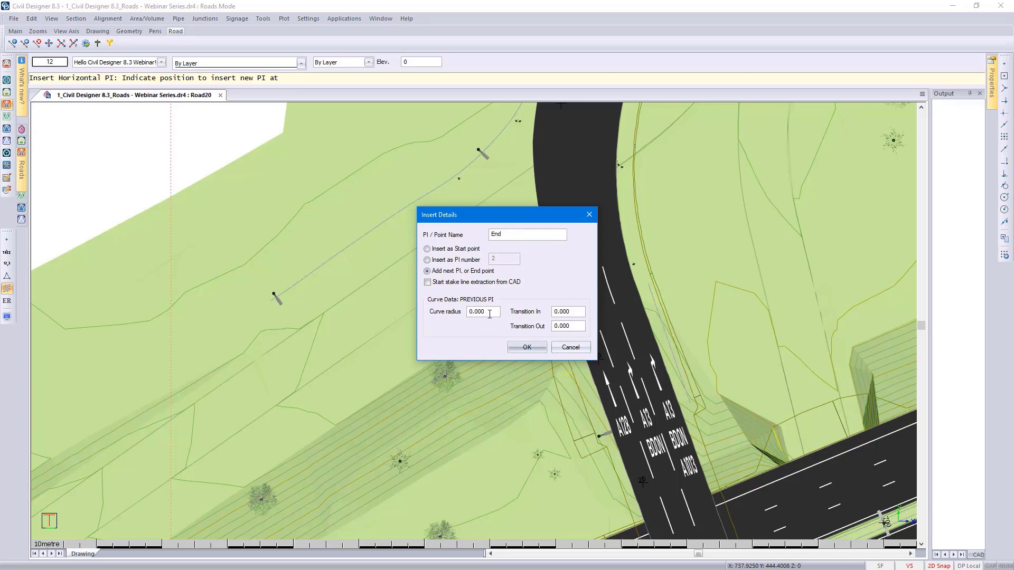
triple_click(476, 311)
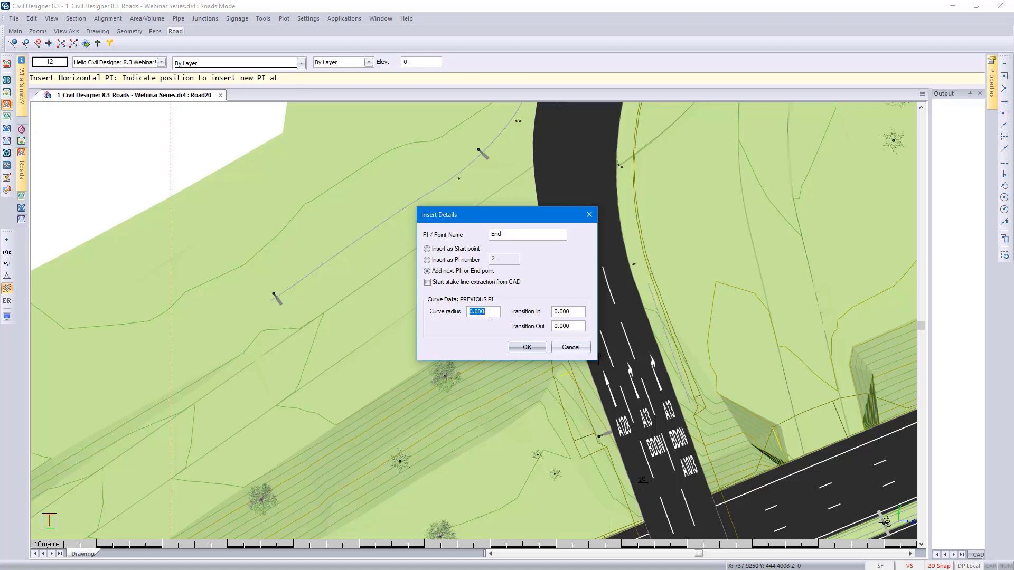
text(1200)
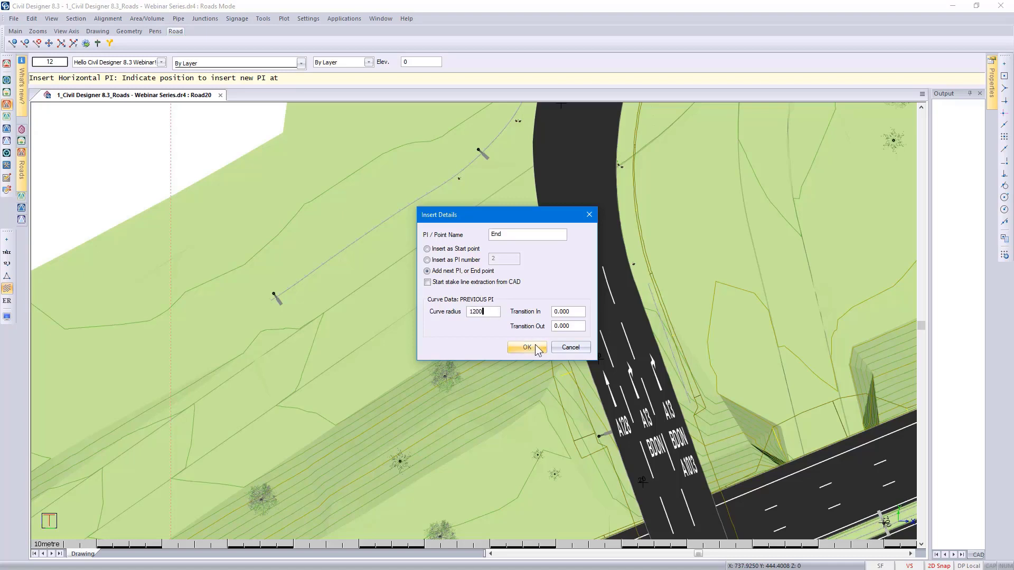
click(526, 347)
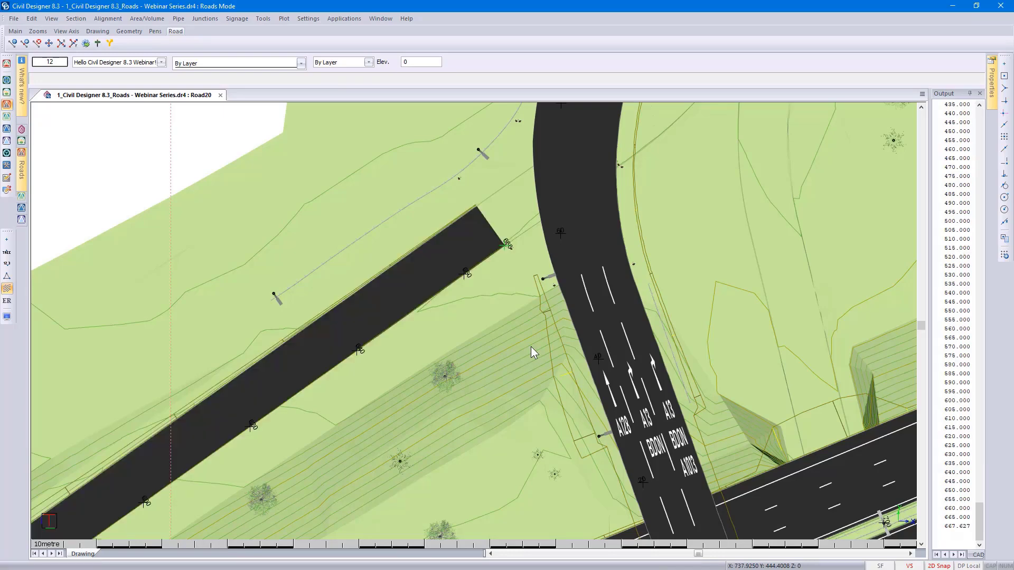
Step: Zoom out and back in to review Road20's new ramp alongside the A13
scroll(down, 3)
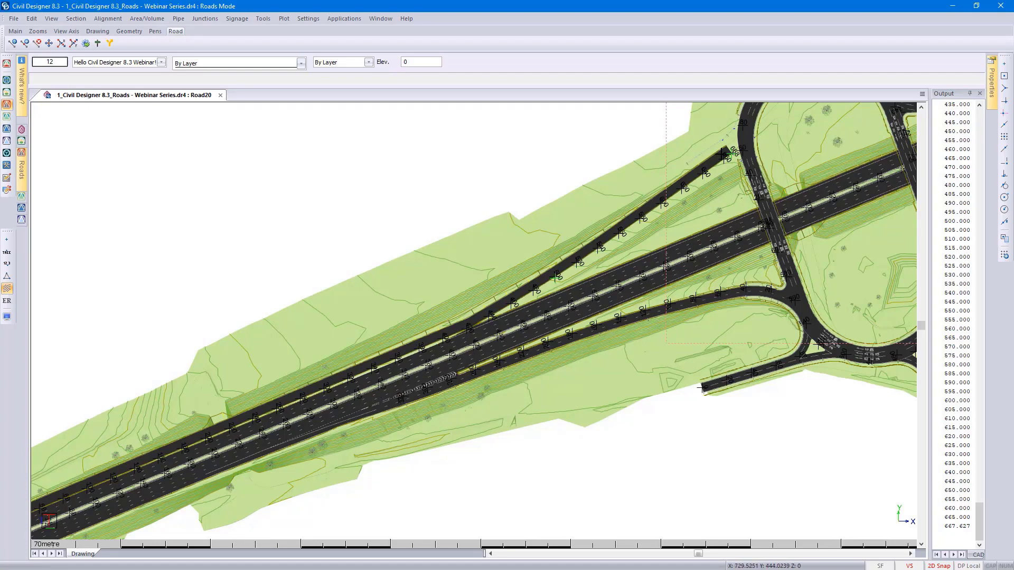
scroll(up, 3)
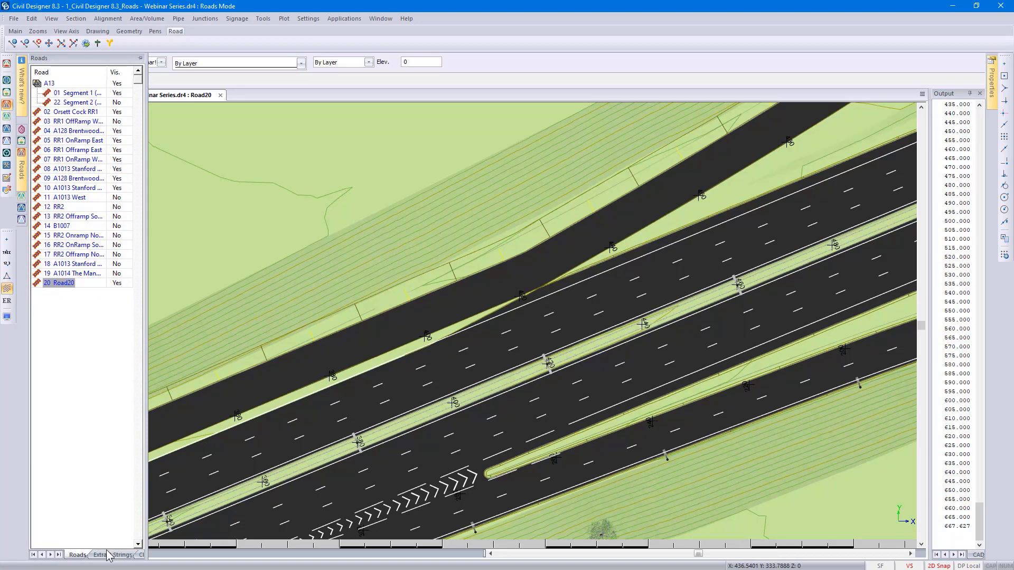
Step: Show Road20's extracted strings and pick the Vertical Alignment string
click(111, 554)
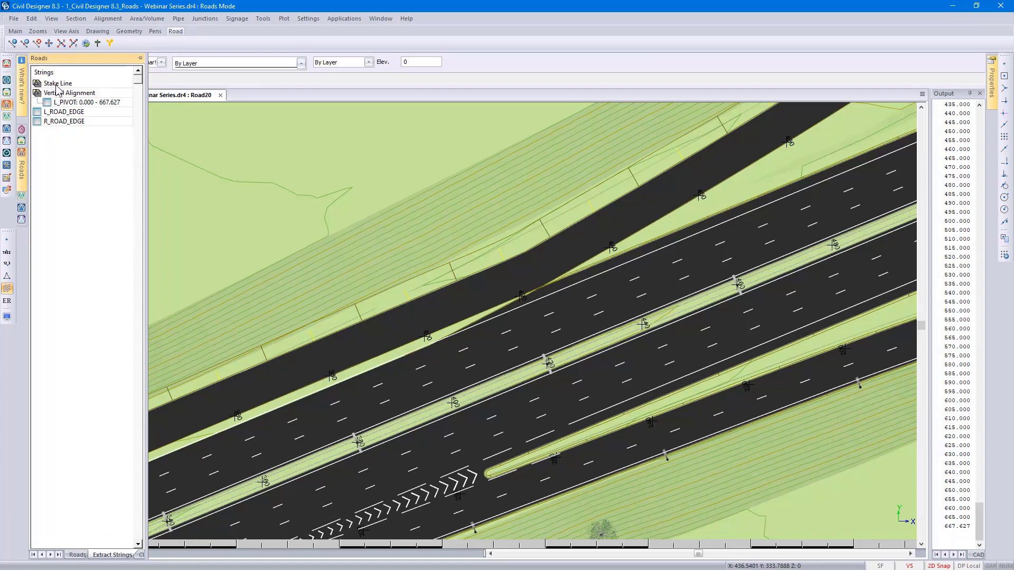
click(107, 18)
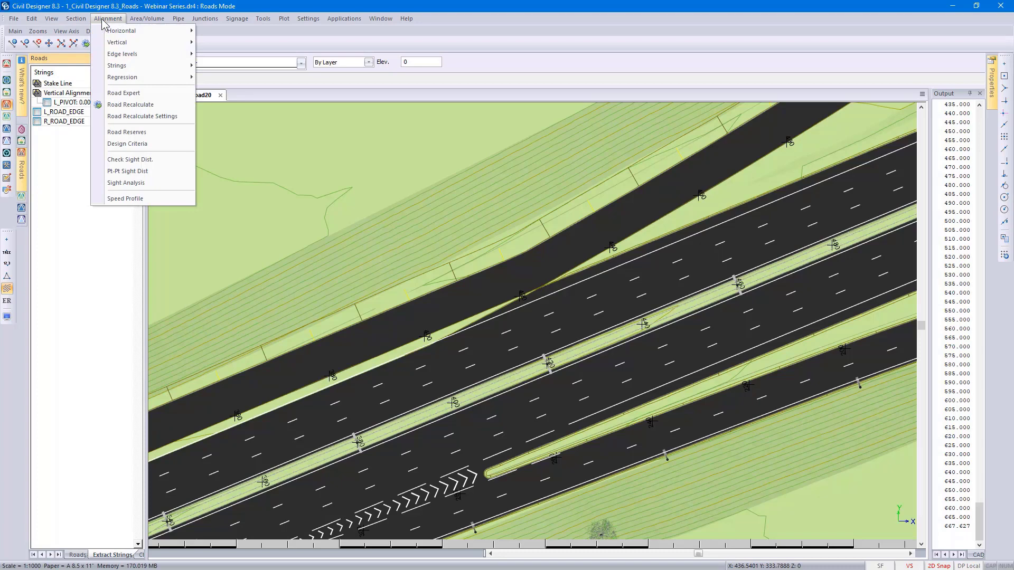
mouse_move(120, 30)
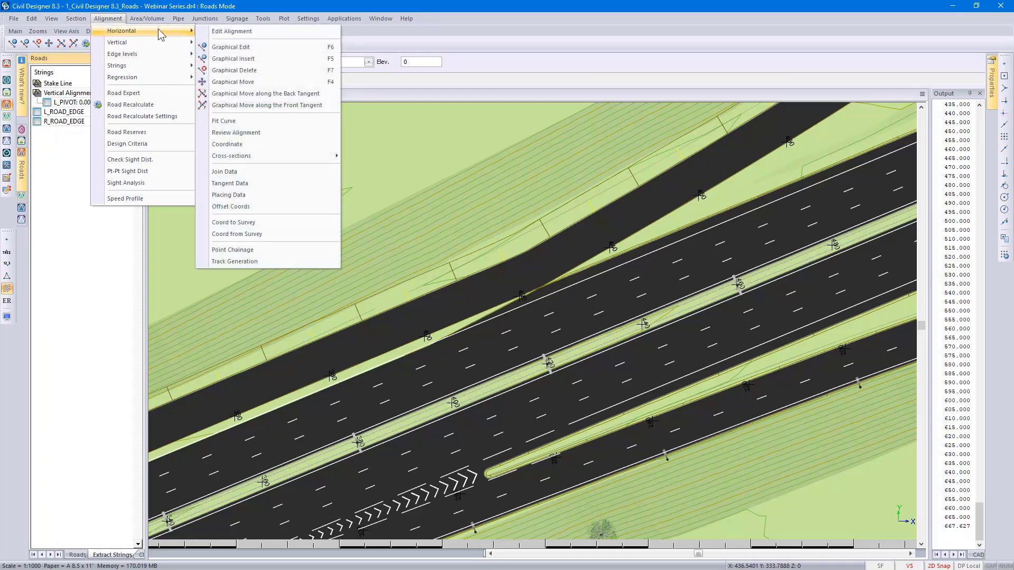
Step: Flag the Start point as Extract from CAD in the horizontal alignment table and close it
click(231, 31)
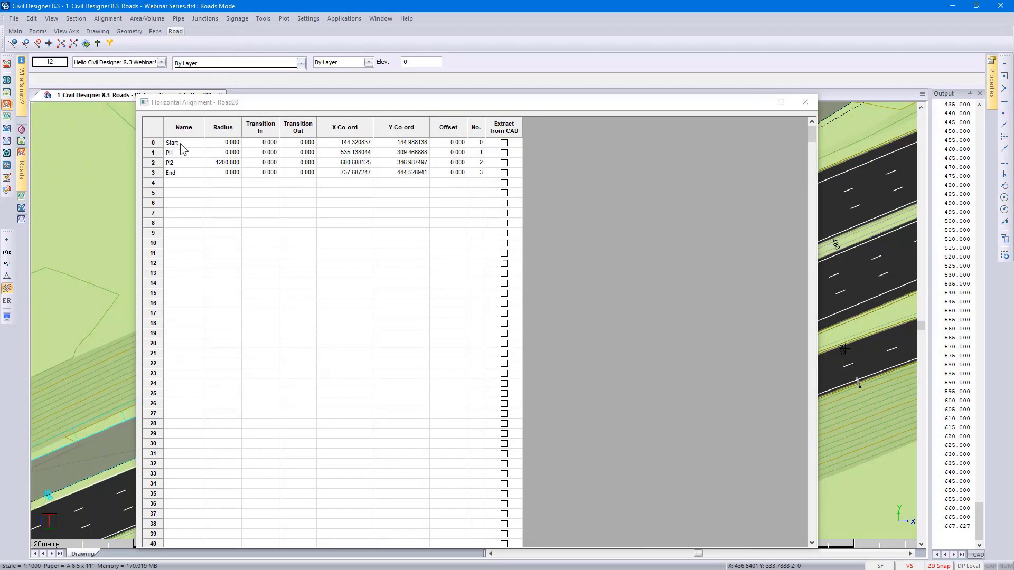
mouse_move(188, 188)
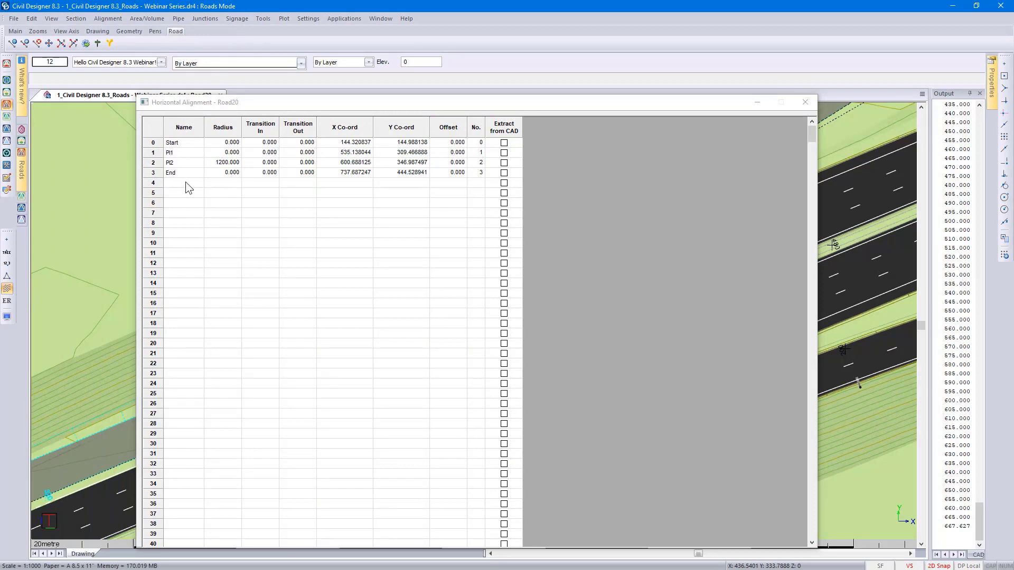
mouse_move(487, 148)
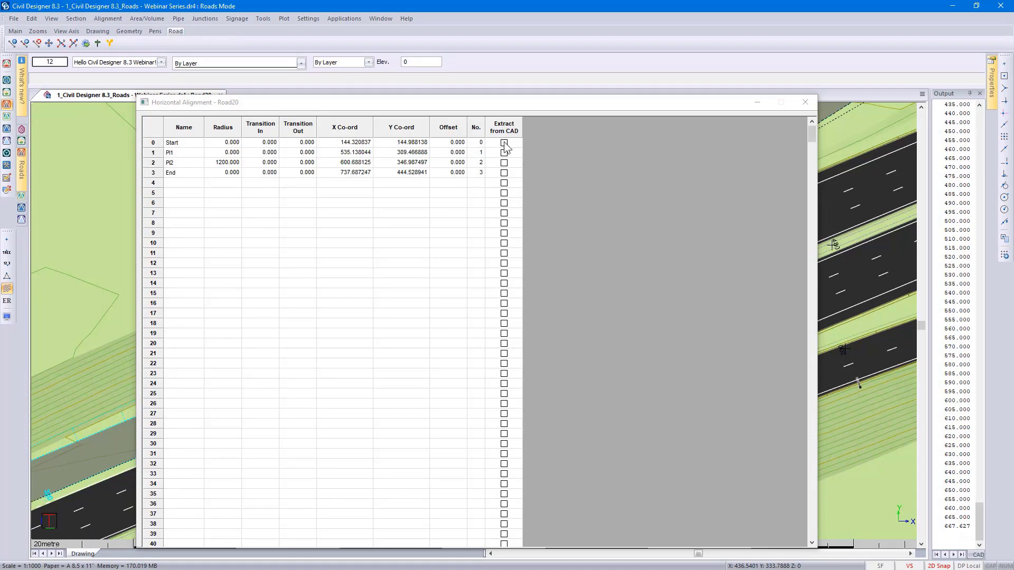
click(504, 142)
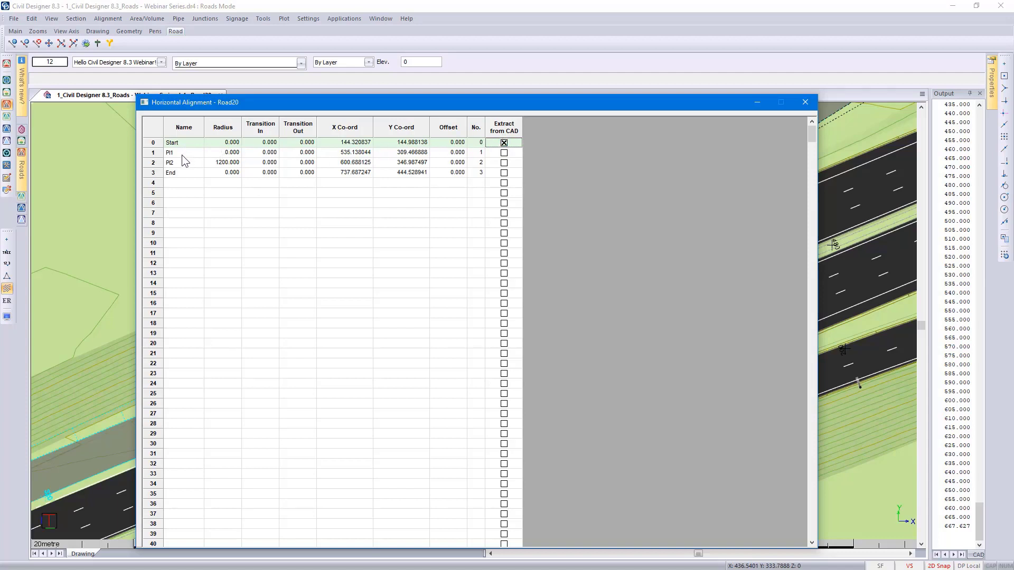
mouse_move(477, 106)
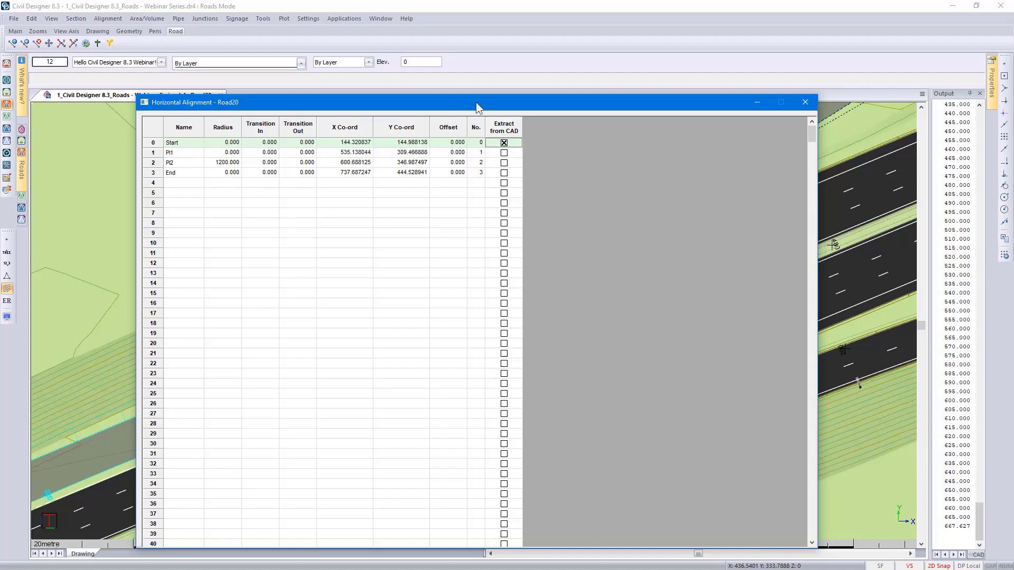
mouse_move(806, 103)
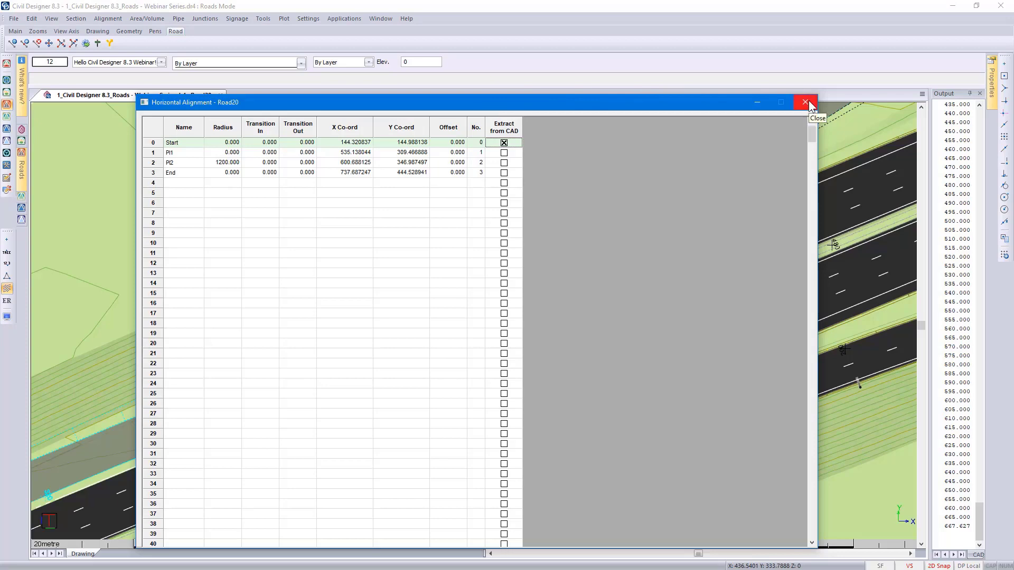
click(805, 102)
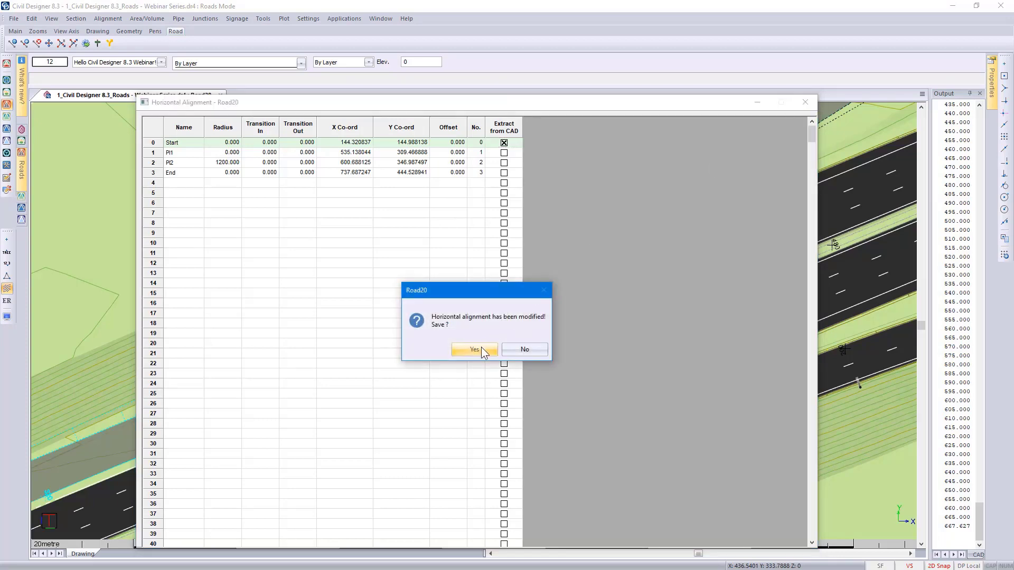
Step: Save the modified horizontal alignment and show Road20's strings with the Start–PI1 stake line
click(473, 349)
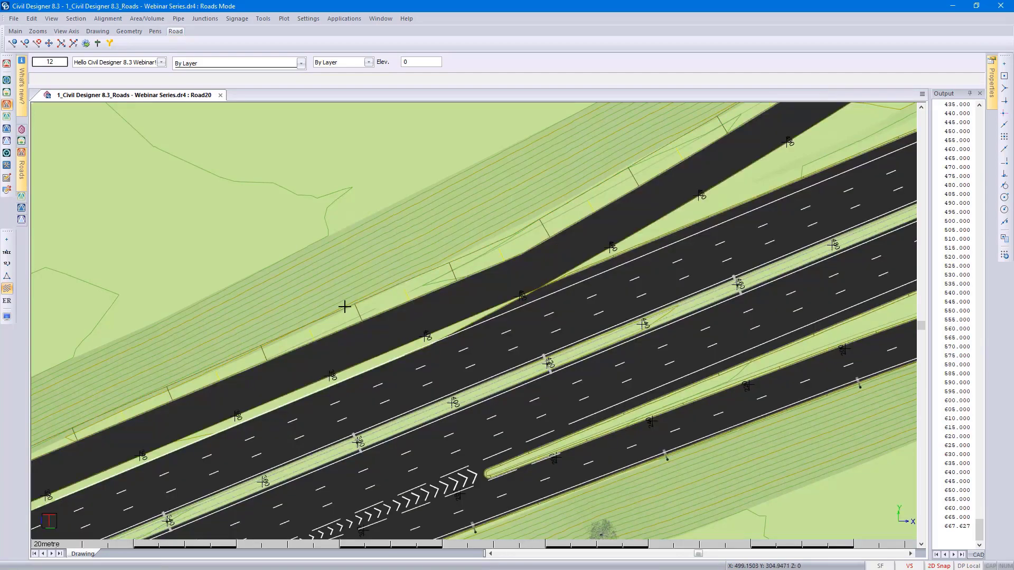
click(21, 165)
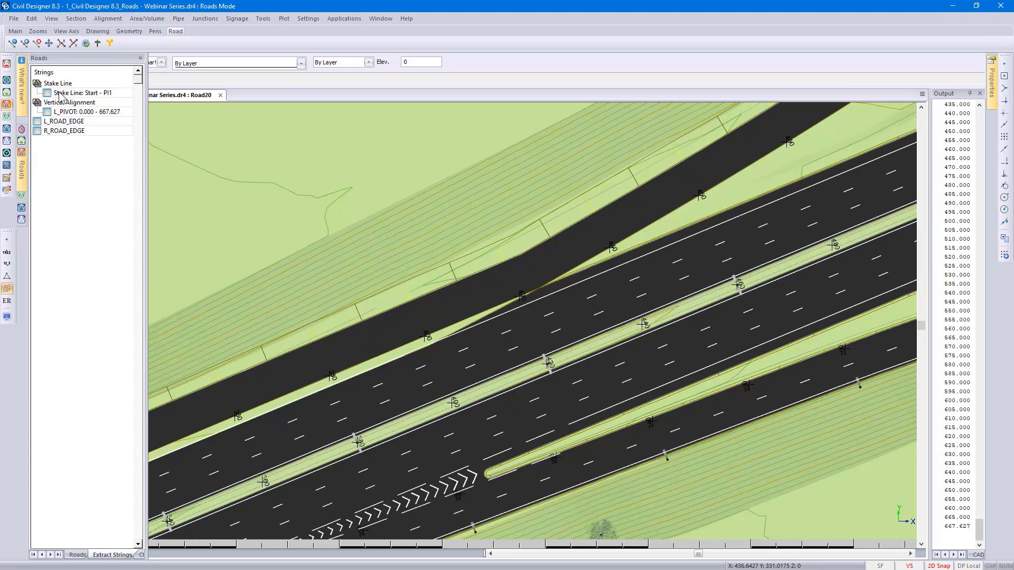
mouse_move(107, 100)
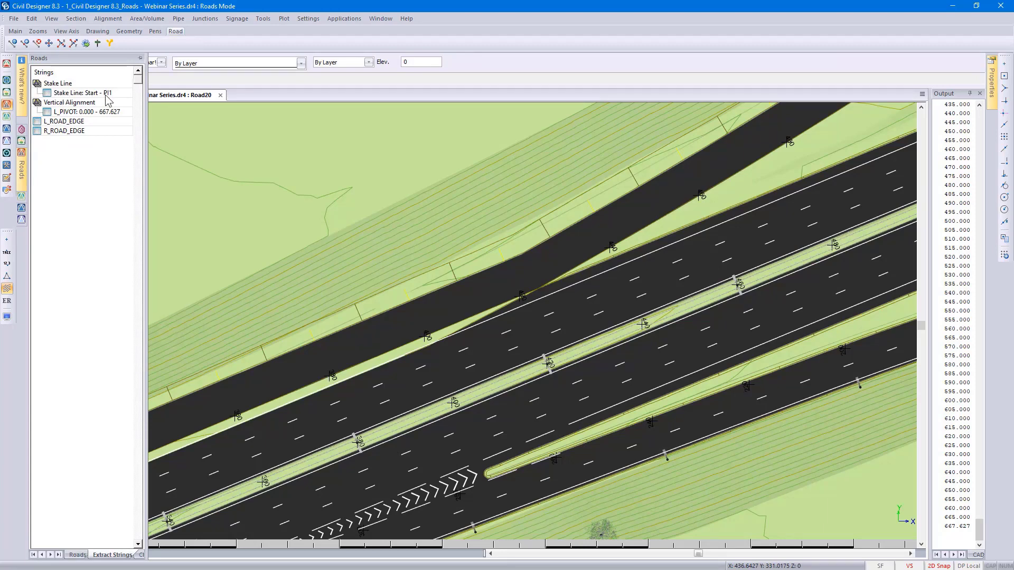
mouse_move(48, 100)
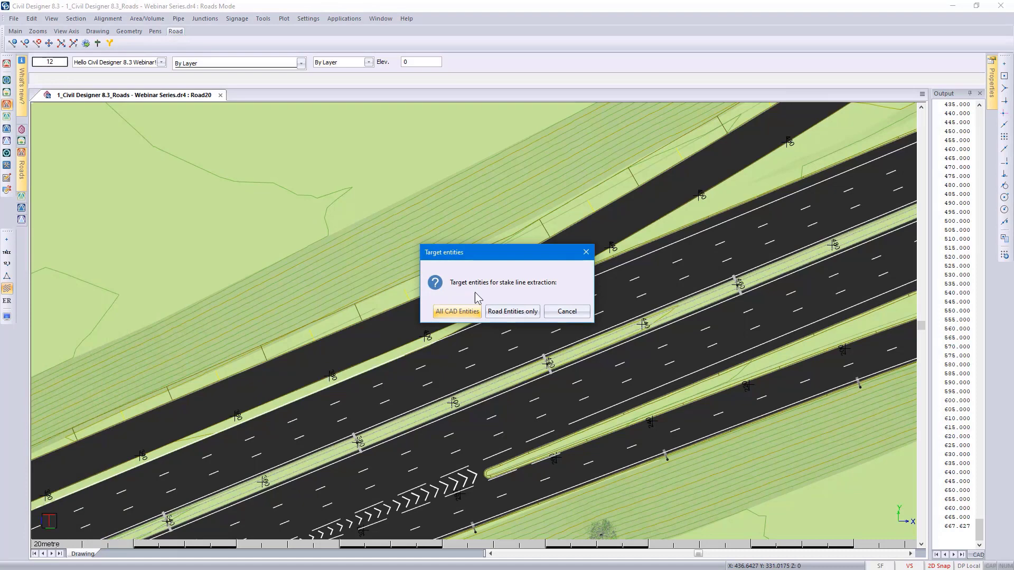
mouse_move(512, 310)
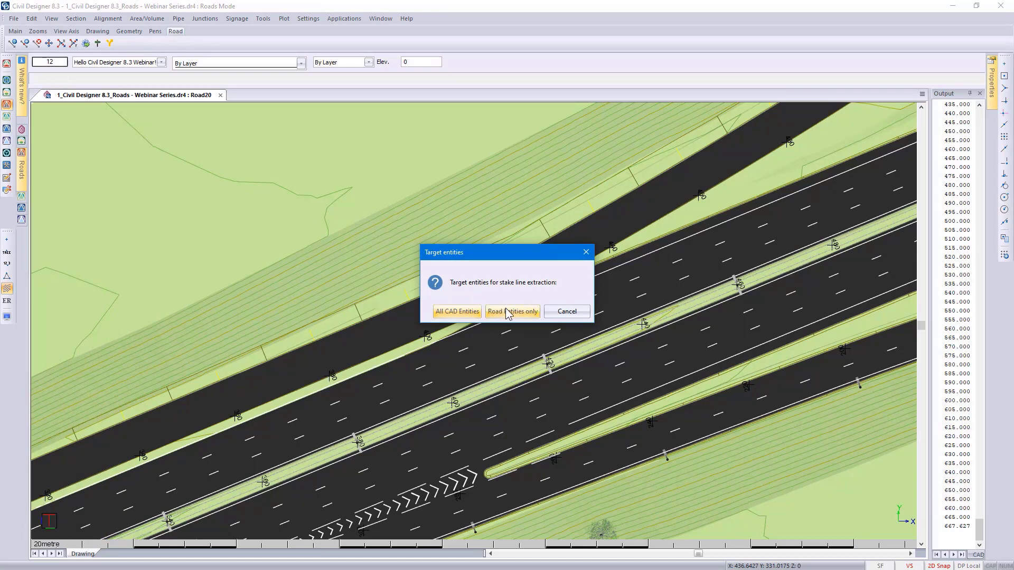
mouse_move(512, 320)
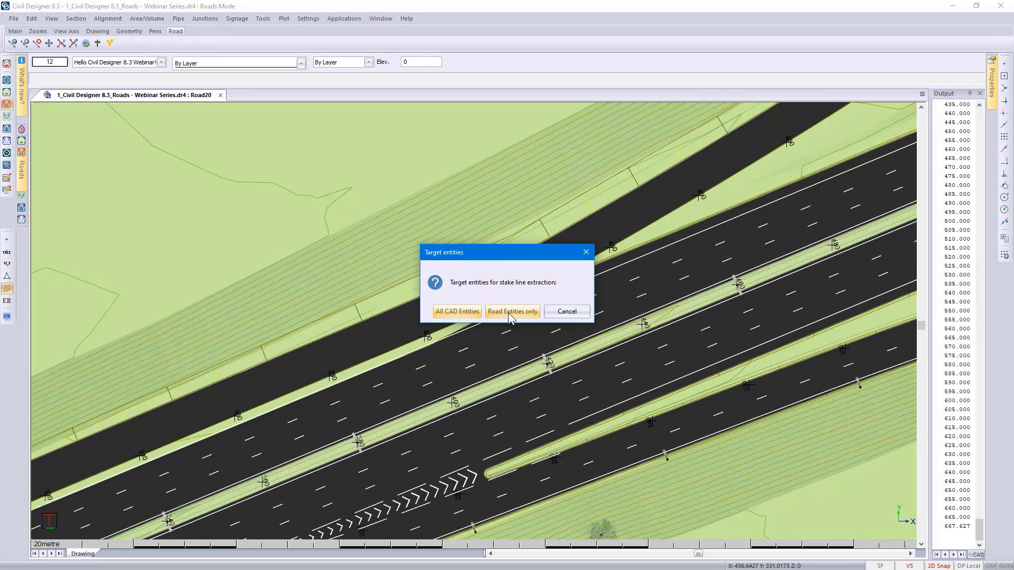
Step: Limit extraction to road entities and select the A13's L_ROAD_EDGE as the stake line source
click(512, 310)
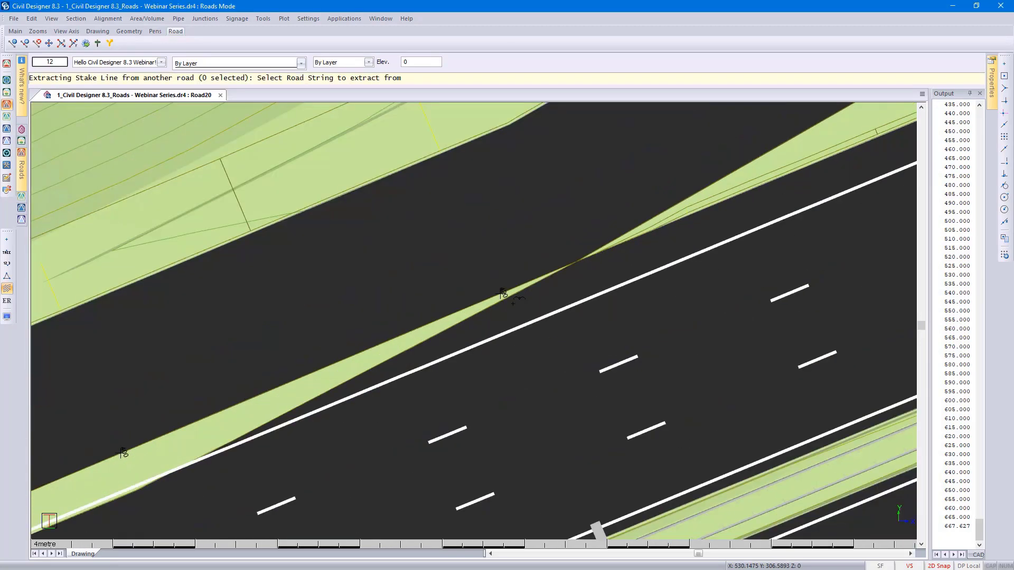
click(509, 296)
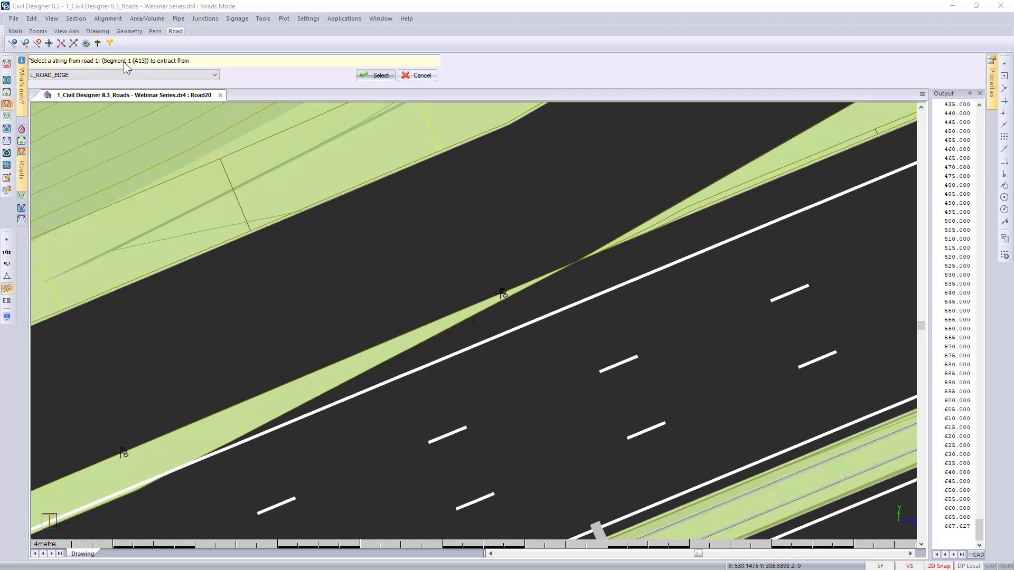
mouse_move(143, 68)
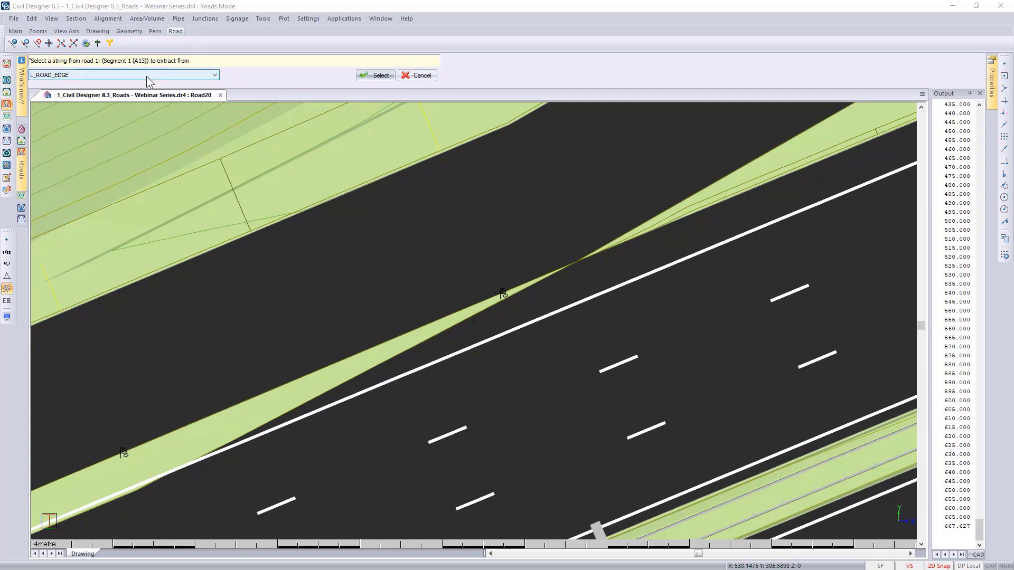
click(214, 74)
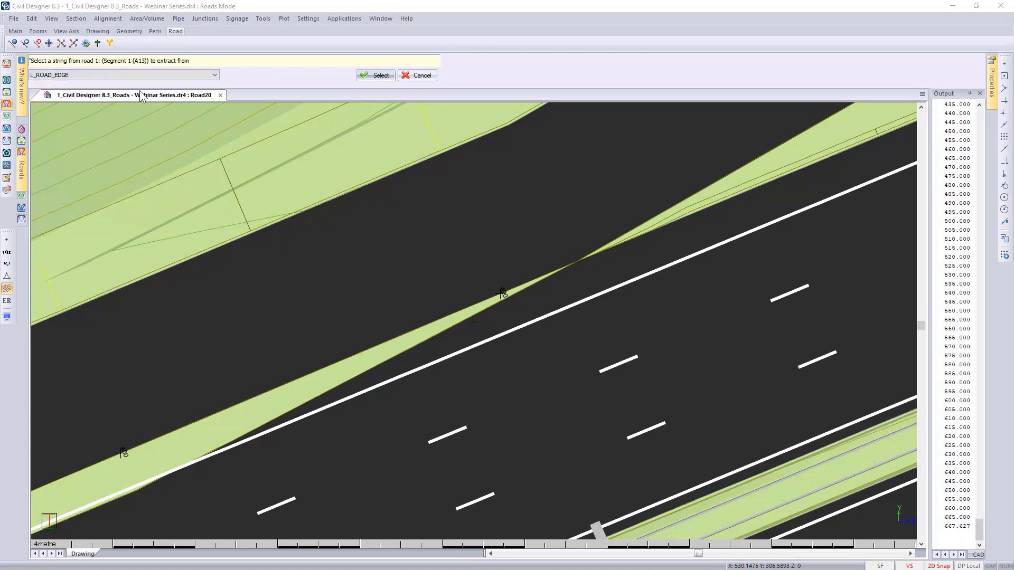
click(375, 75)
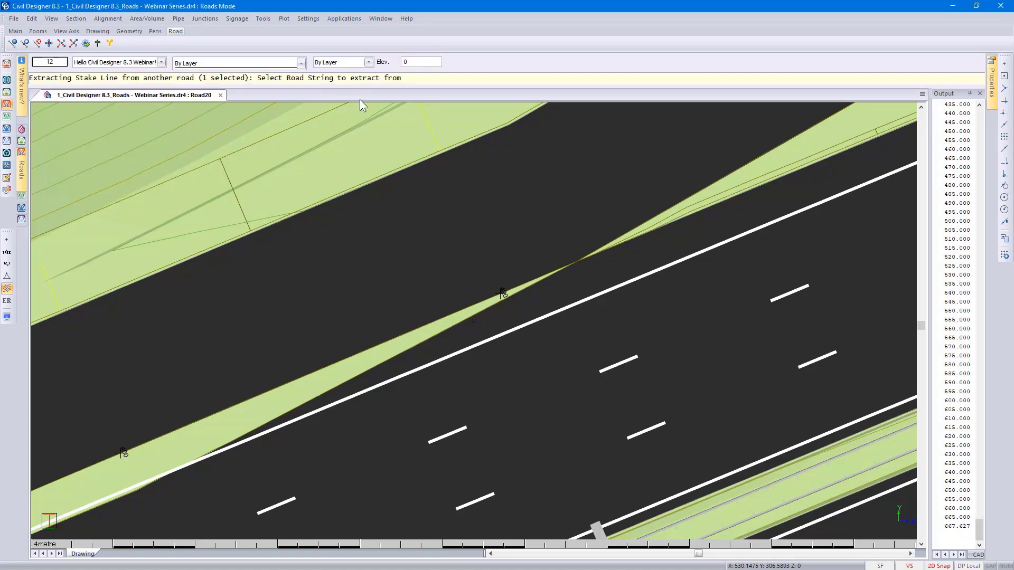
Step: Finish extracting the stake line from the road edge and recalculate Road20 from it
right_click(363, 134)
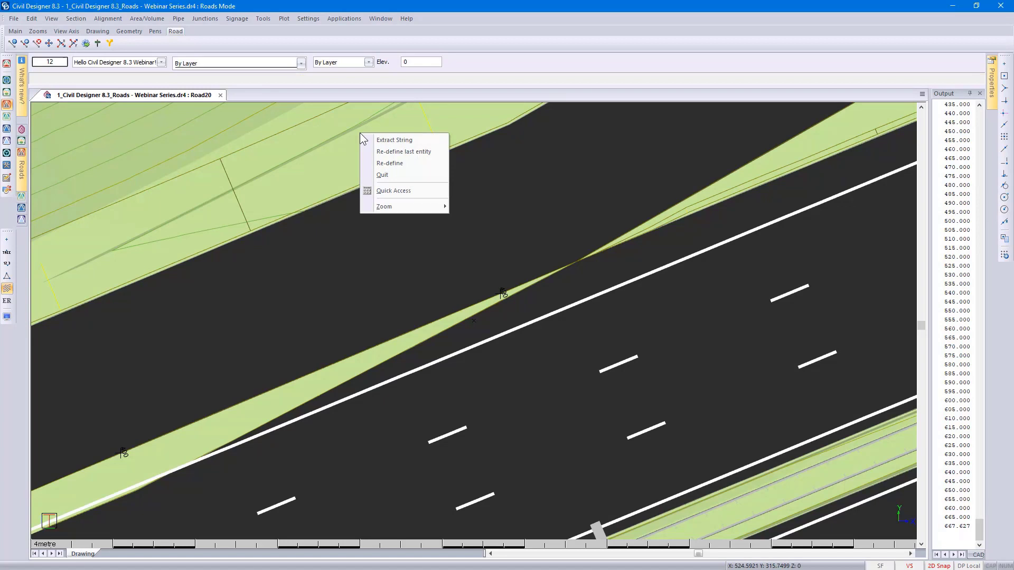
mouse_move(394, 139)
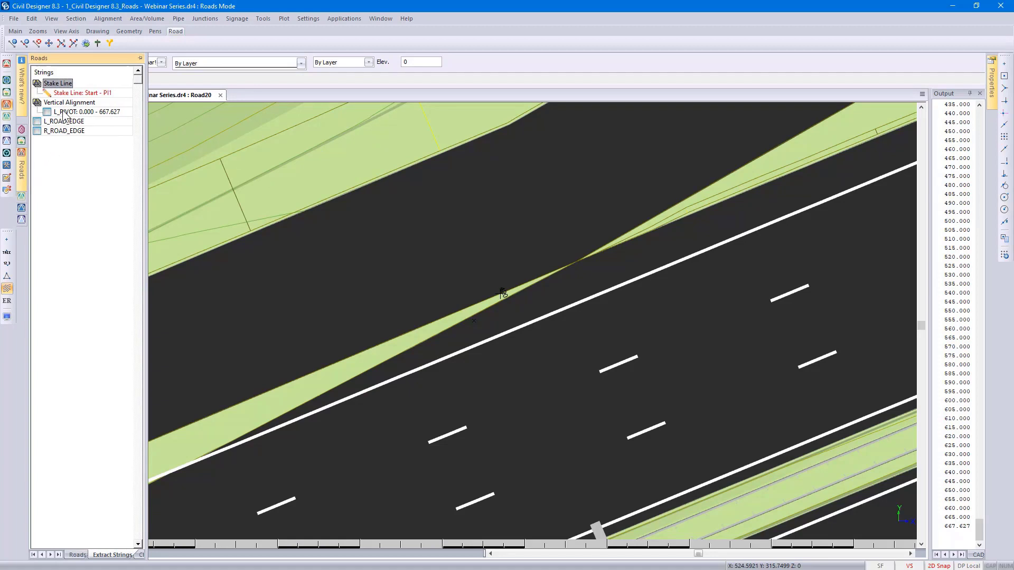
mouse_move(64, 116)
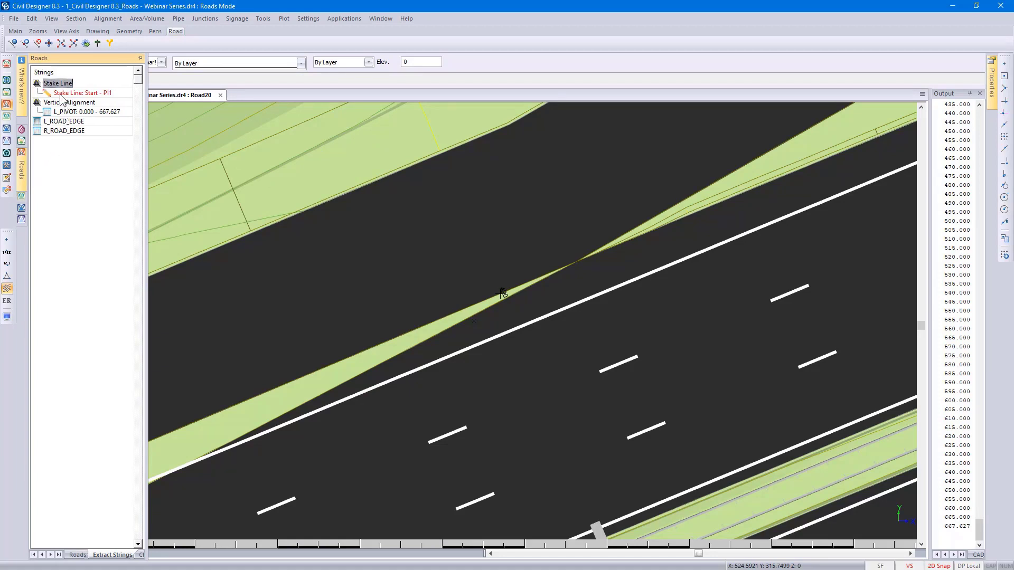
click(82, 93)
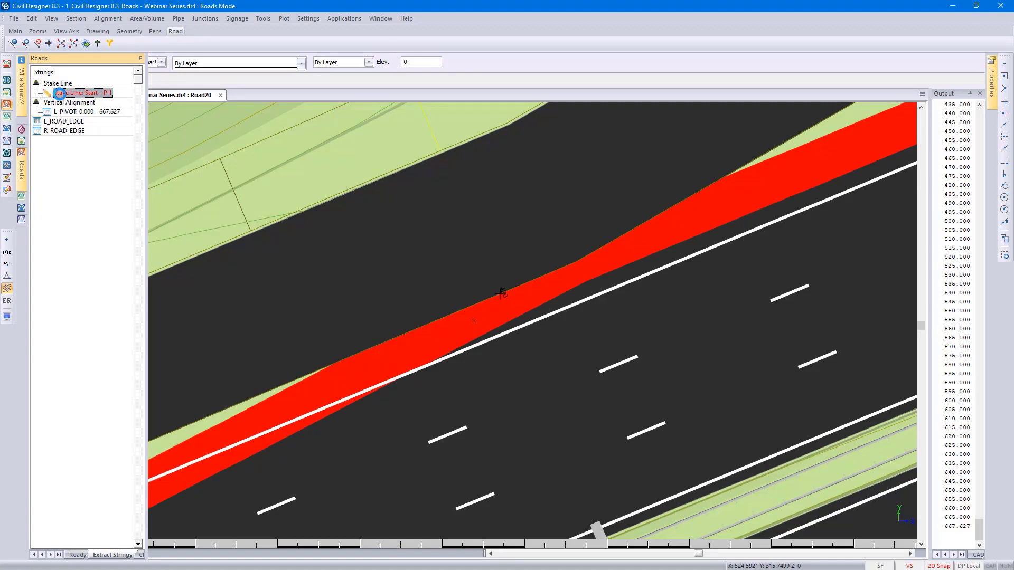
right_click(58, 93)
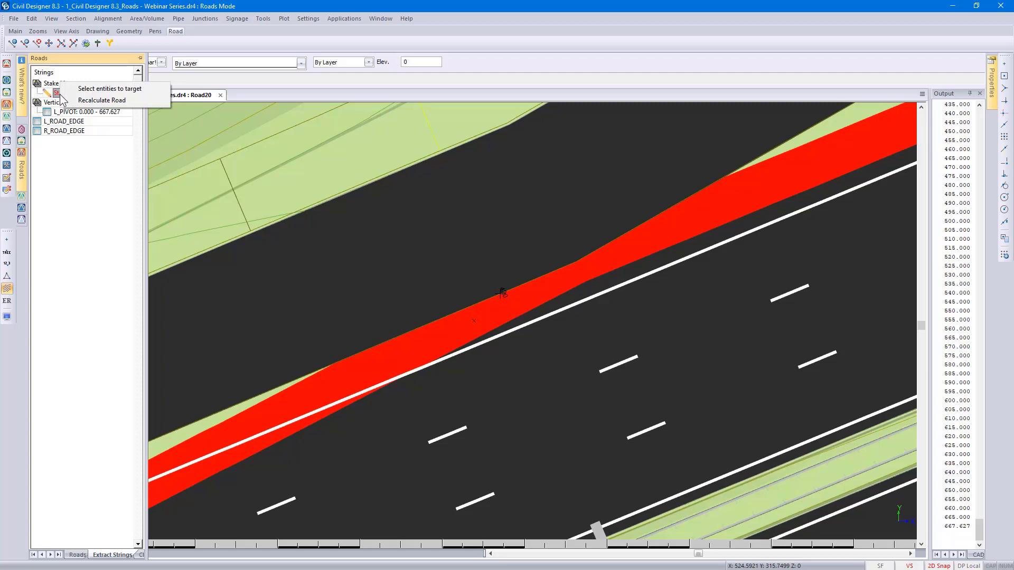
mouse_move(101, 100)
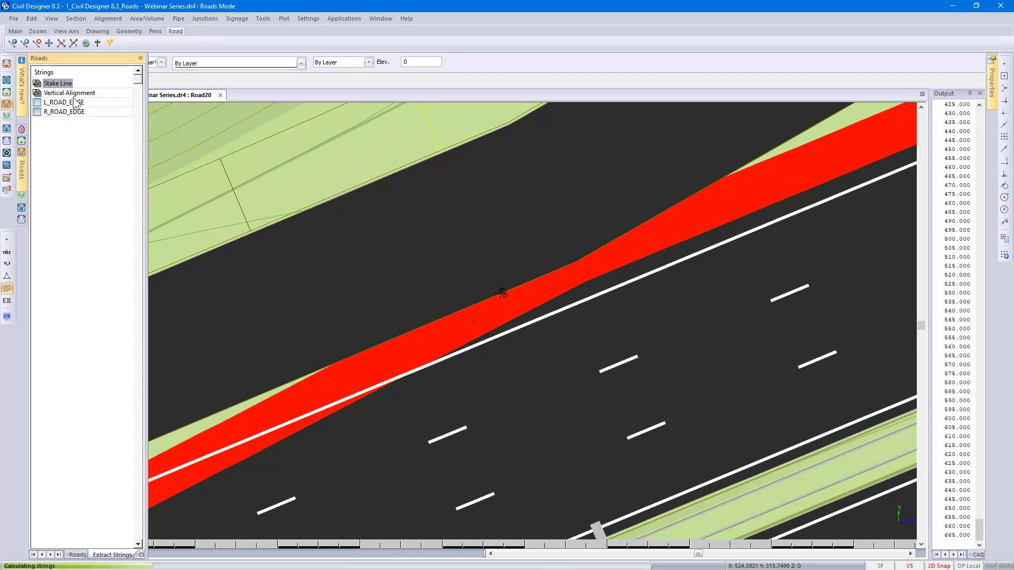
click(57, 82)
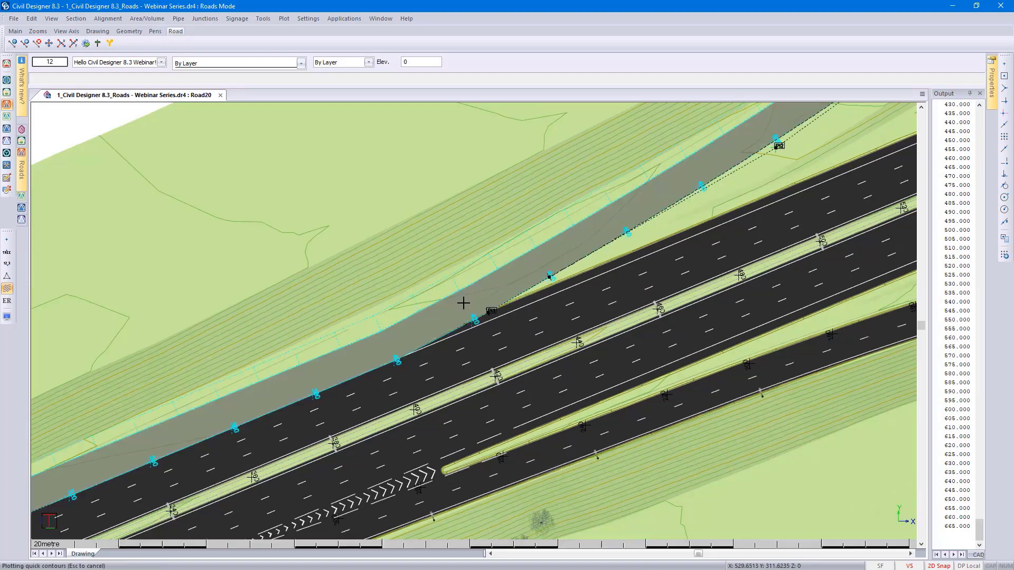
Step: View Road20's cross-section at chainage 390.000 with 1:1 side slope and 2.0% crossfall
right_click(463, 304)
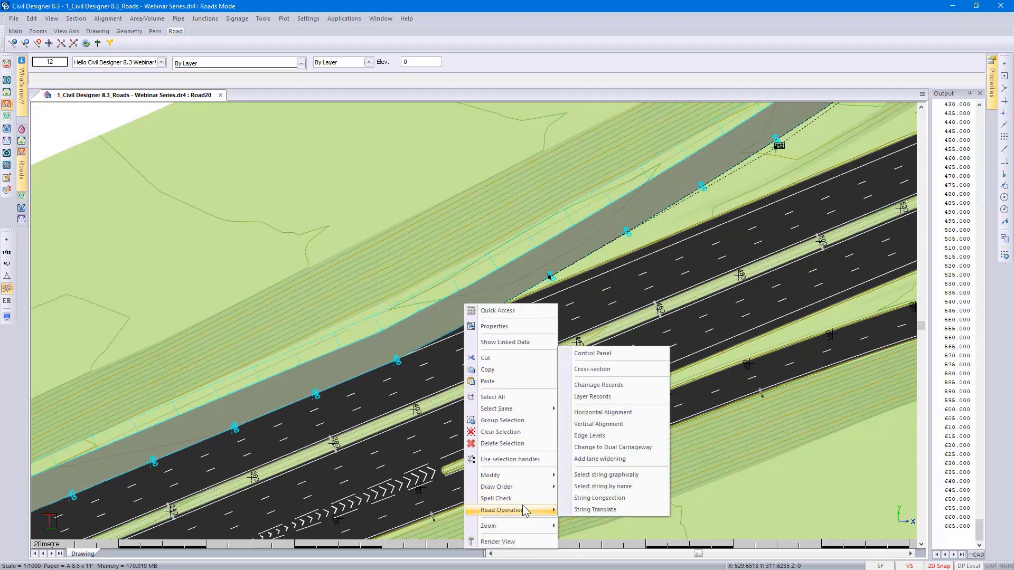
click(591, 369)
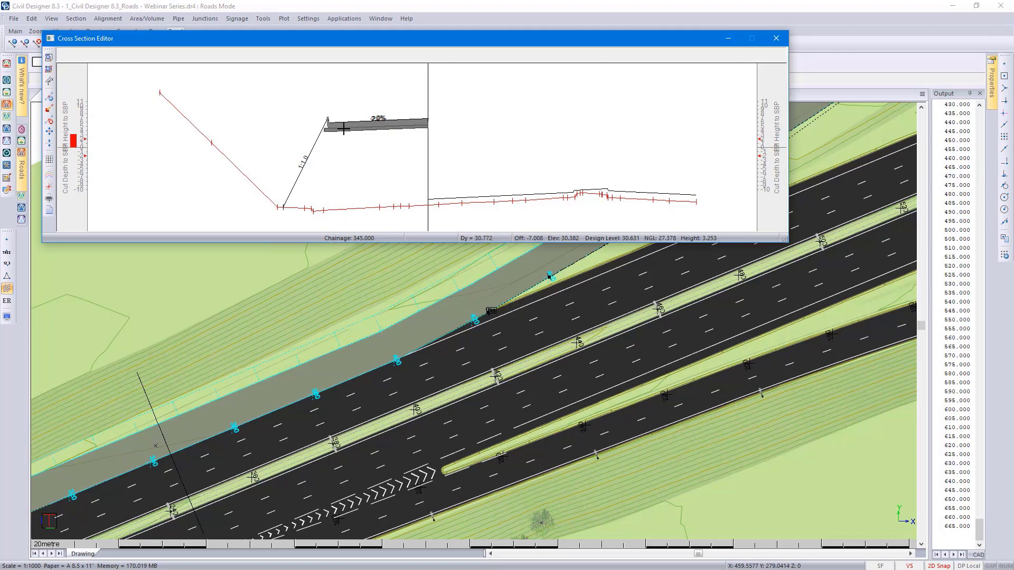
mouse_move(380, 131)
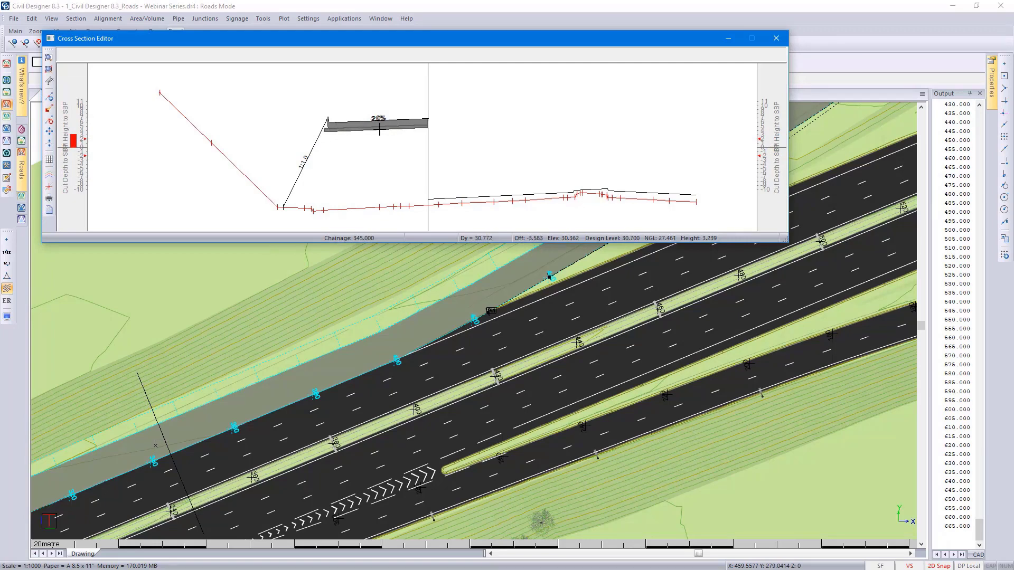
mouse_move(446, 198)
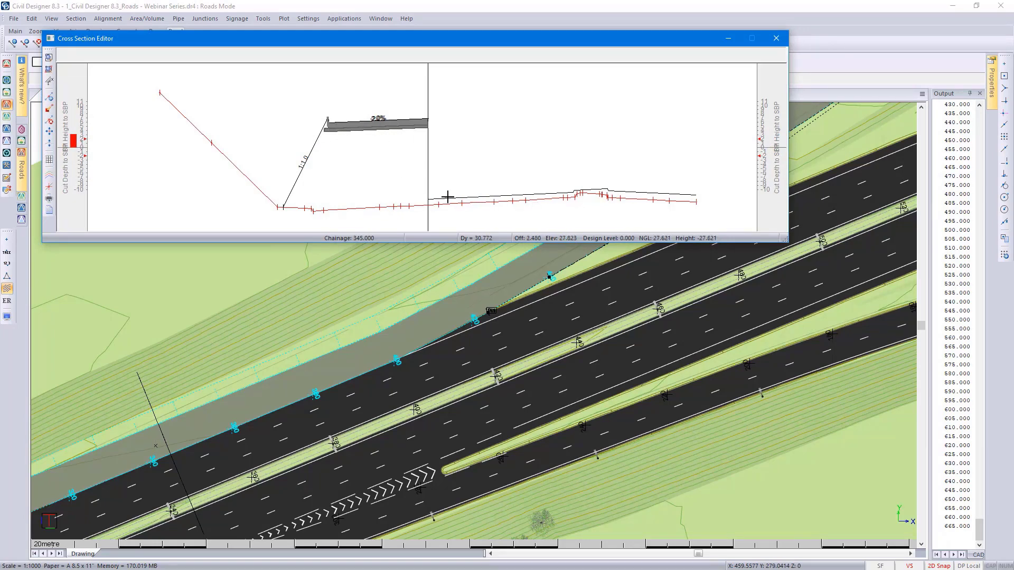
mouse_move(439, 204)
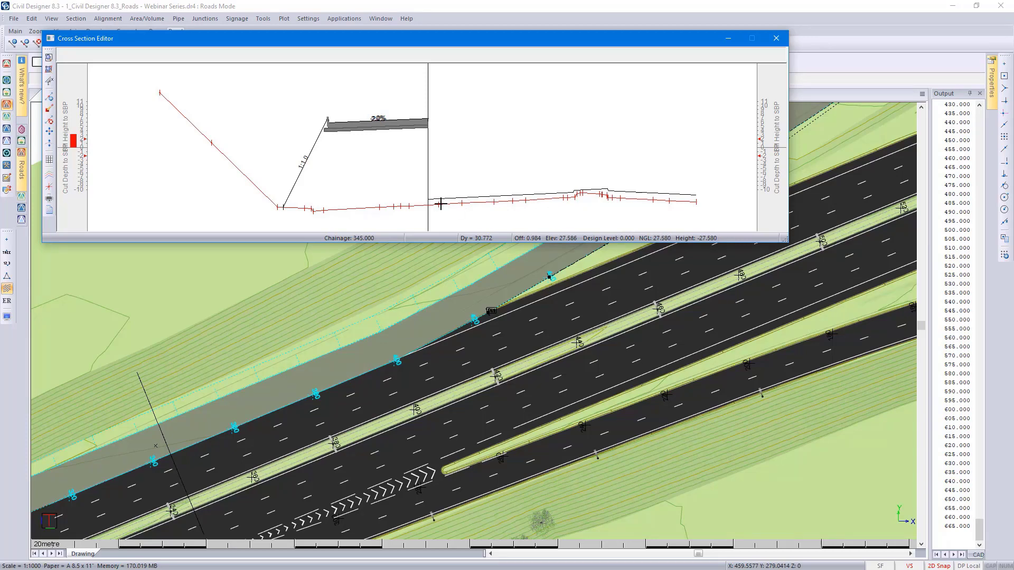
mouse_move(49, 177)
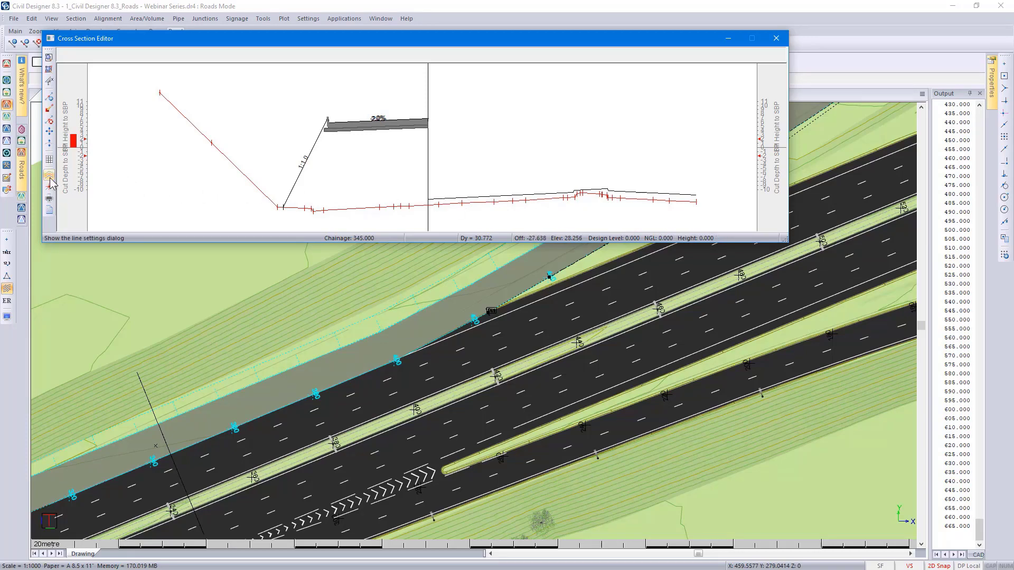
click(49, 176)
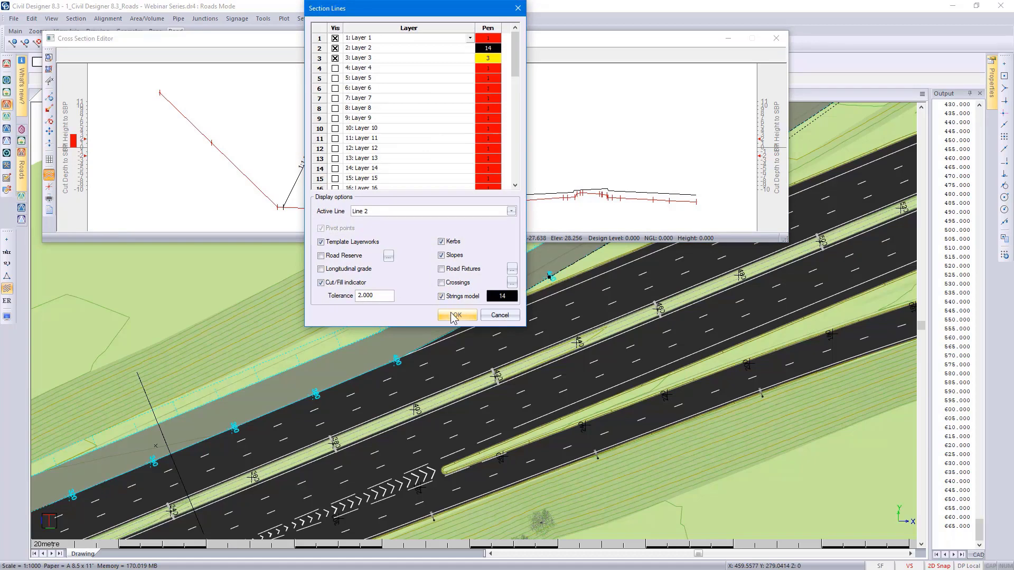
click(457, 316)
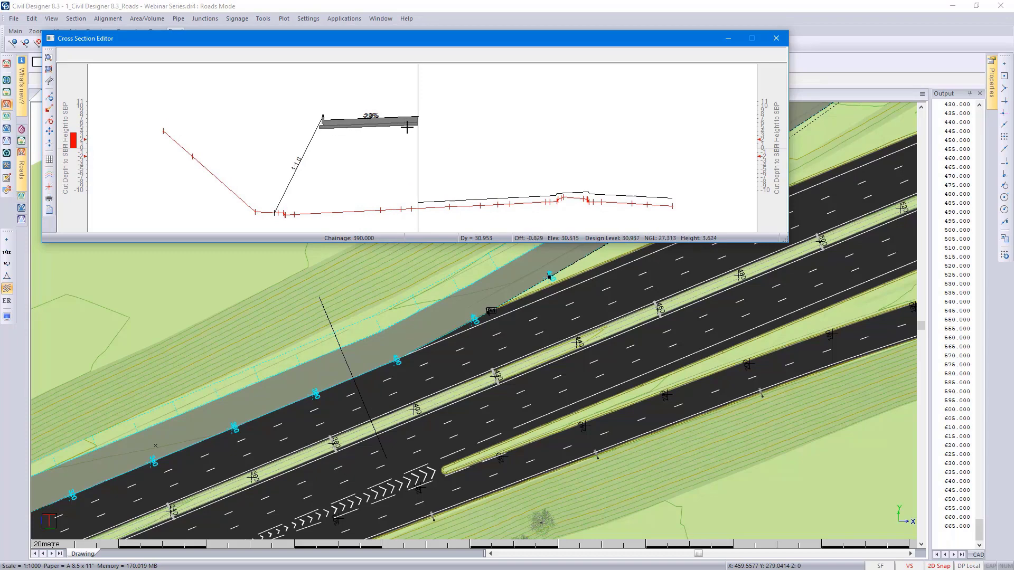
mouse_move(560, 200)
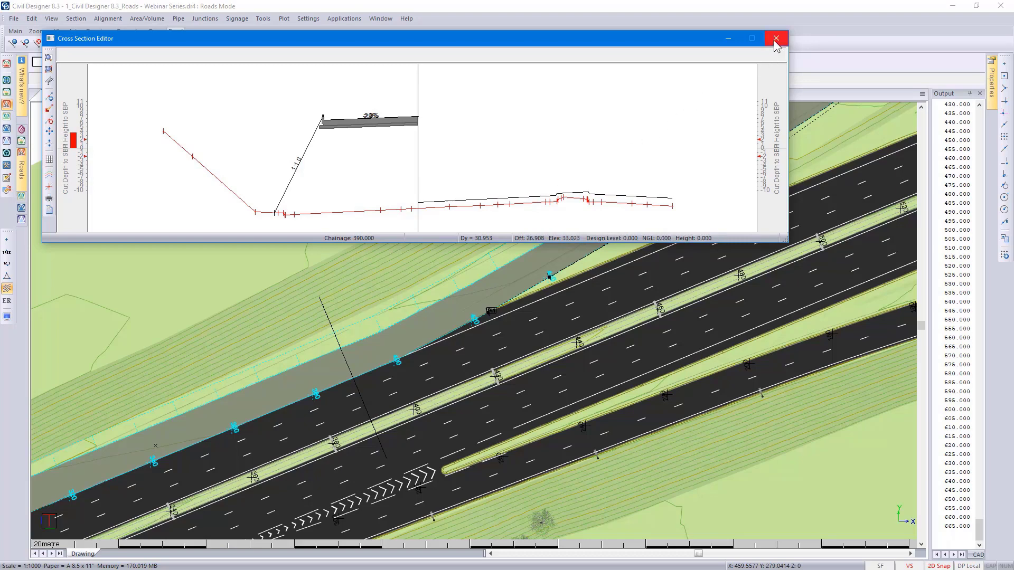
Step: Leave the section editor and shade carriageways only with road contours displayed
click(776, 38)
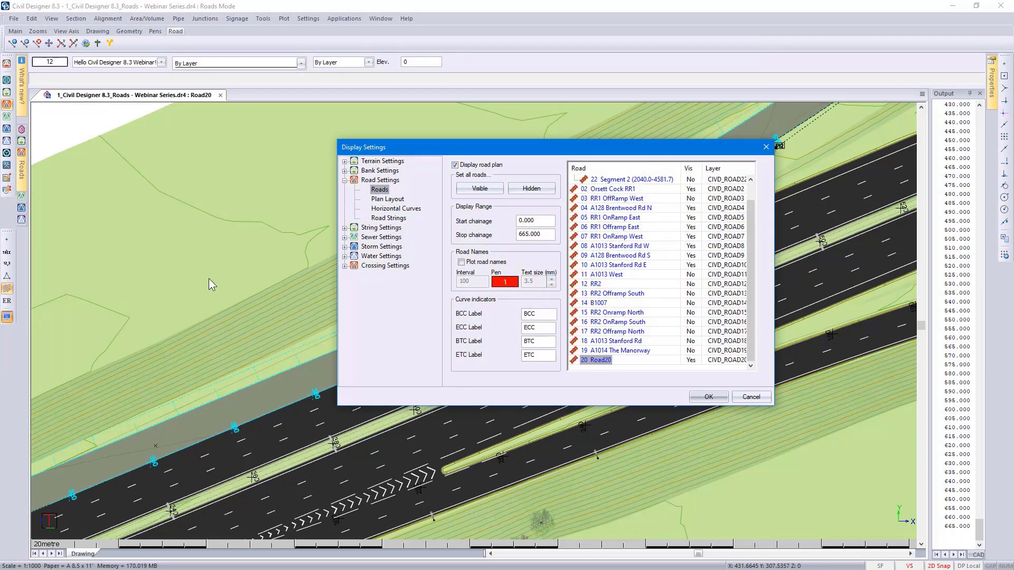
click(387, 217)
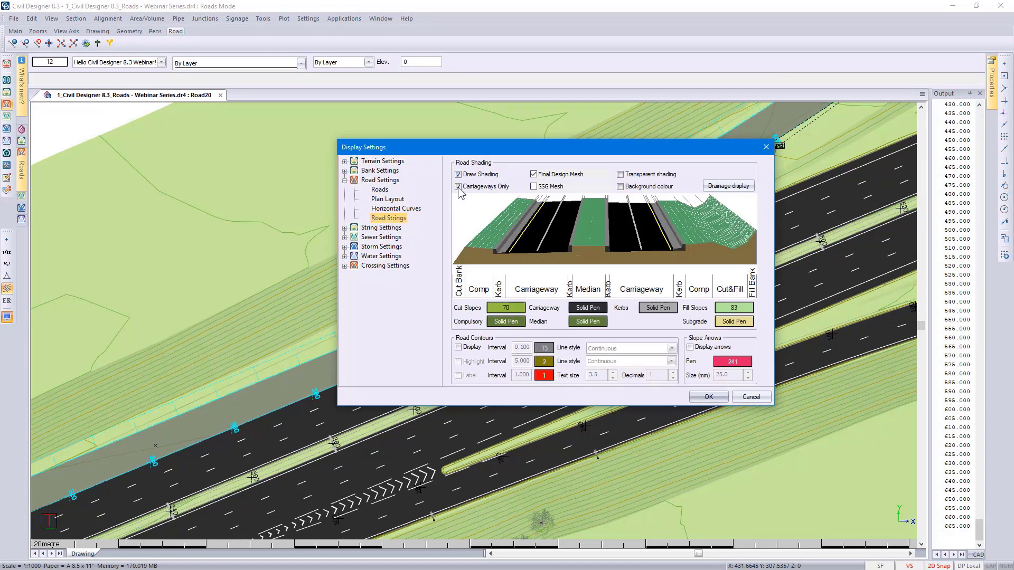
click(459, 347)
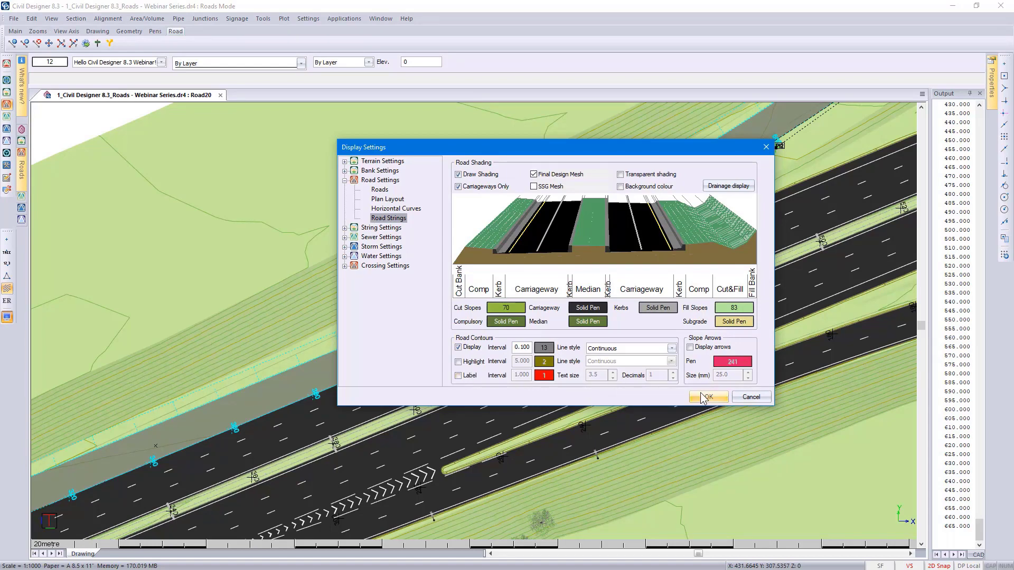
click(706, 397)
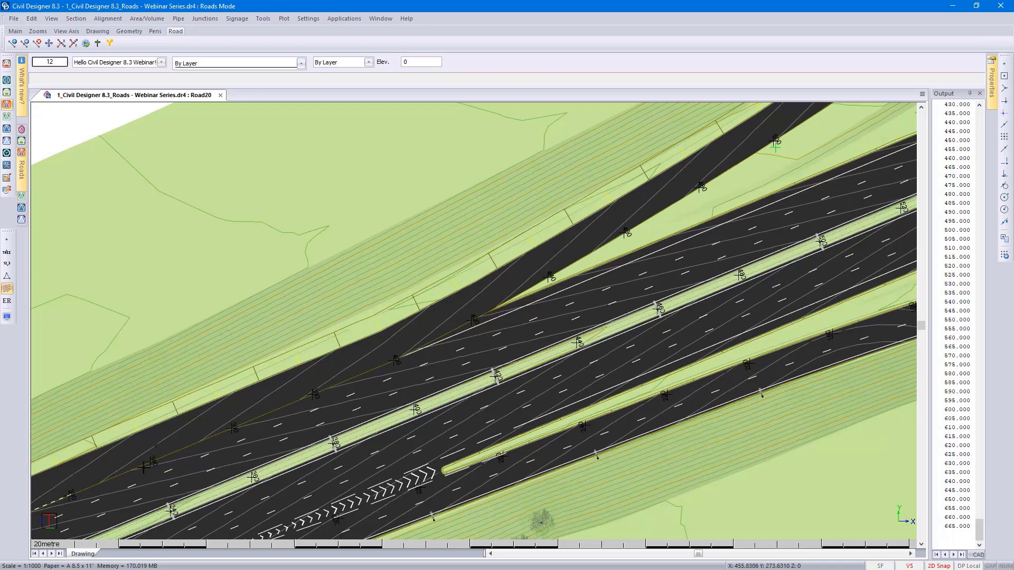
mouse_move(330, 398)
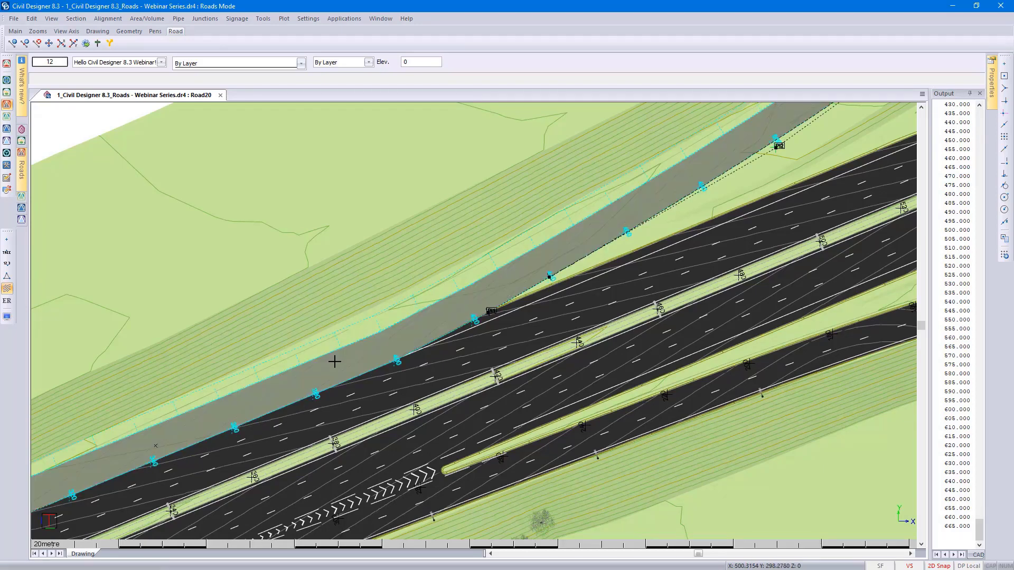
Step: Bring up Road20's vertical alignment editor showing its 0.404% grade profile
right_click(335, 361)
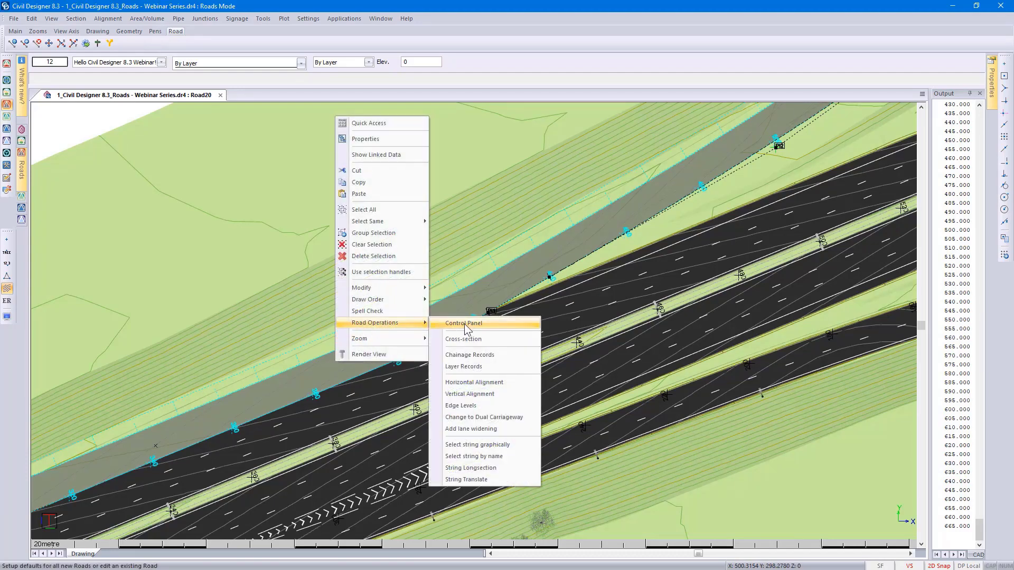
mouse_move(469, 394)
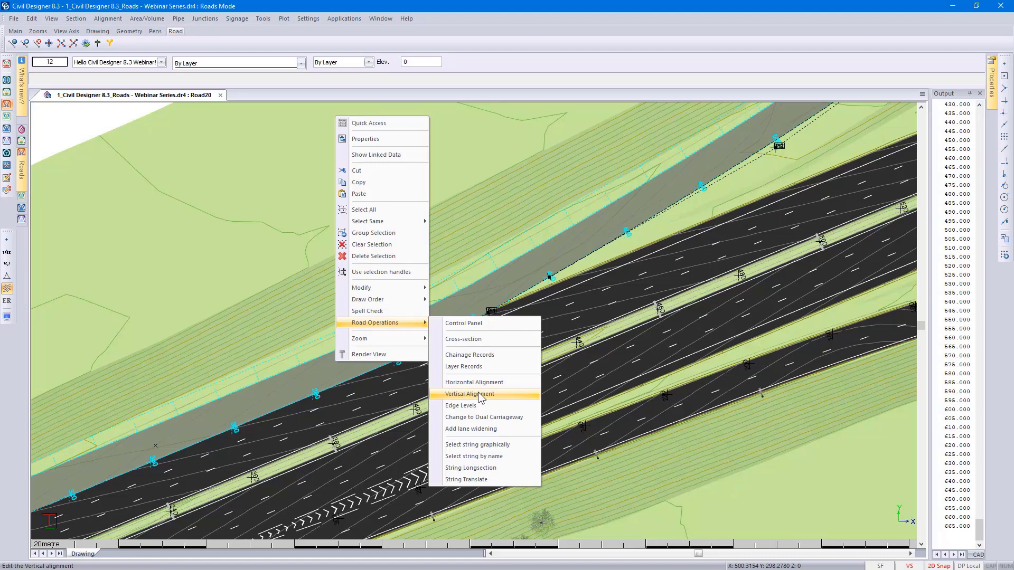
click(469, 394)
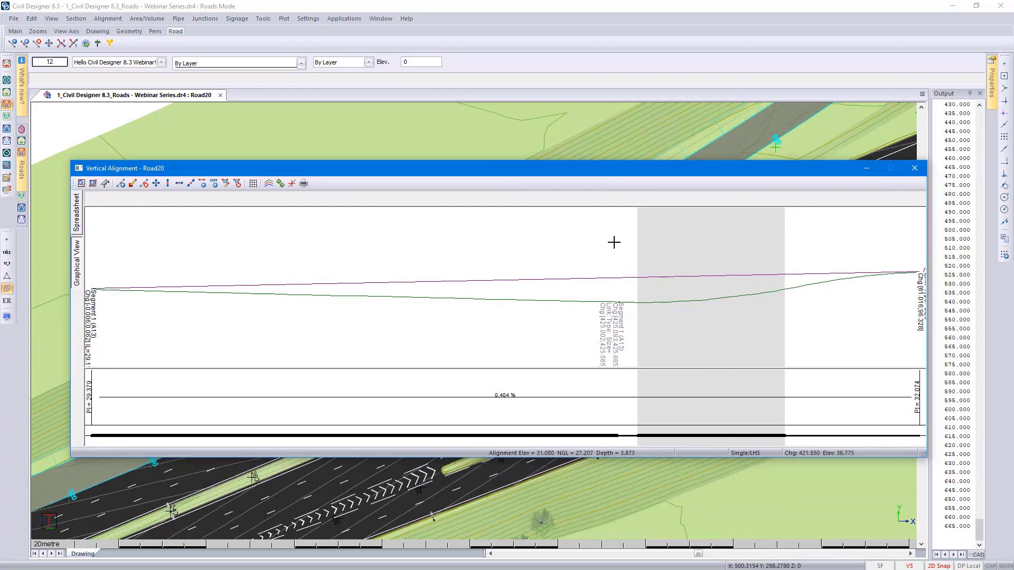
mouse_move(586, 179)
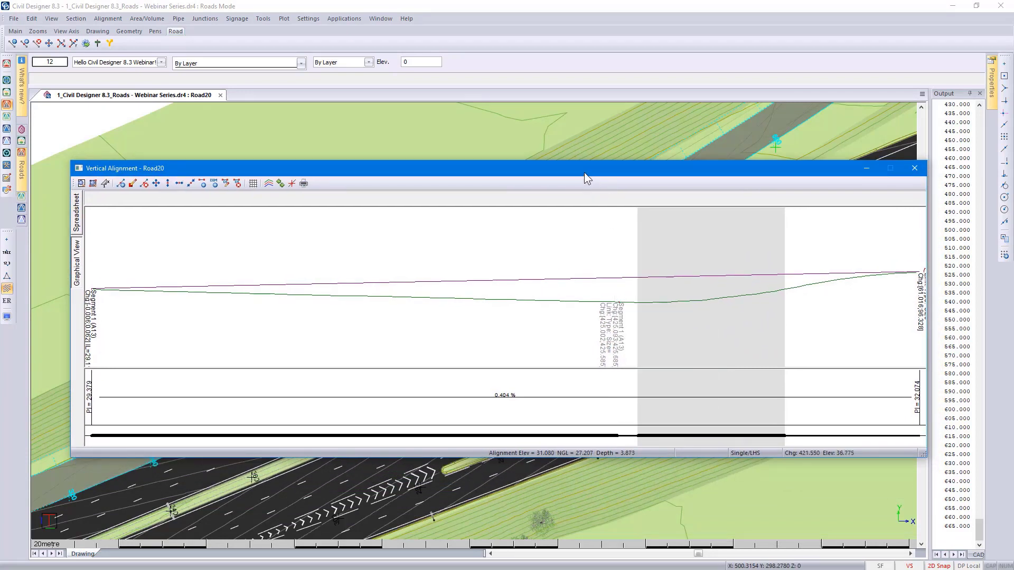
Step: Add a PI at chainage 430.000, level 30.000, extract the first stretch from CAD, and save
click(76, 200)
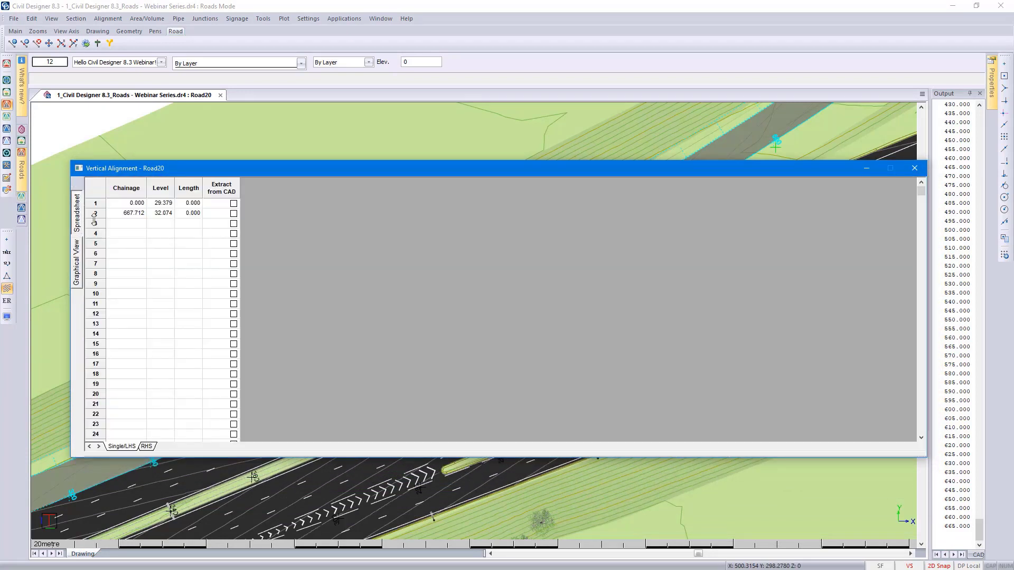
right_click(134, 212)
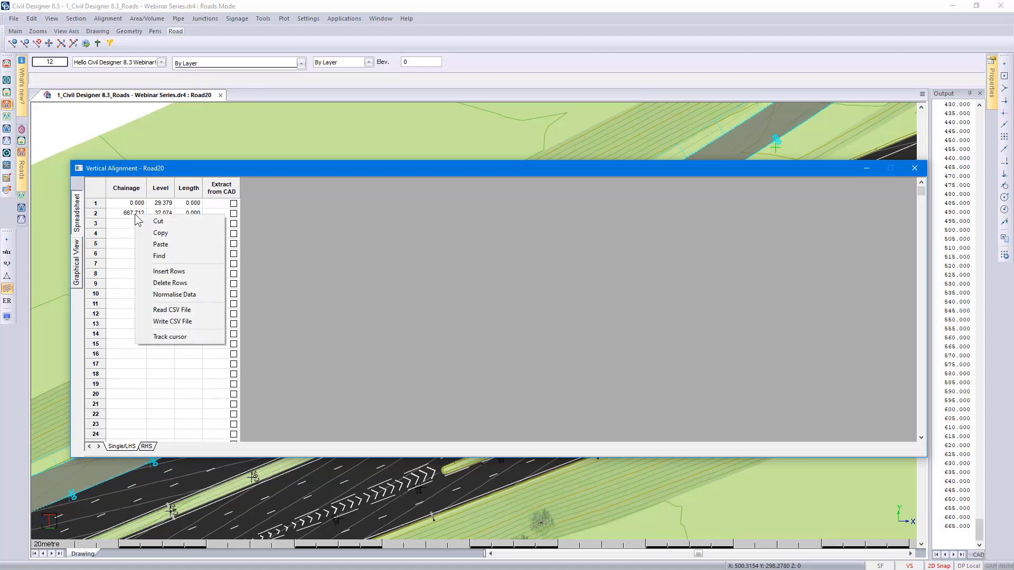
click(169, 272)
text(430.000)
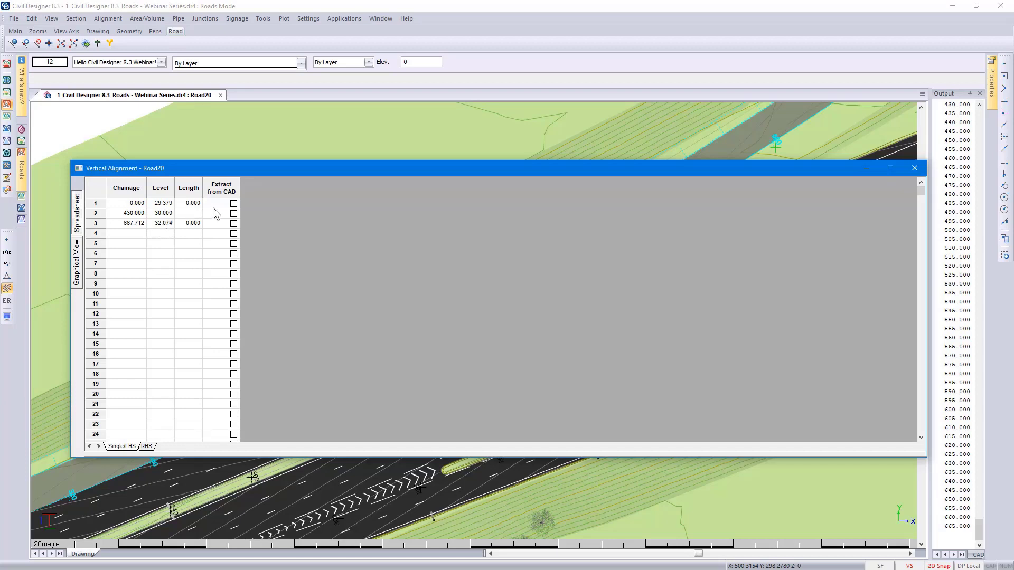
click(233, 203)
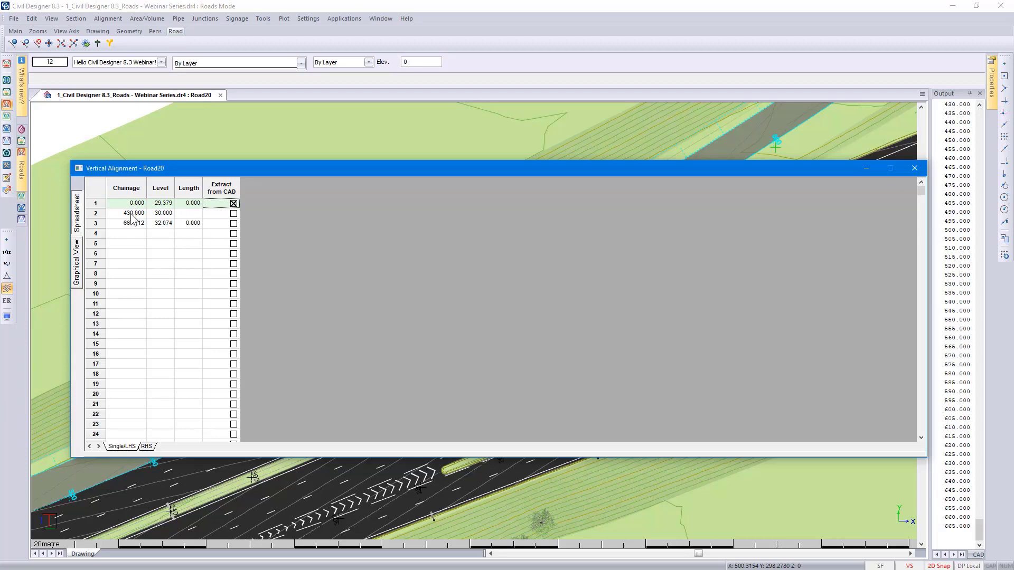
click(914, 168)
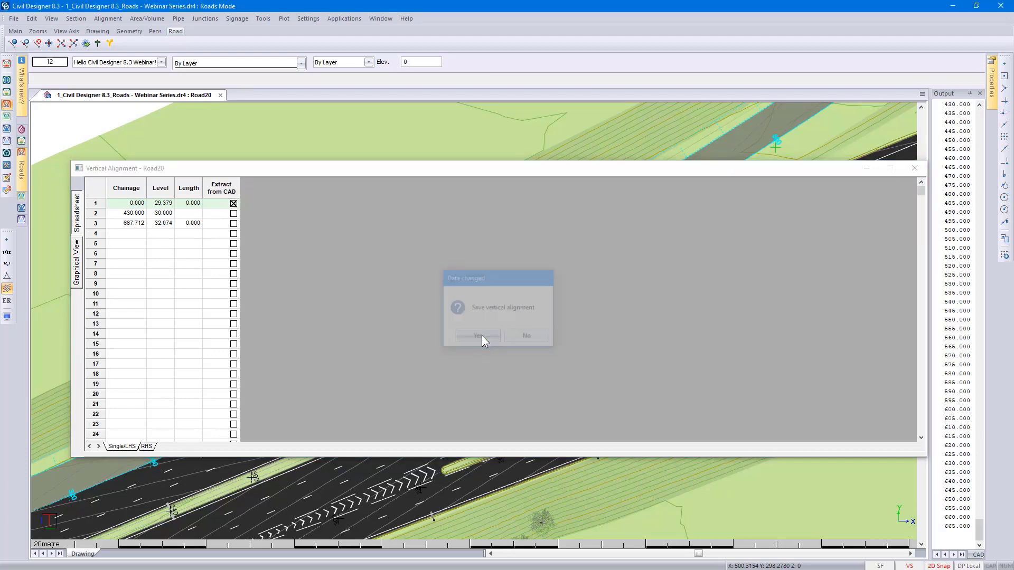
click(478, 335)
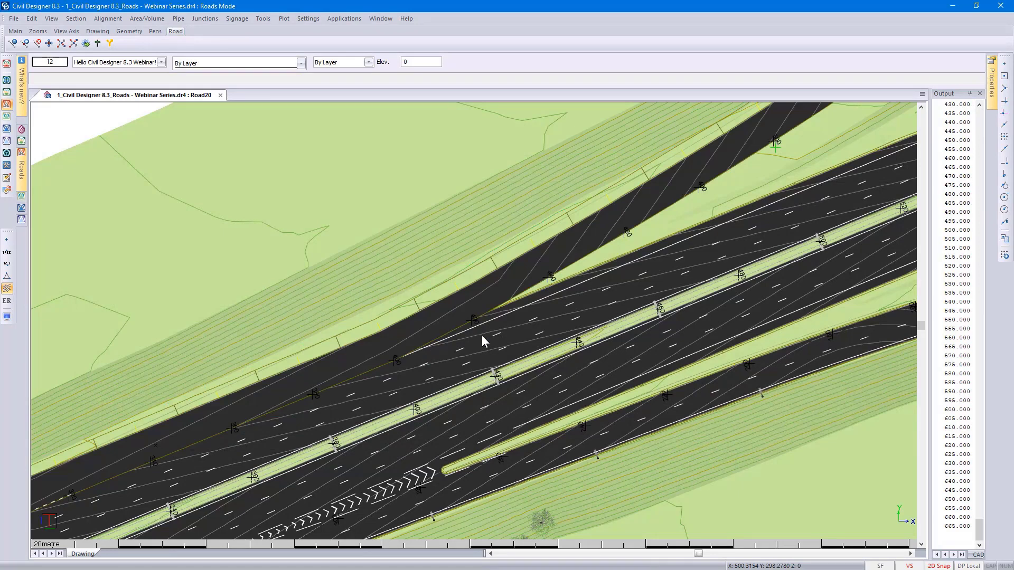
mouse_move(273, 420)
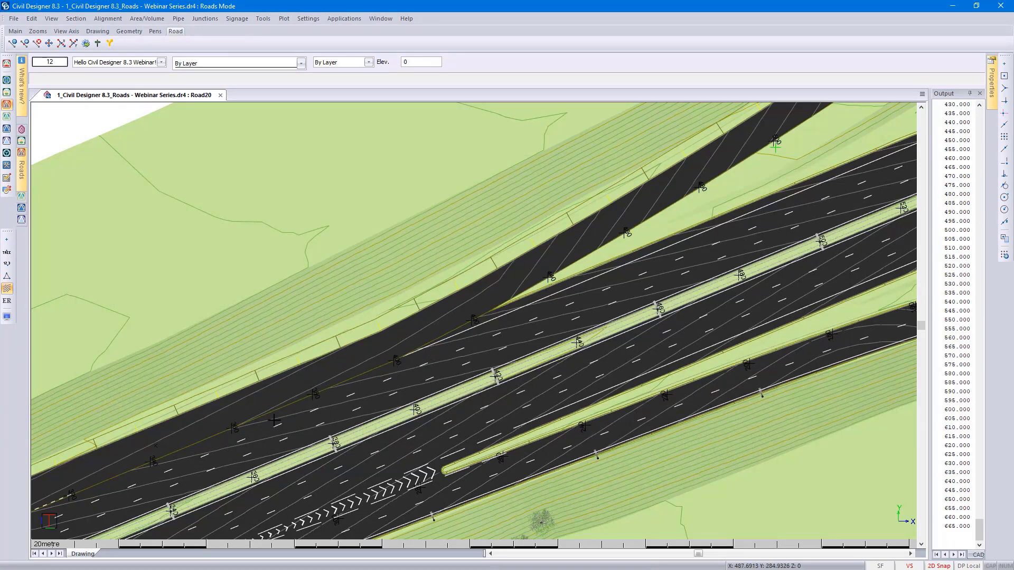
mouse_move(66, 229)
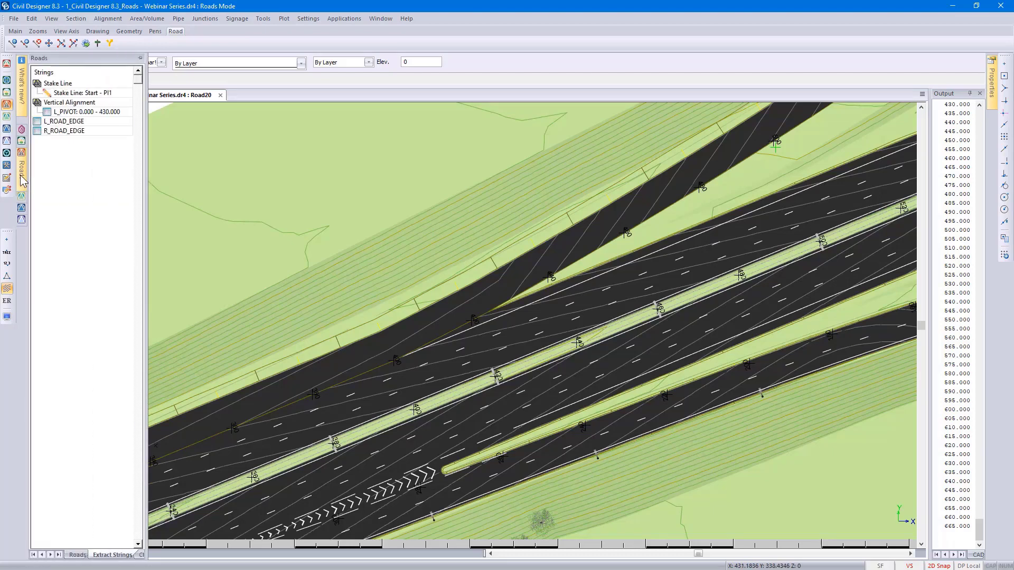
mouse_move(76, 130)
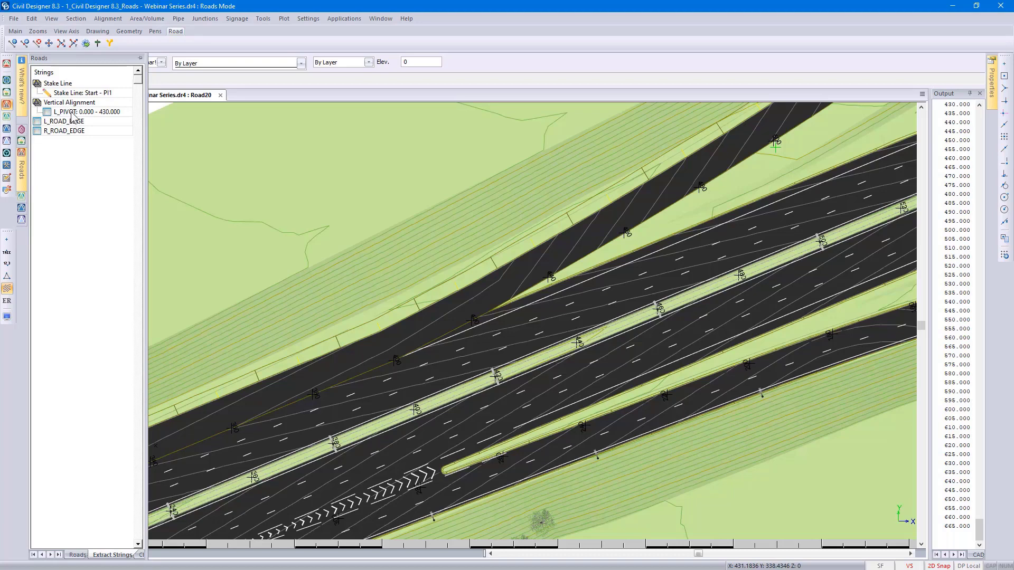
mouse_move(96, 117)
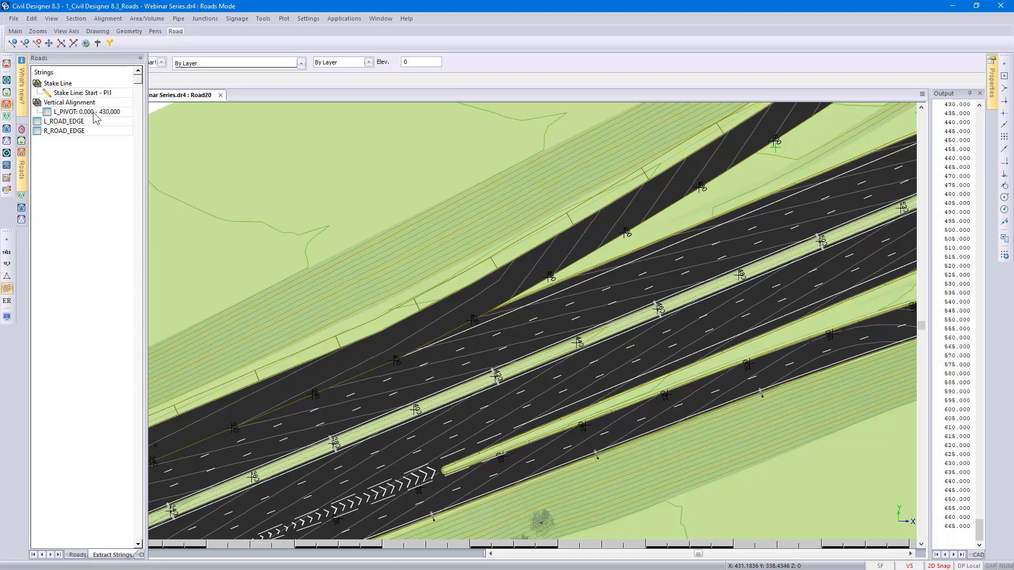
mouse_move(84, 120)
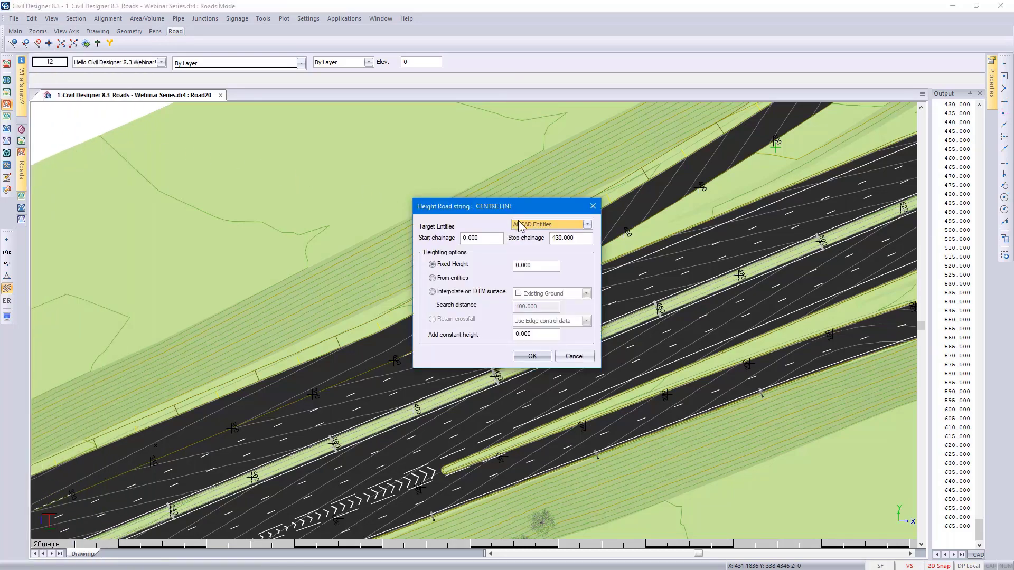
Step: Height L_PIVOT from road strings only, from entities, over chainage 0.000 to 430.000
click(586, 224)
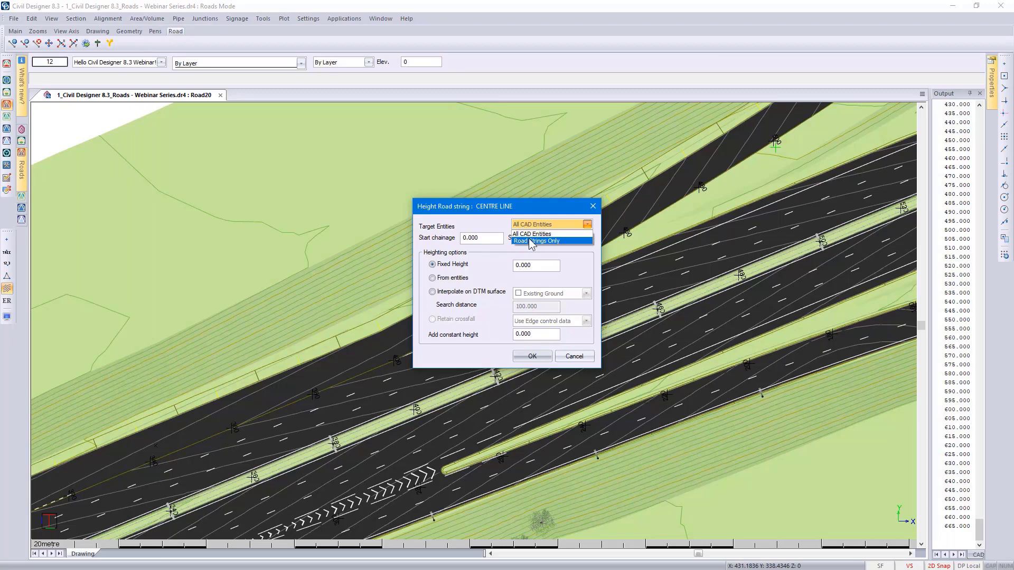
click(543, 240)
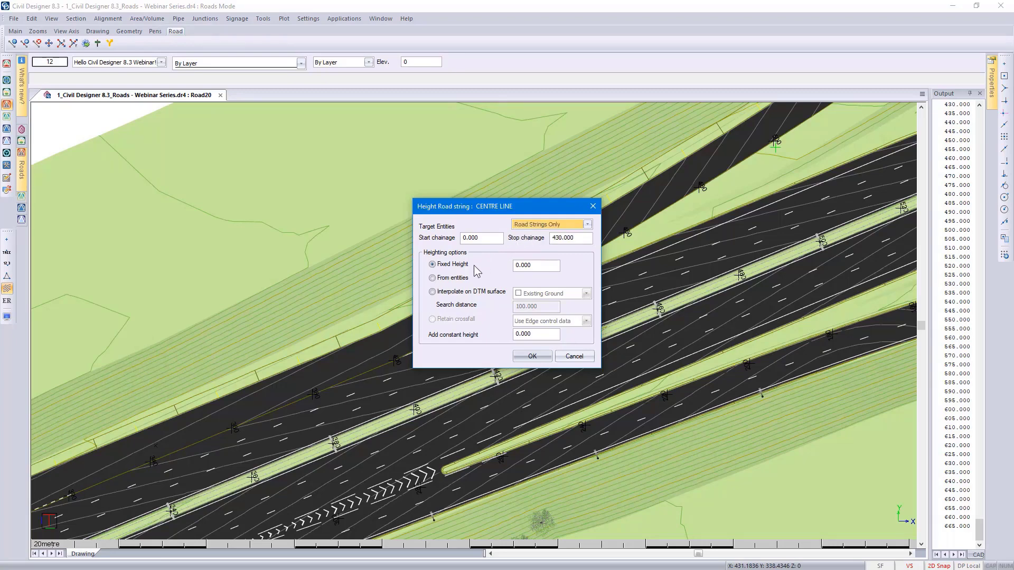
click(432, 278)
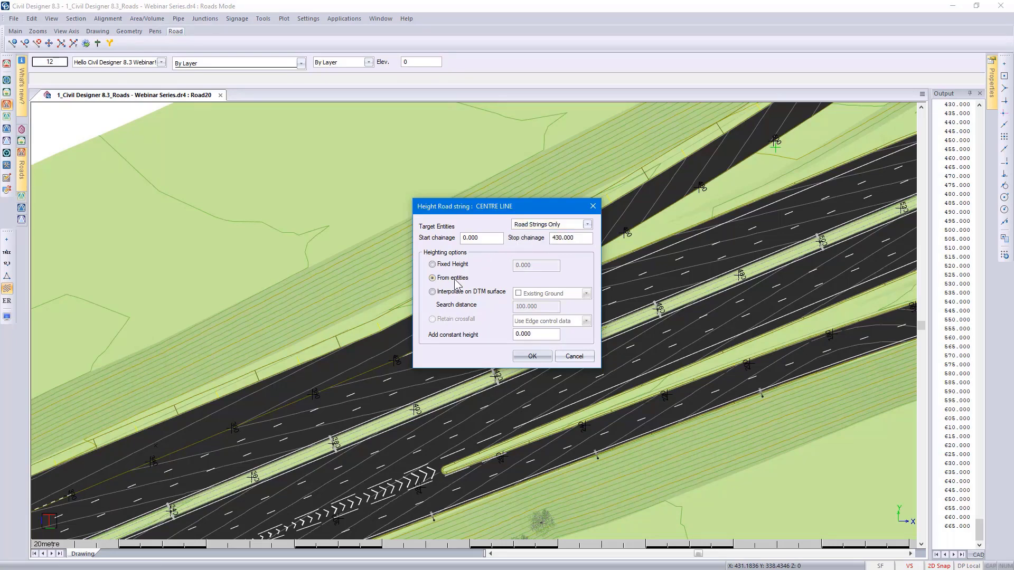
mouse_move(509, 326)
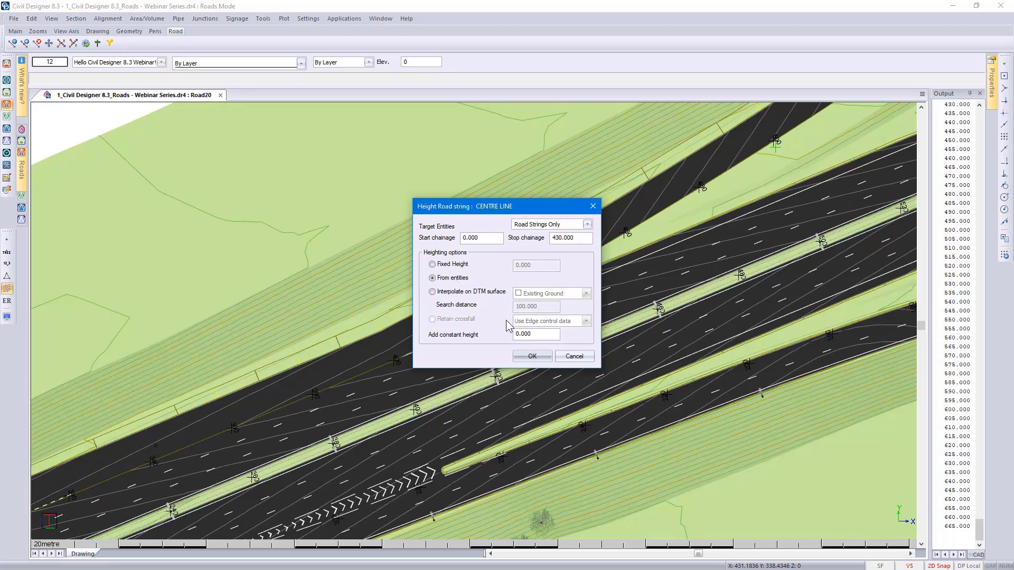
click(532, 356)
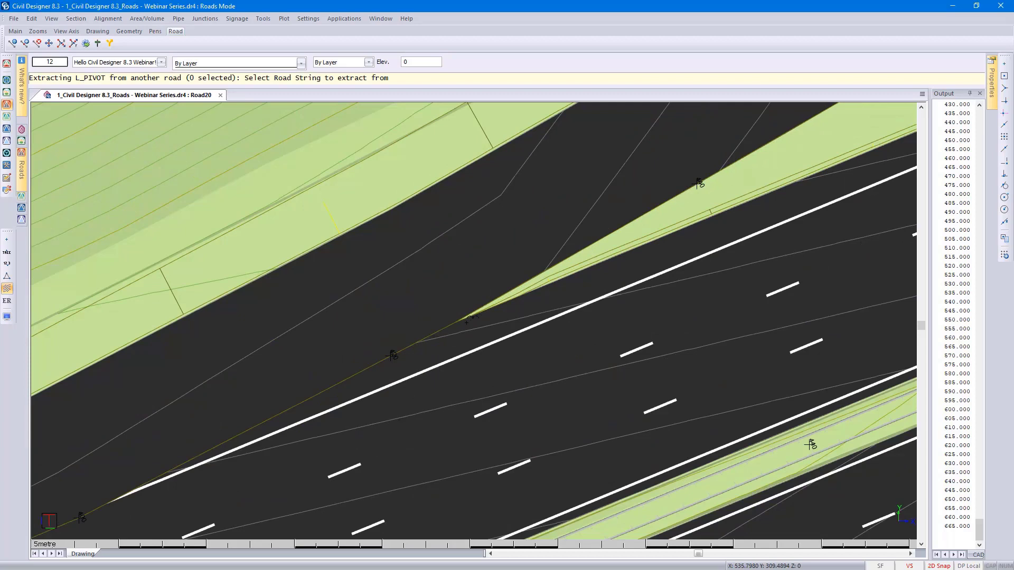
Step: Choose the A13 road's L_ROAD_EDGE string as the L_PIVOT height source
click(467, 318)
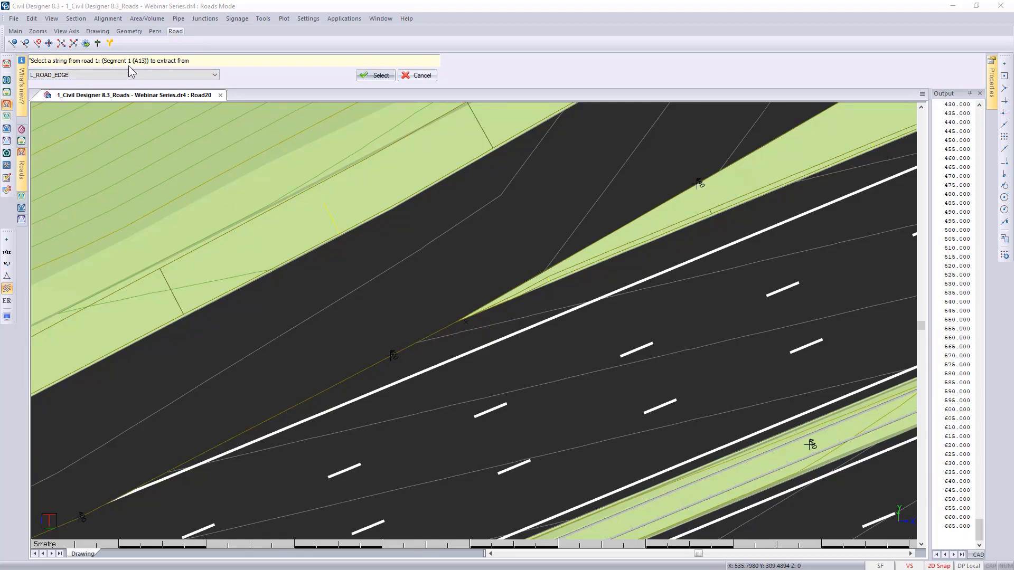
click(214, 74)
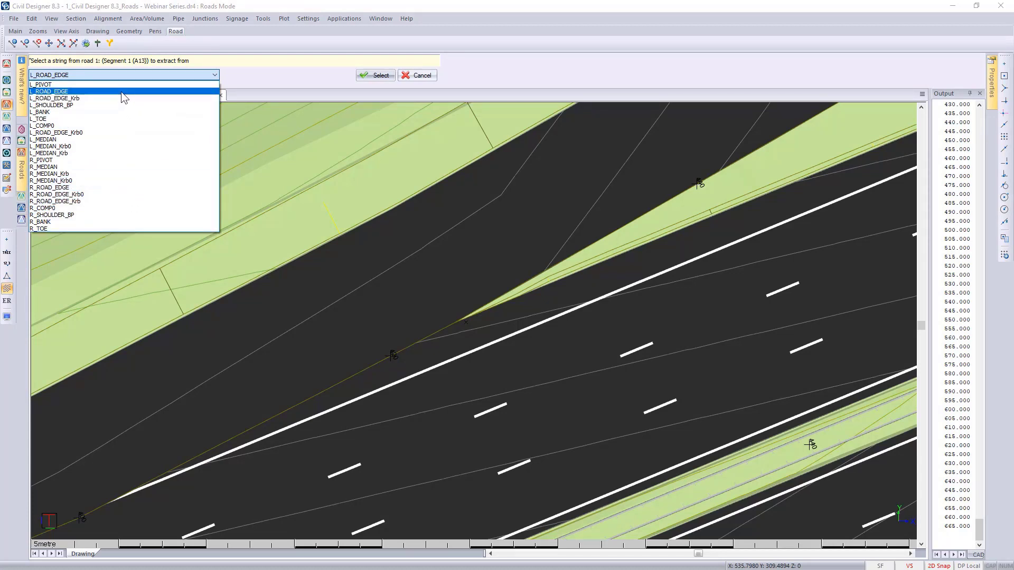
click(42, 85)
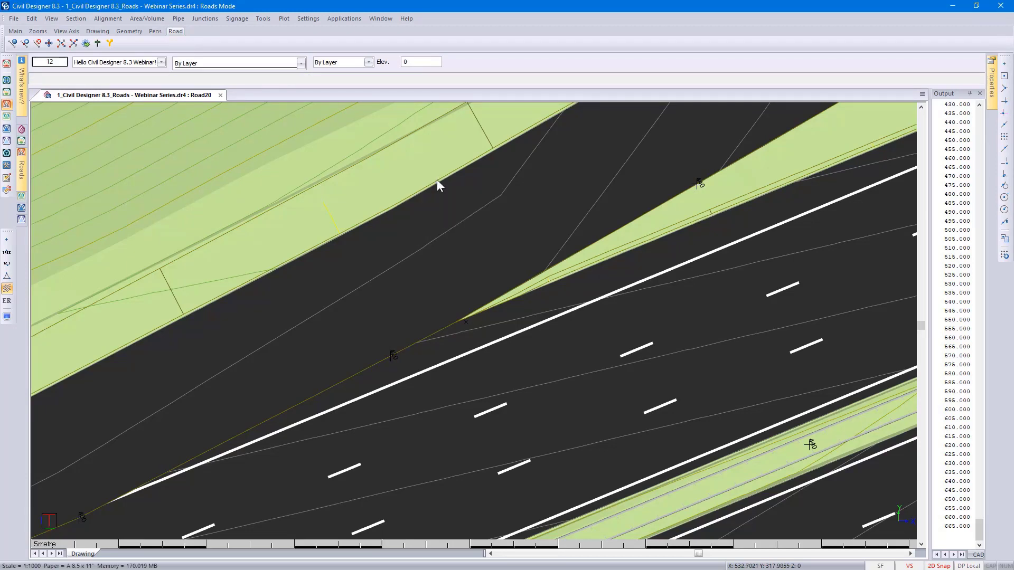
mouse_move(24, 181)
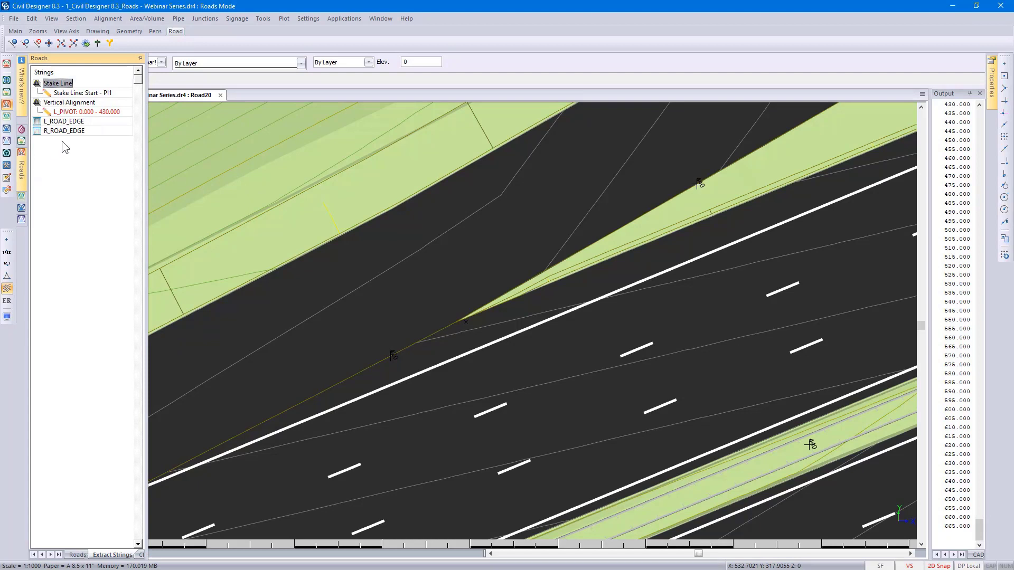
Step: Recalculate Road20 using the L_PIVOT extraction range 0.000 to 430.000
click(85, 111)
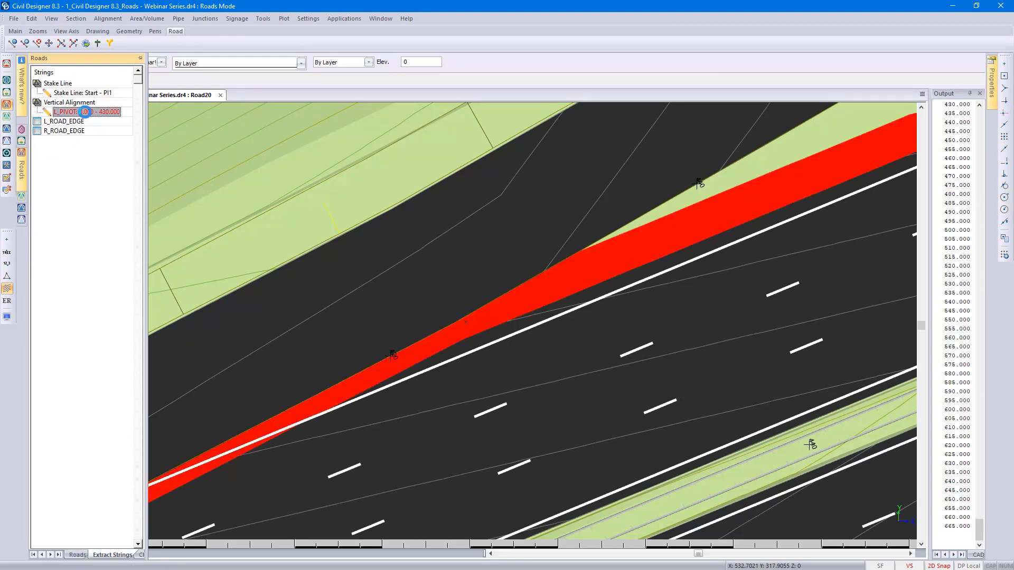
right_click(70, 111)
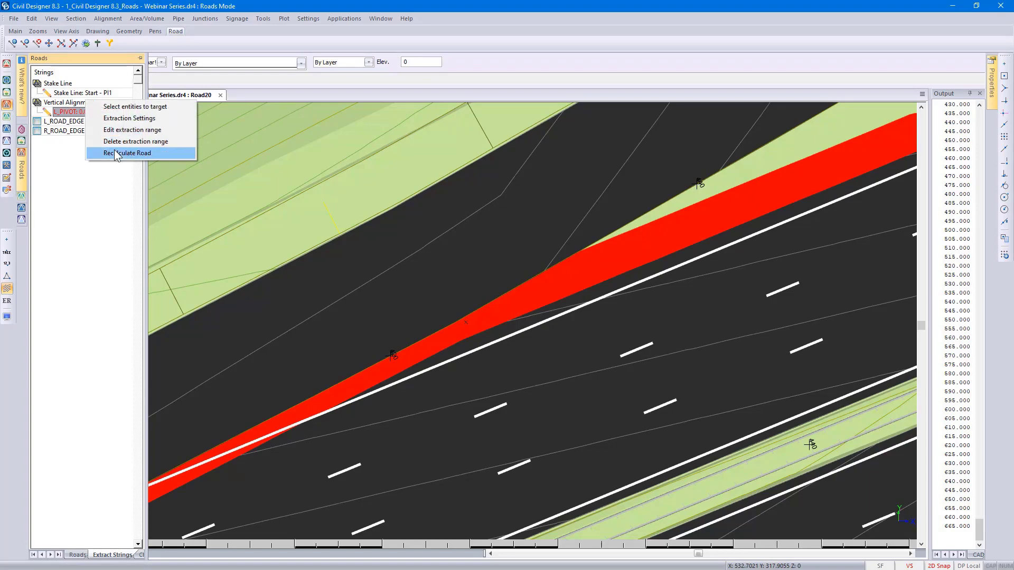
click(127, 153)
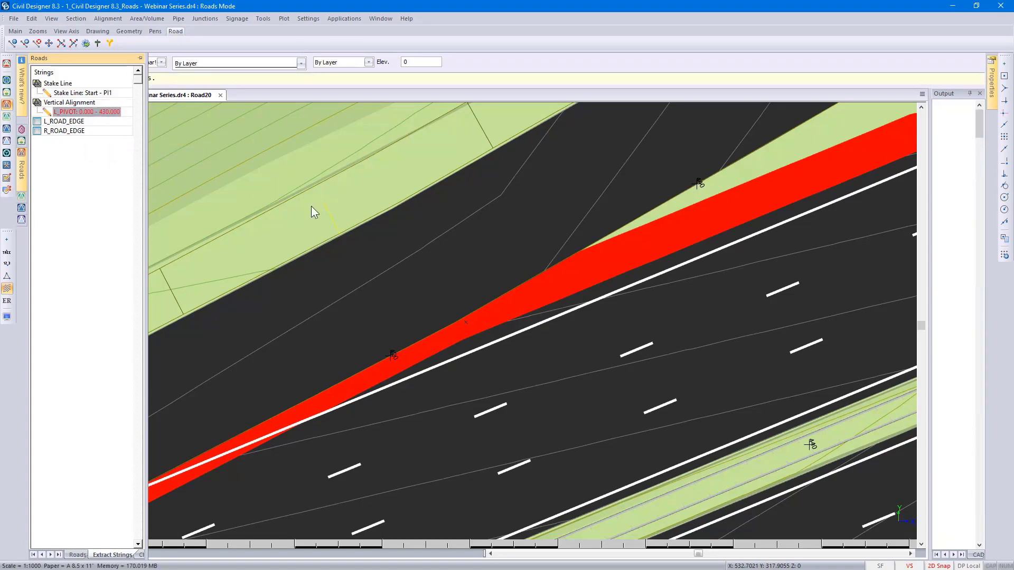
click(385, 229)
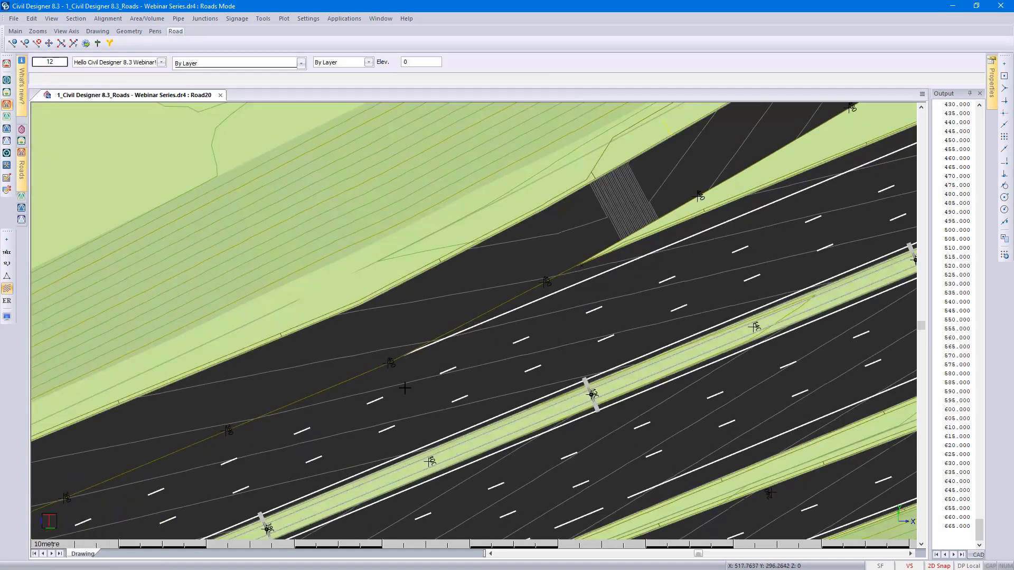
mouse_move(255, 378)
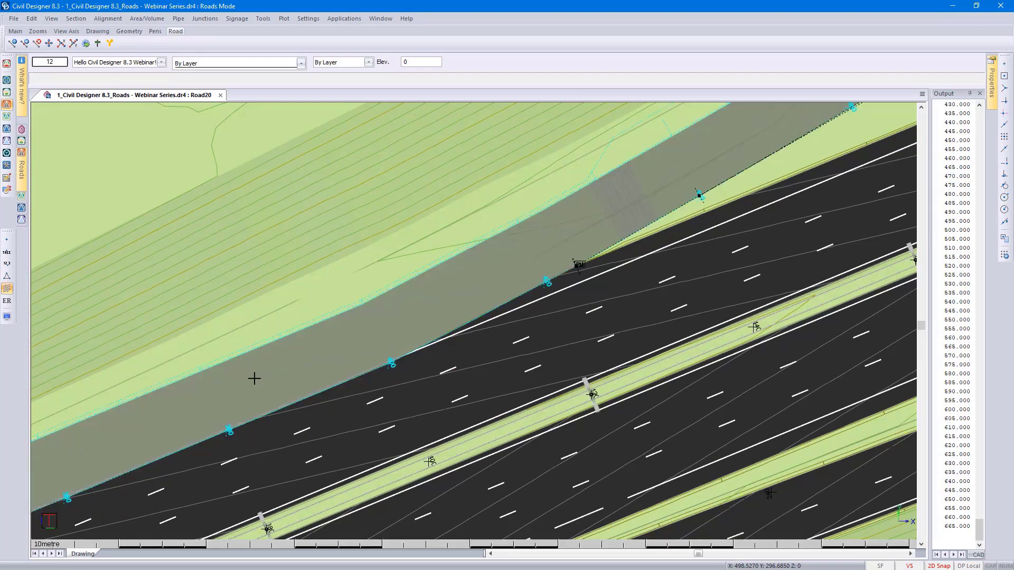
right_click(254, 378)
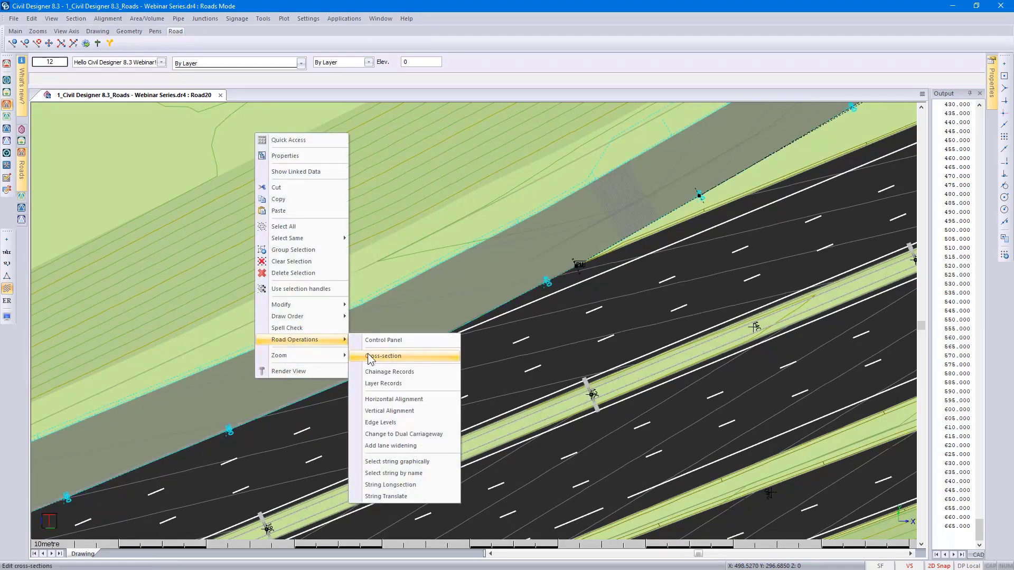
click(382, 356)
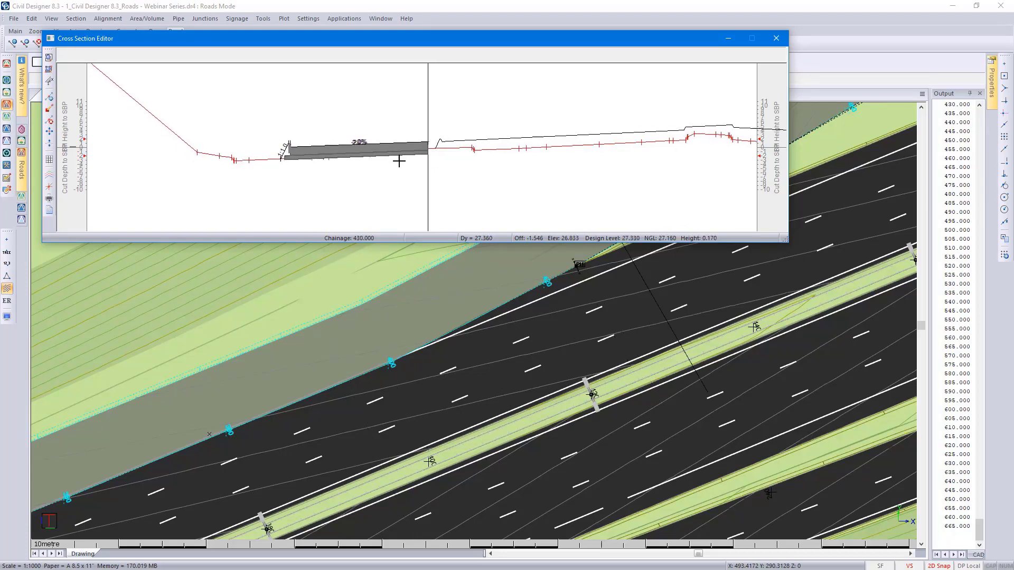
mouse_move(767, 57)
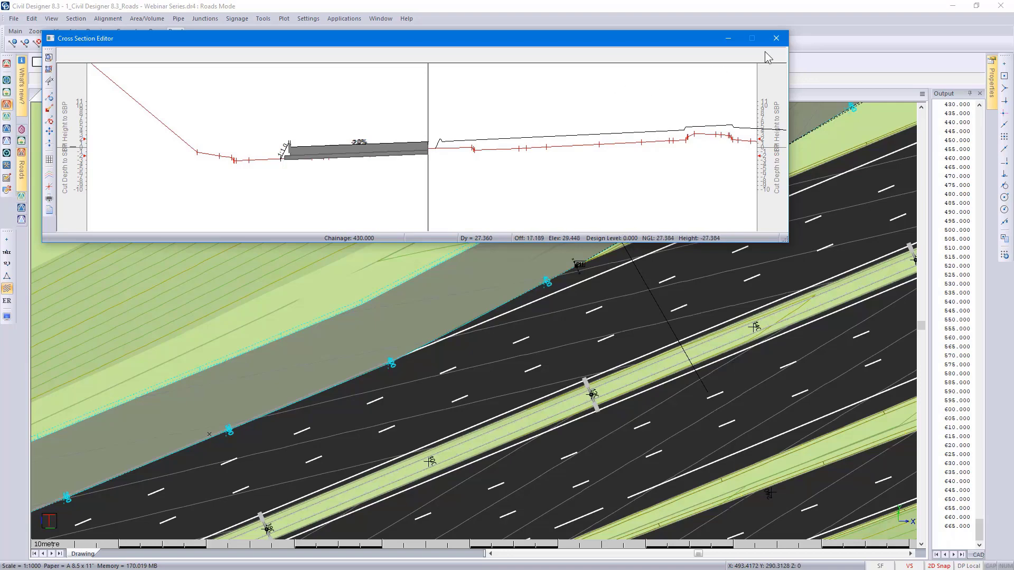
click(776, 38)
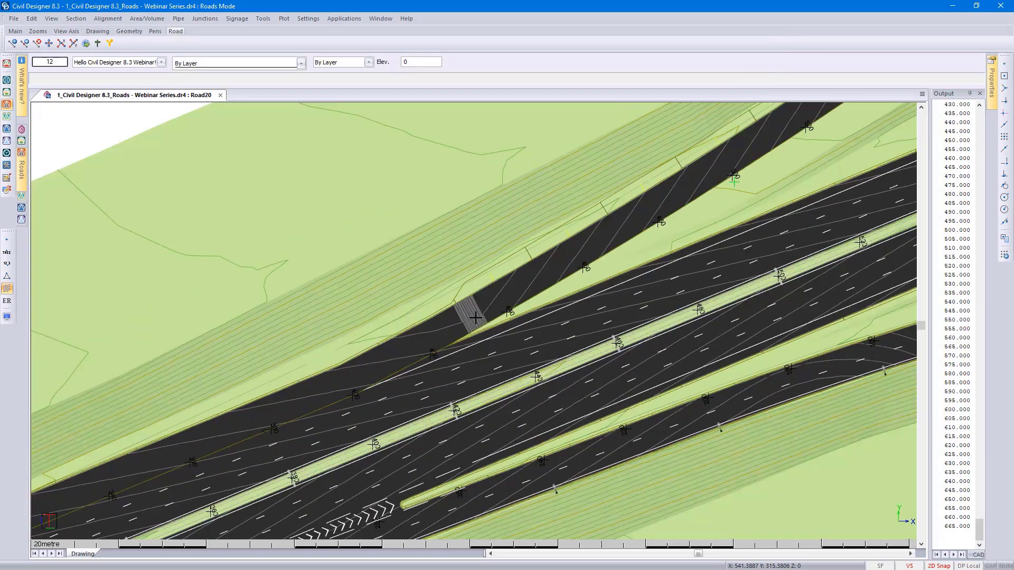
mouse_move(270, 177)
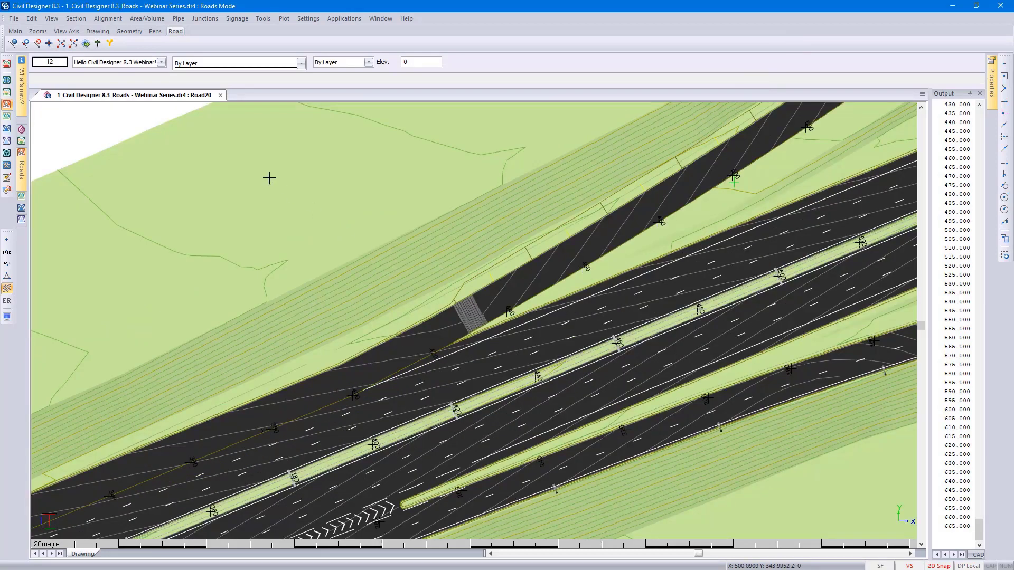
Step: Reopen Road20's vertical alignment and view its profile with level 27.361 at chainage 430.000
click(108, 18)
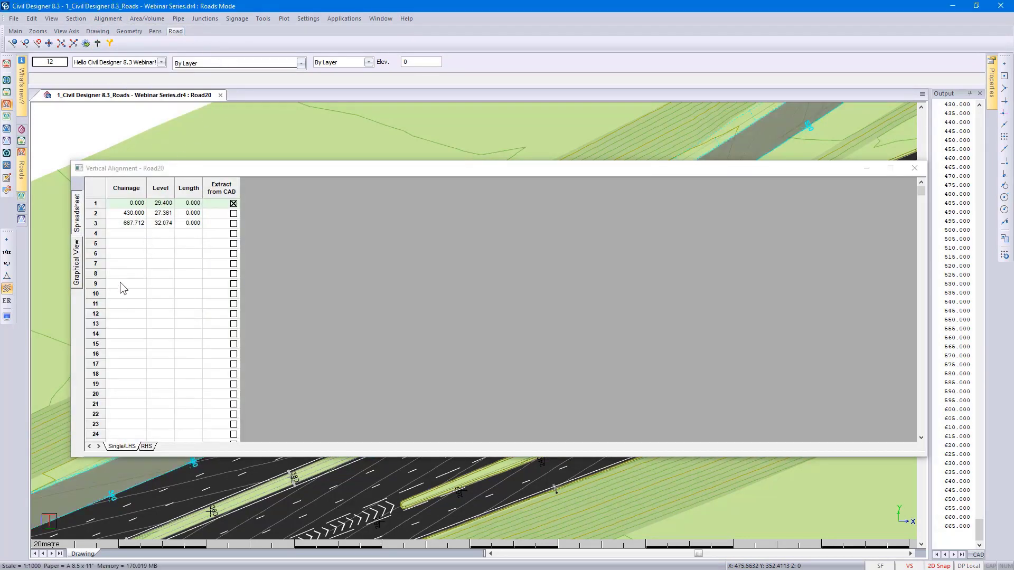
click(76, 262)
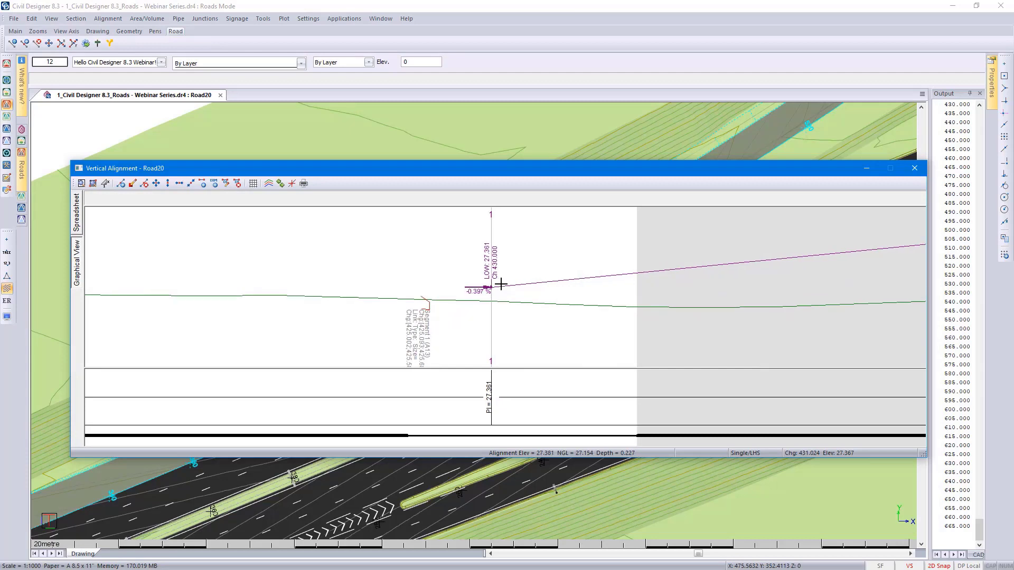
Step: Review the PI at chainage 430.000, elevation 27.361, leaving pivot extraction from CAD off
right_click(433, 233)
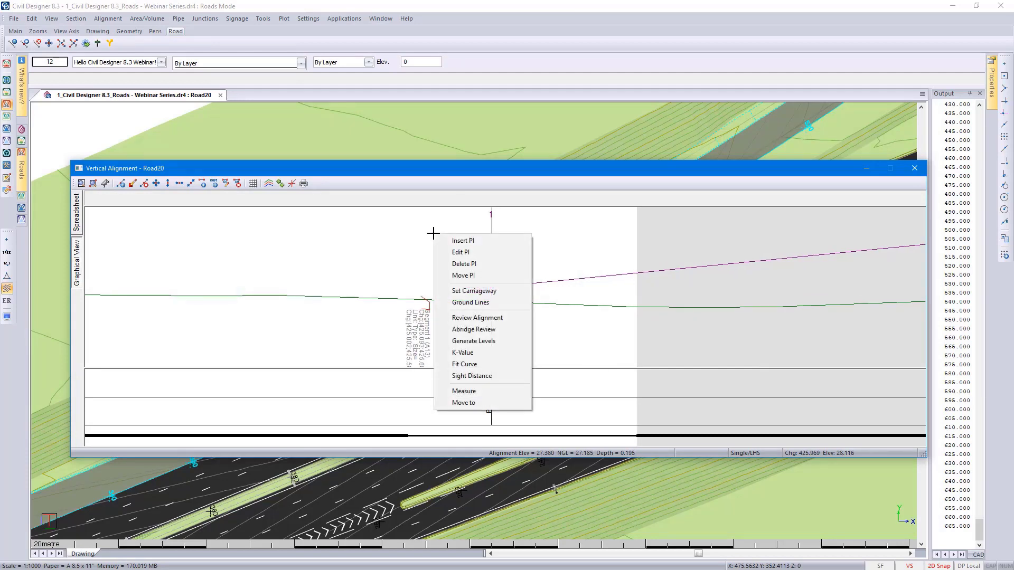
click(459, 251)
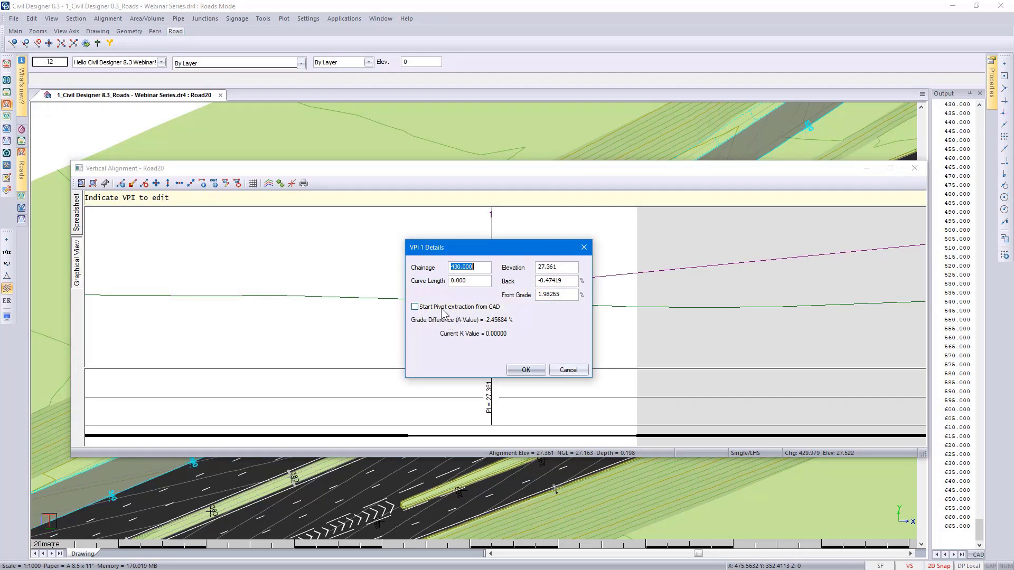
click(414, 307)
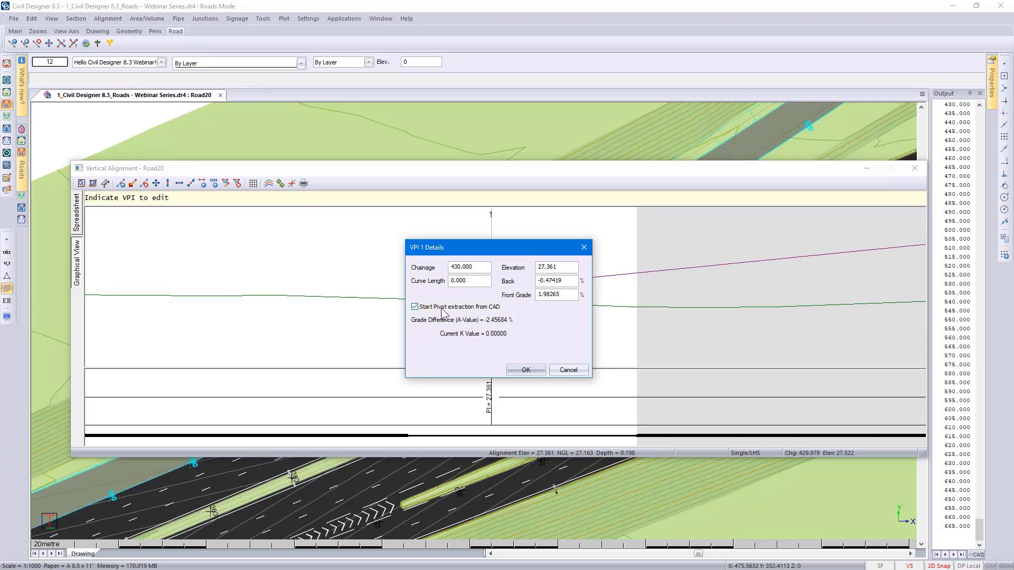
click(414, 306)
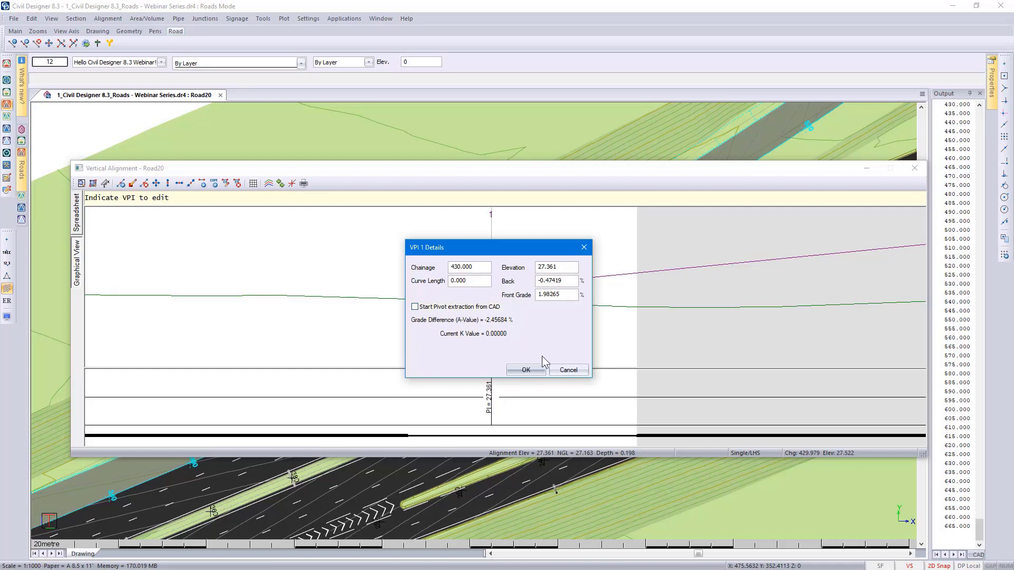
click(525, 370)
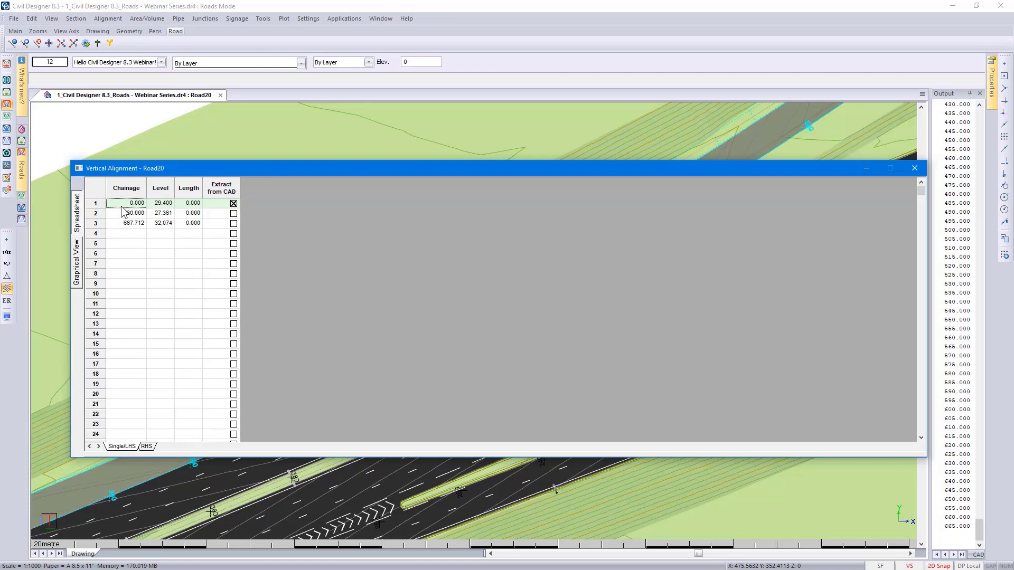
Step: Import Webinar 8.3_VC RAW1.csv into the alignment table, giving Road20 four PIs with curve lengths 70 and 80
right_click(123, 210)
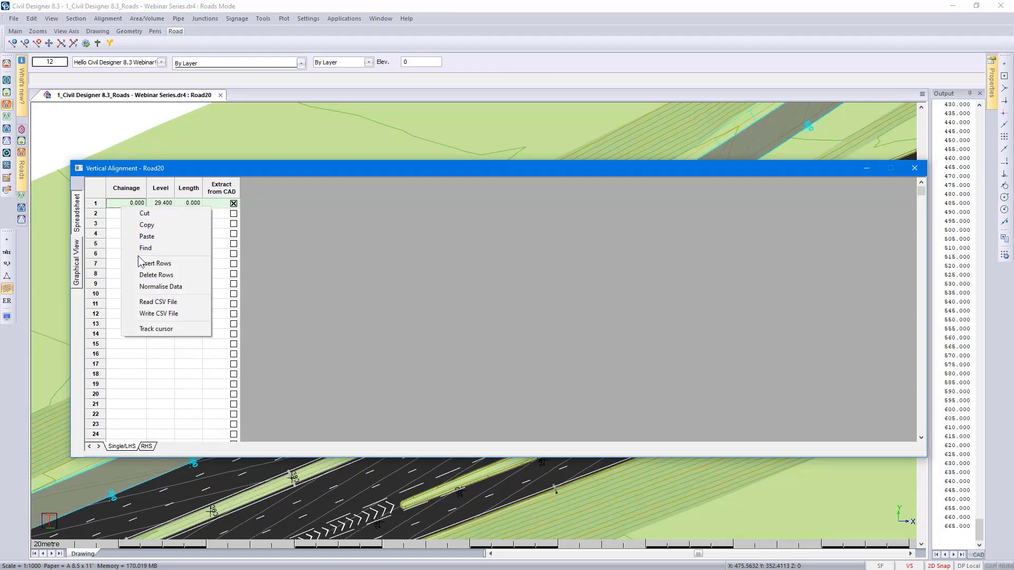
click(157, 301)
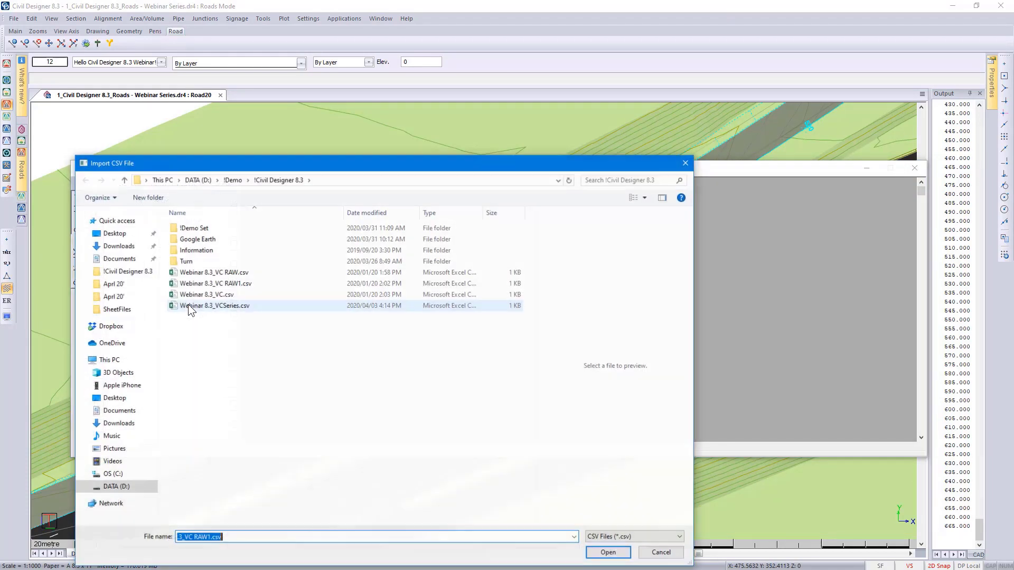
click(215, 284)
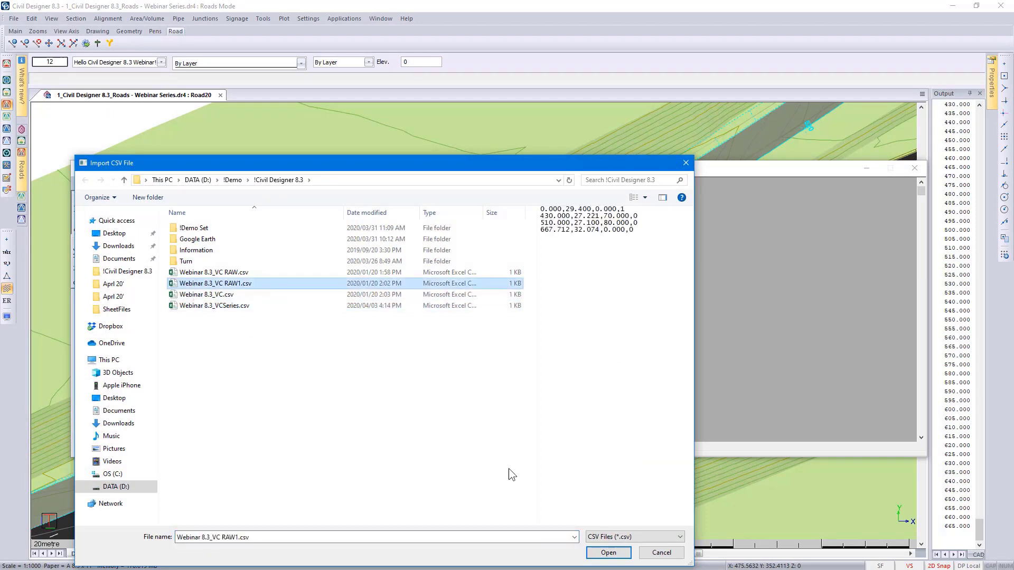
click(607, 552)
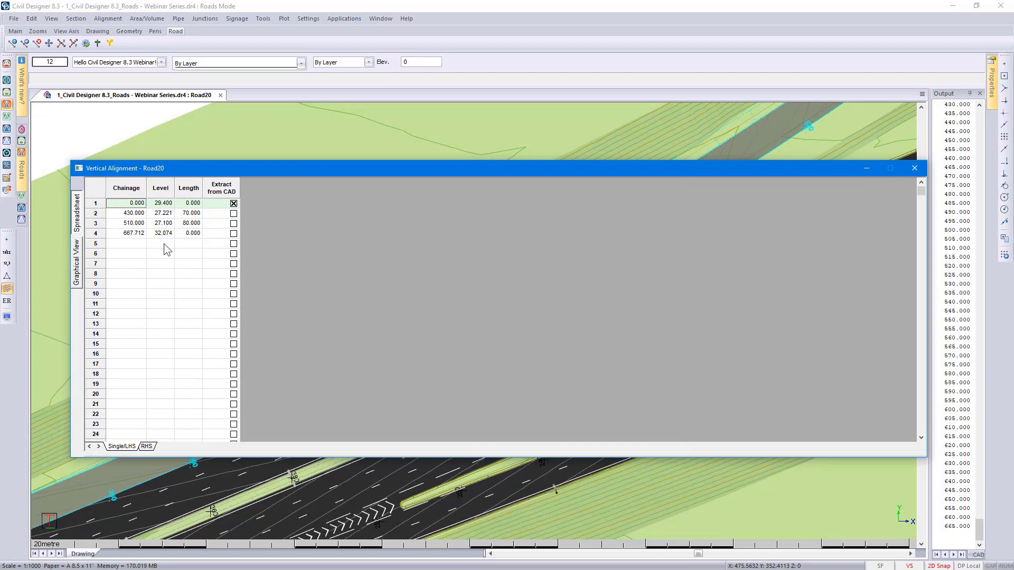
click(76, 262)
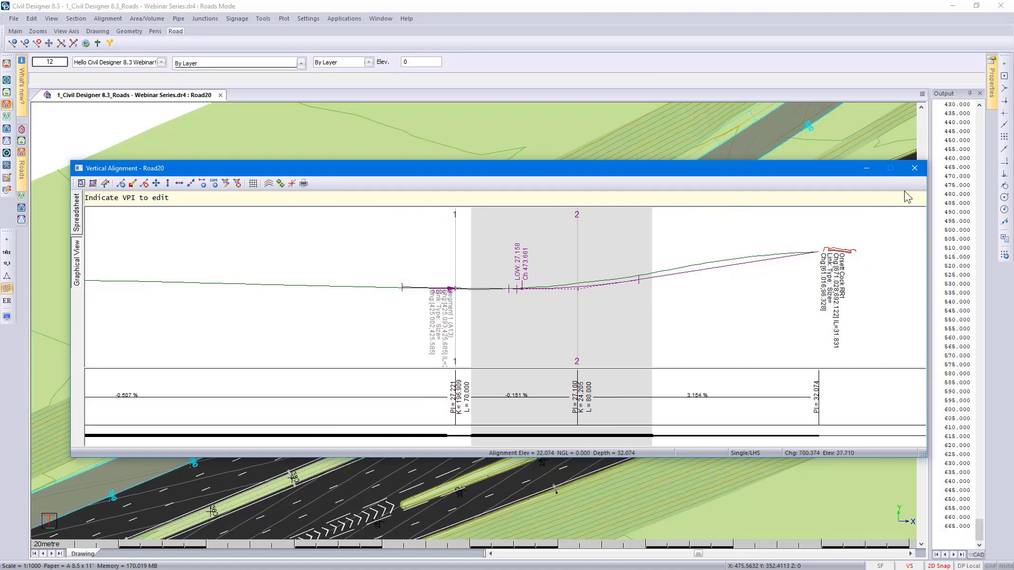
Step: Close the Vertical Alignment editor and confirm Yes to save the alignment to Road20
click(914, 168)
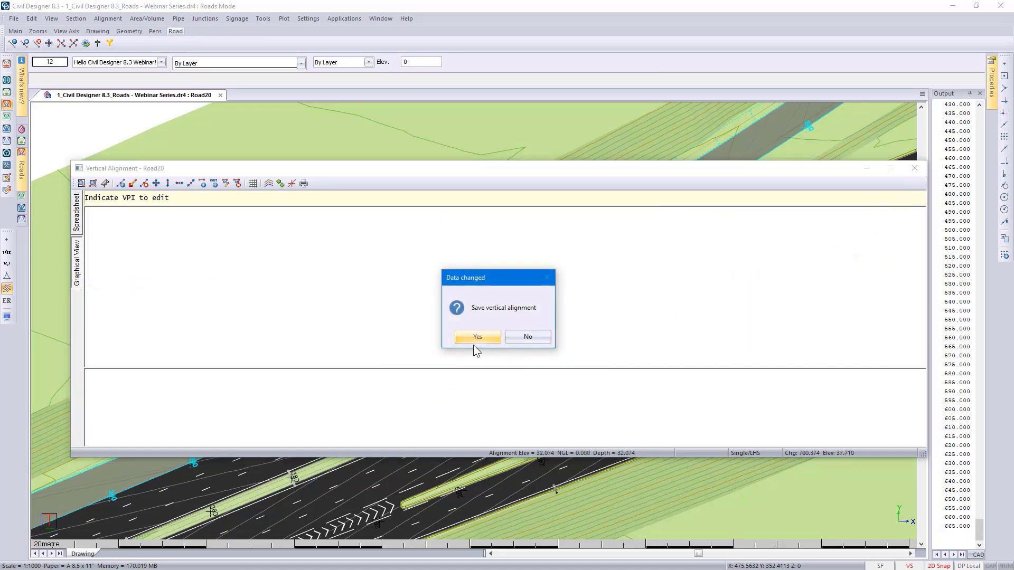
click(478, 337)
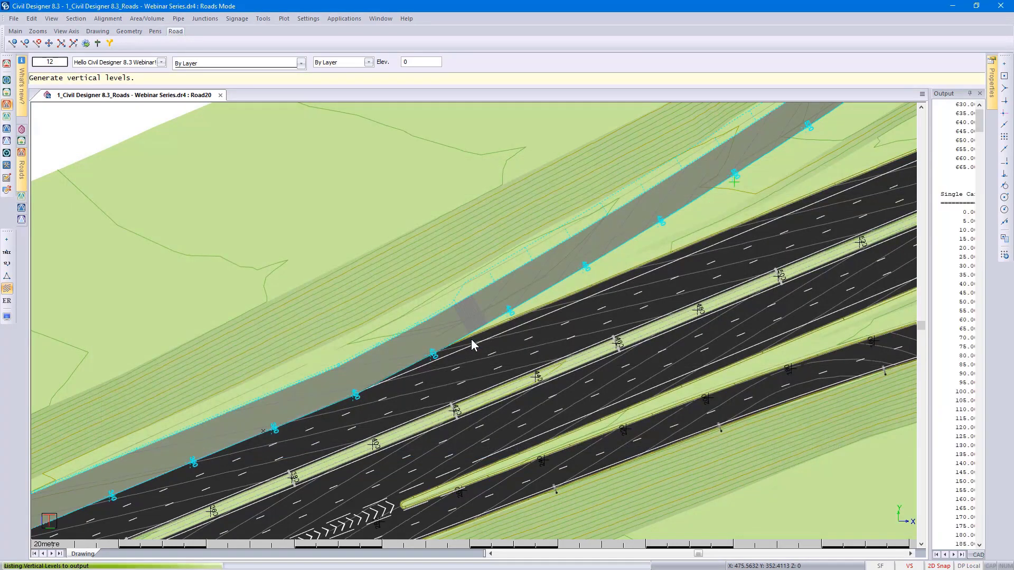